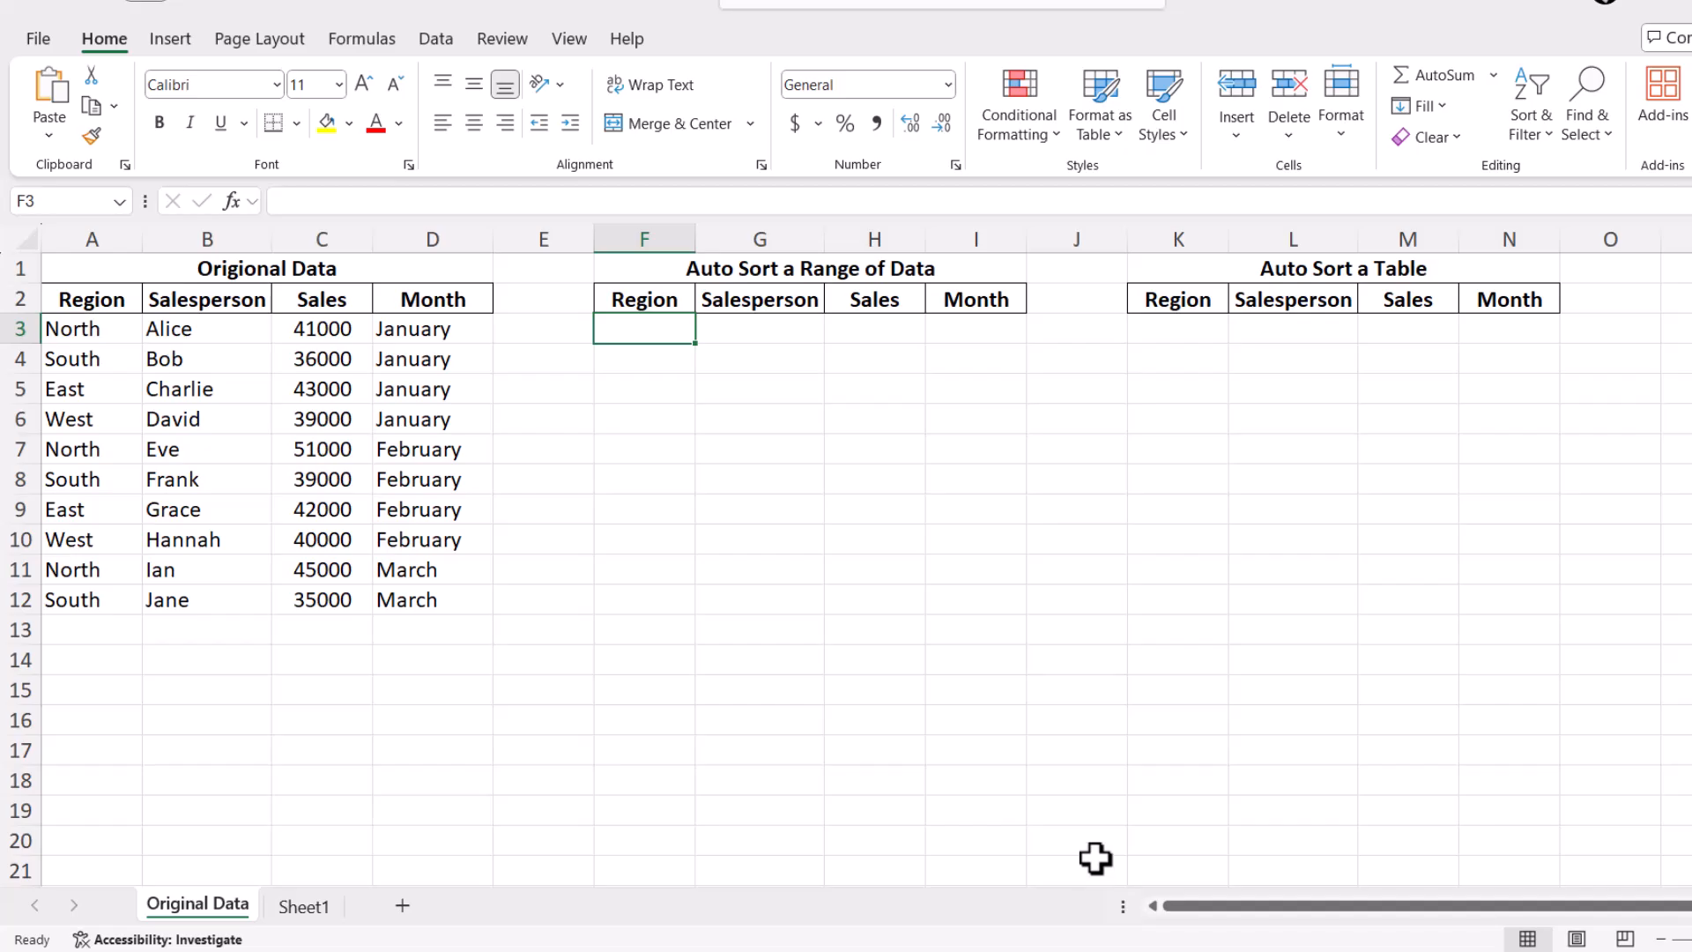
pyautogui.moveTo(1084, 862)
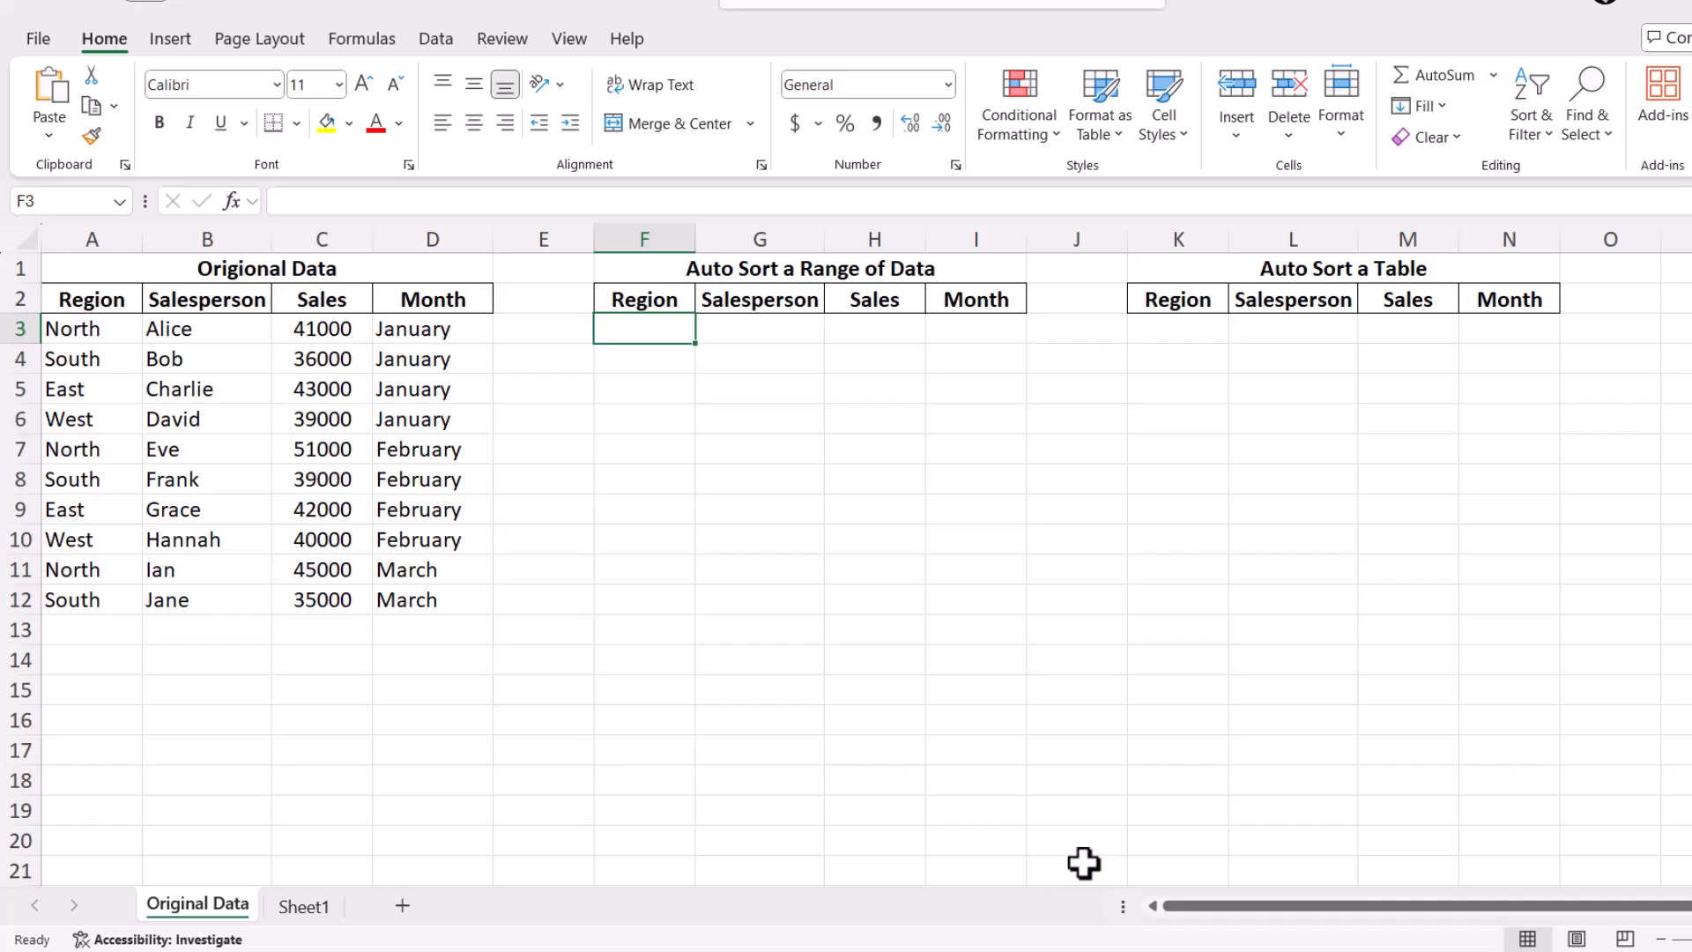
pyautogui.moveTo(1074, 857)
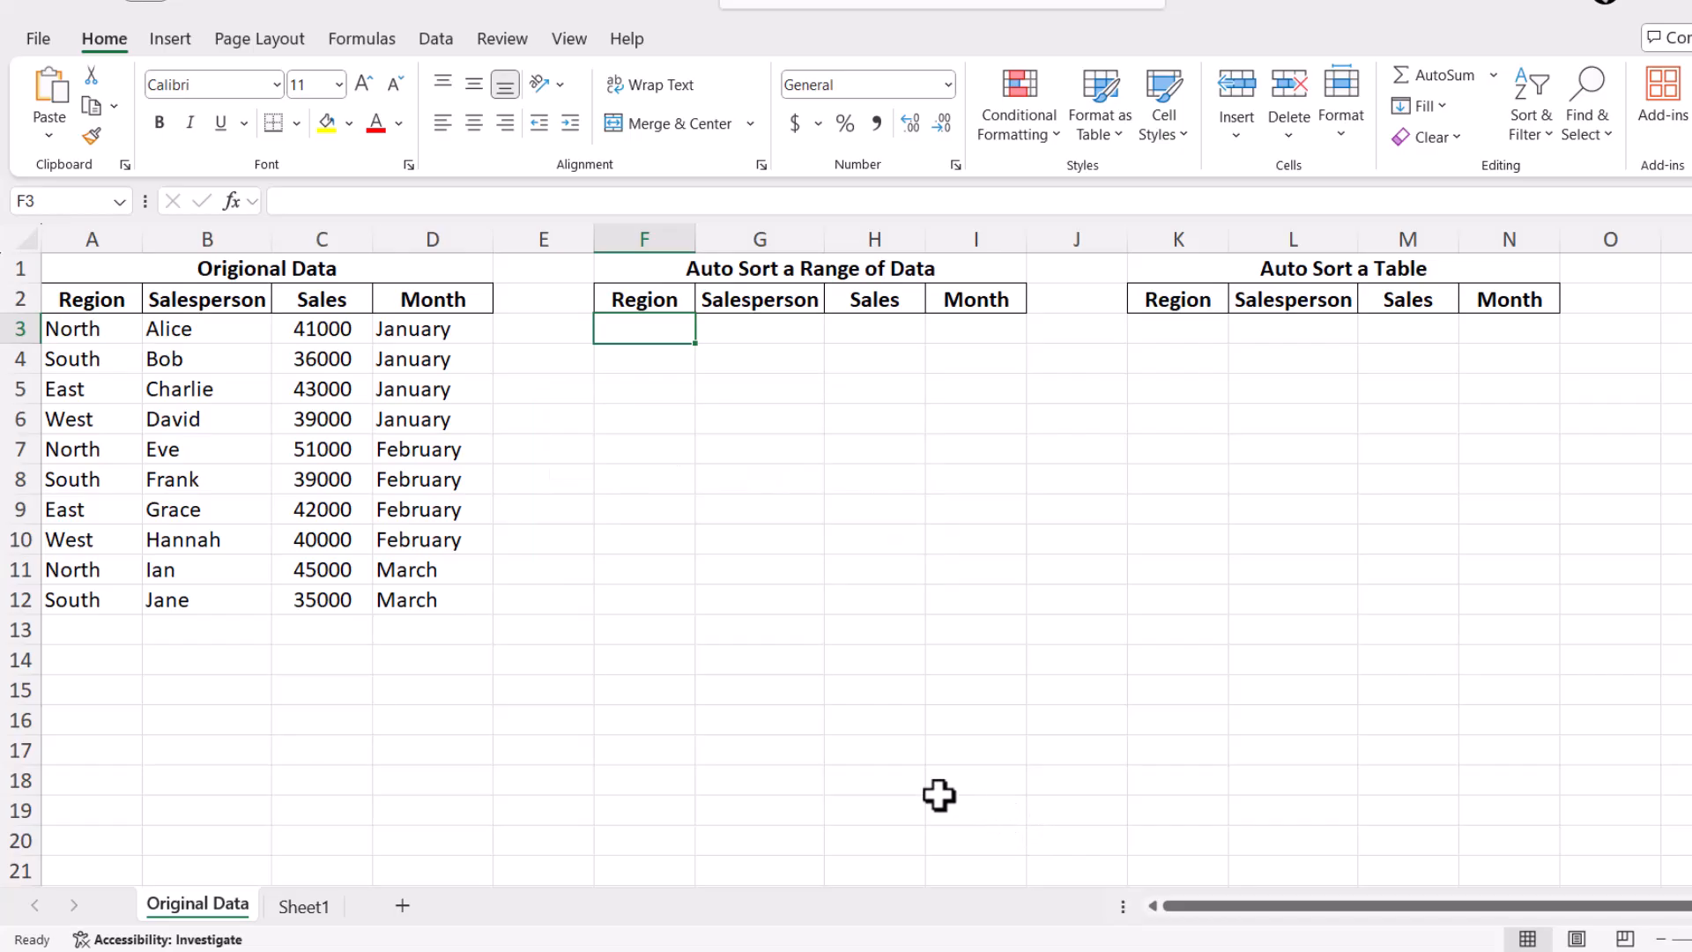
pyautogui.moveTo(652, 333)
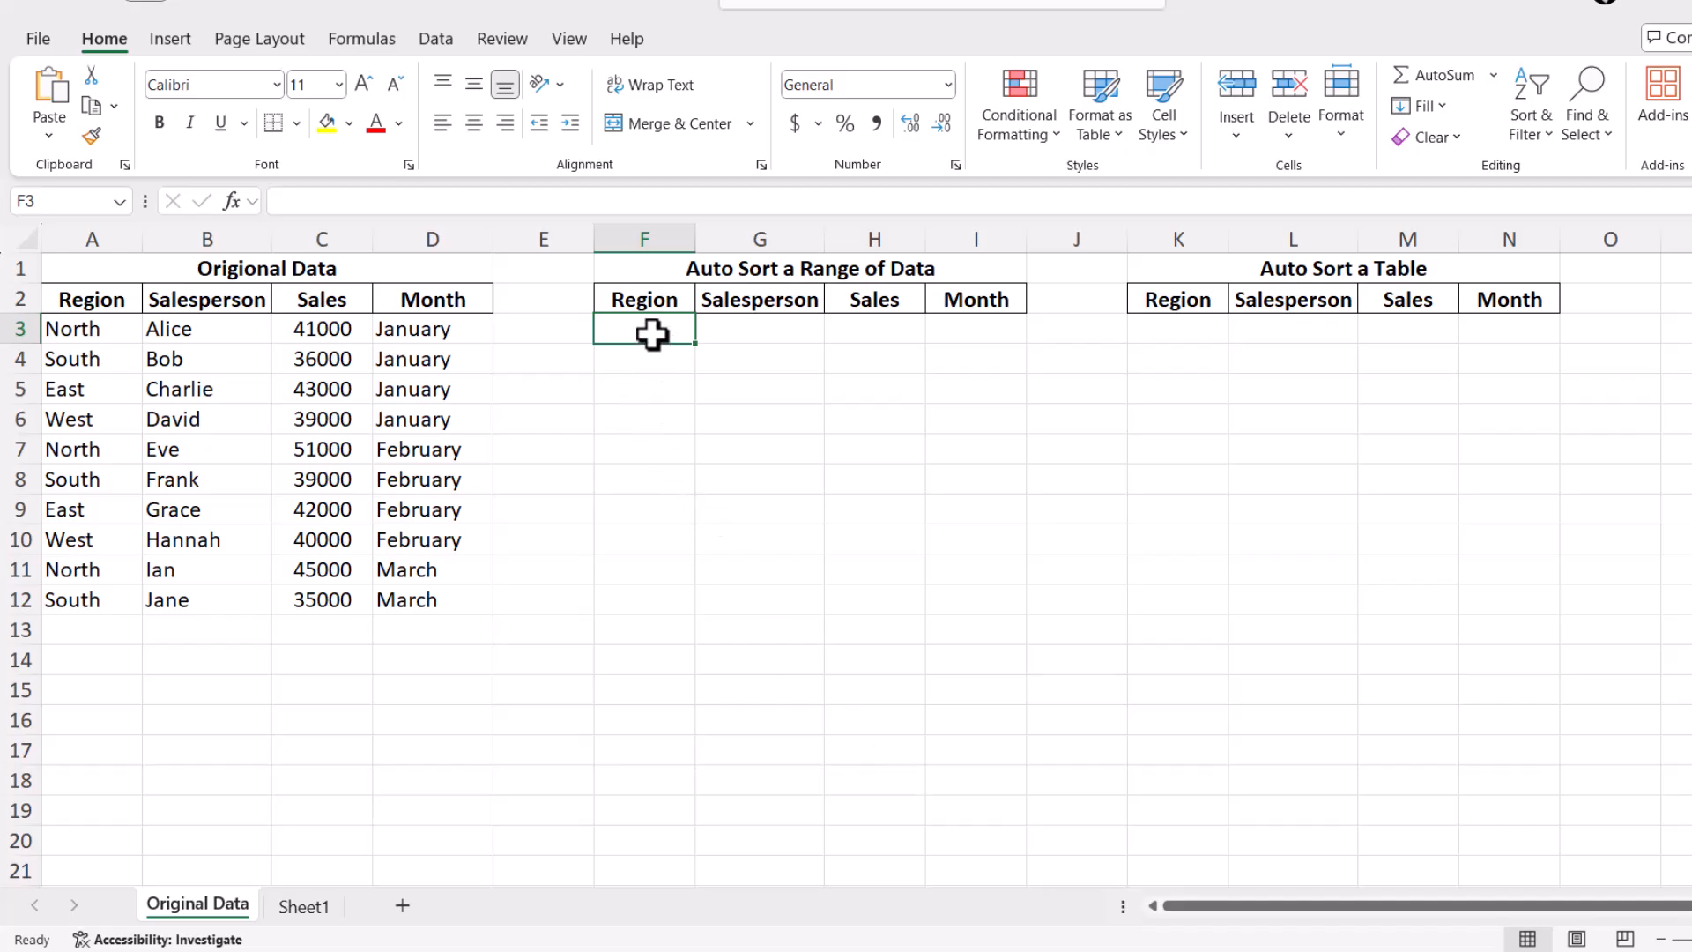
# Step: Enter =SORT(A3:D12,3,-1) in F3 to order the data by Sales descending
pyautogui.write('=')
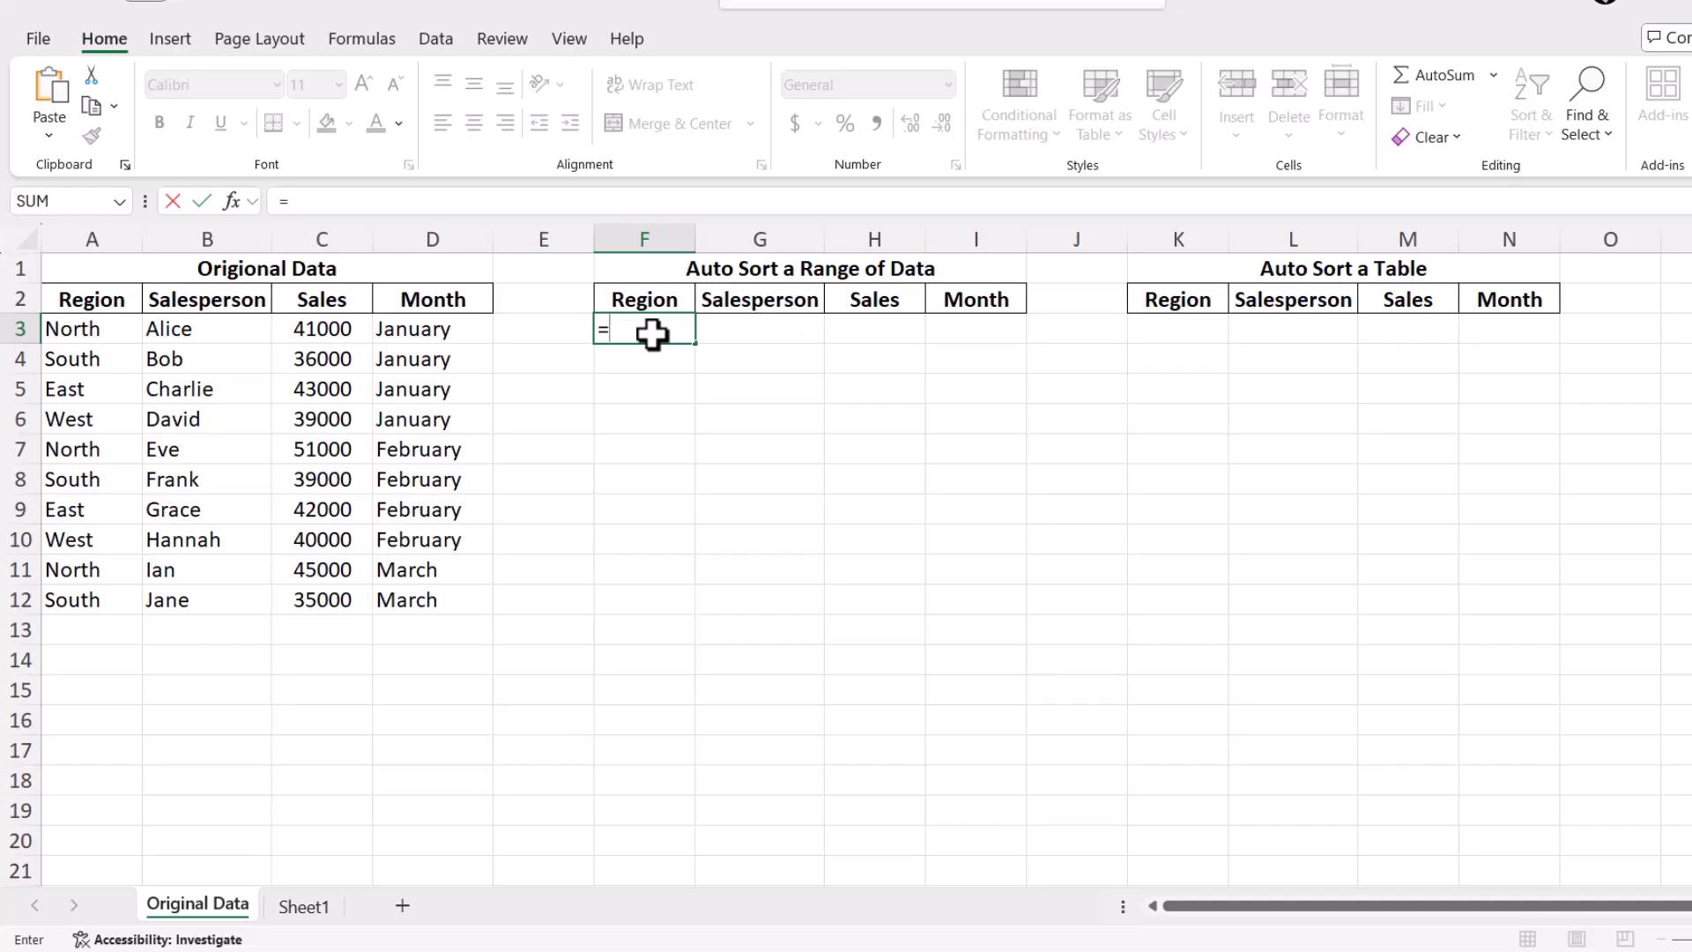
pyautogui.write('SORT(A3:D12')
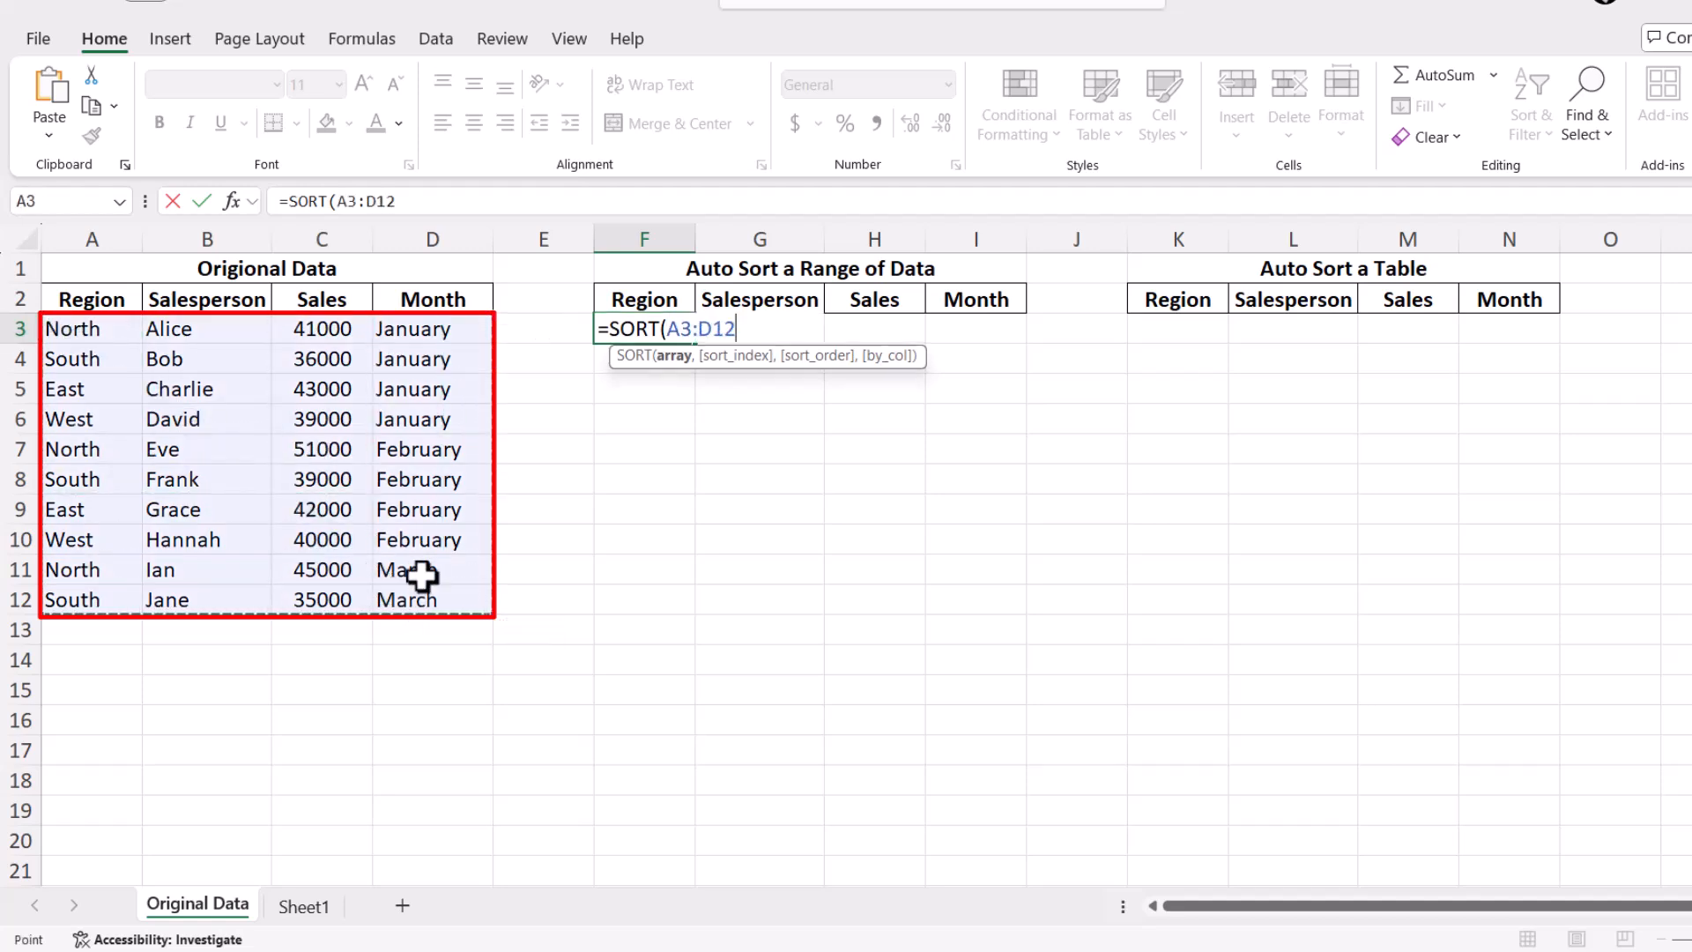
pyautogui.write(',')
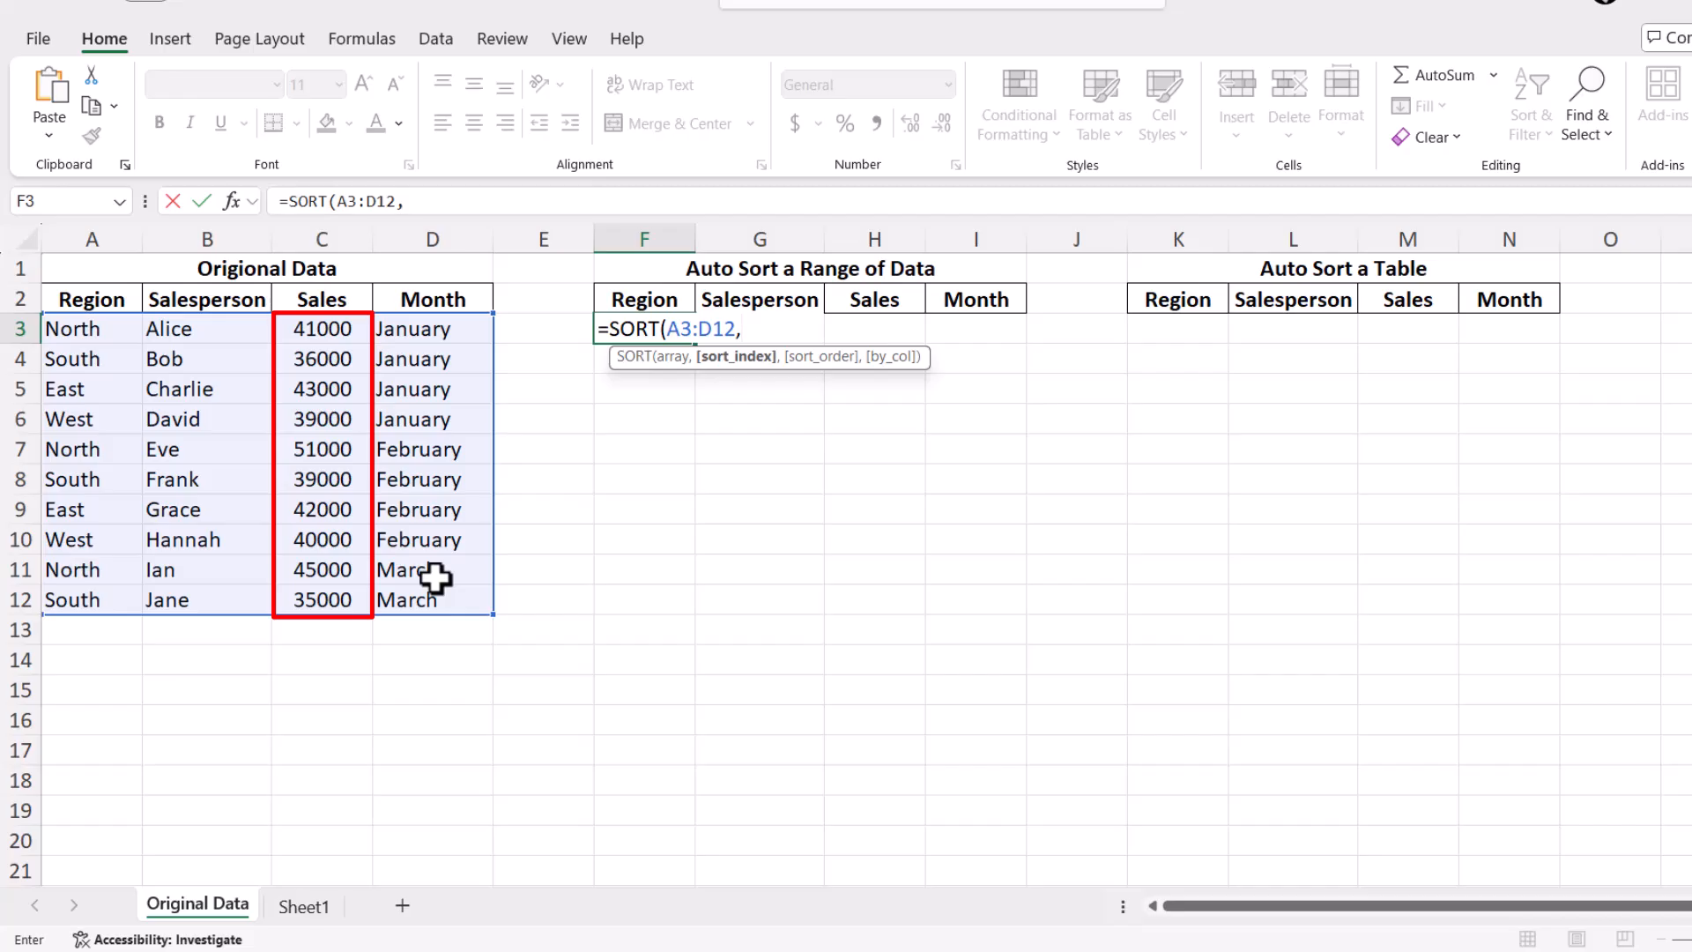
pyautogui.write('3')
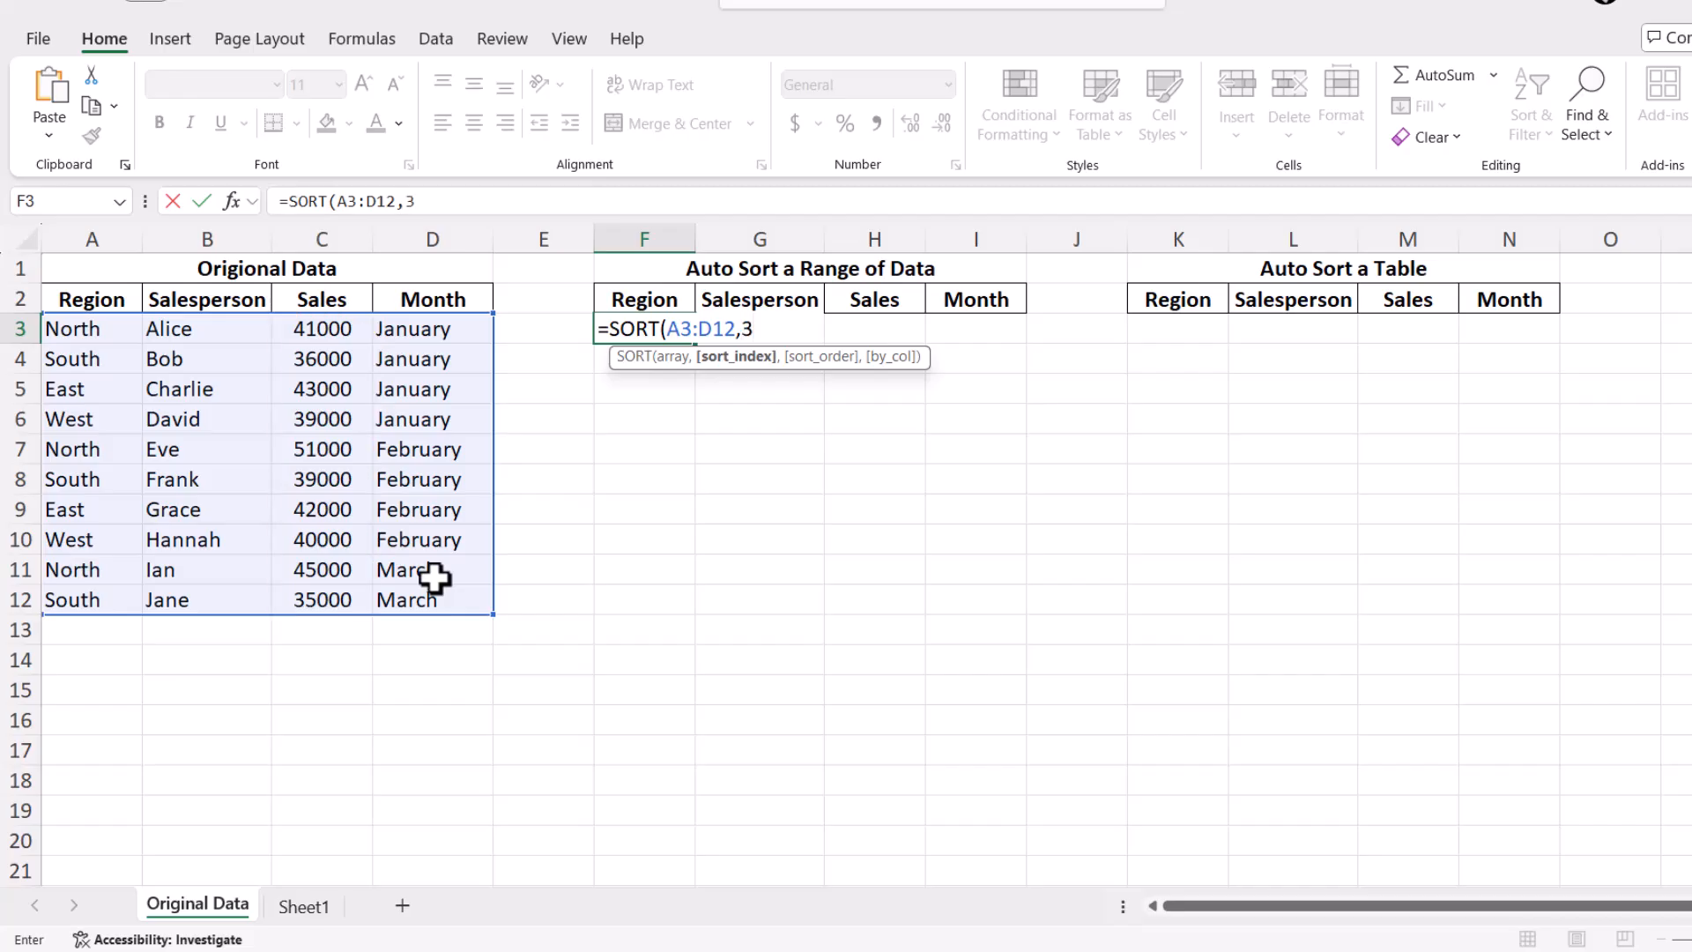
pyautogui.write(',')
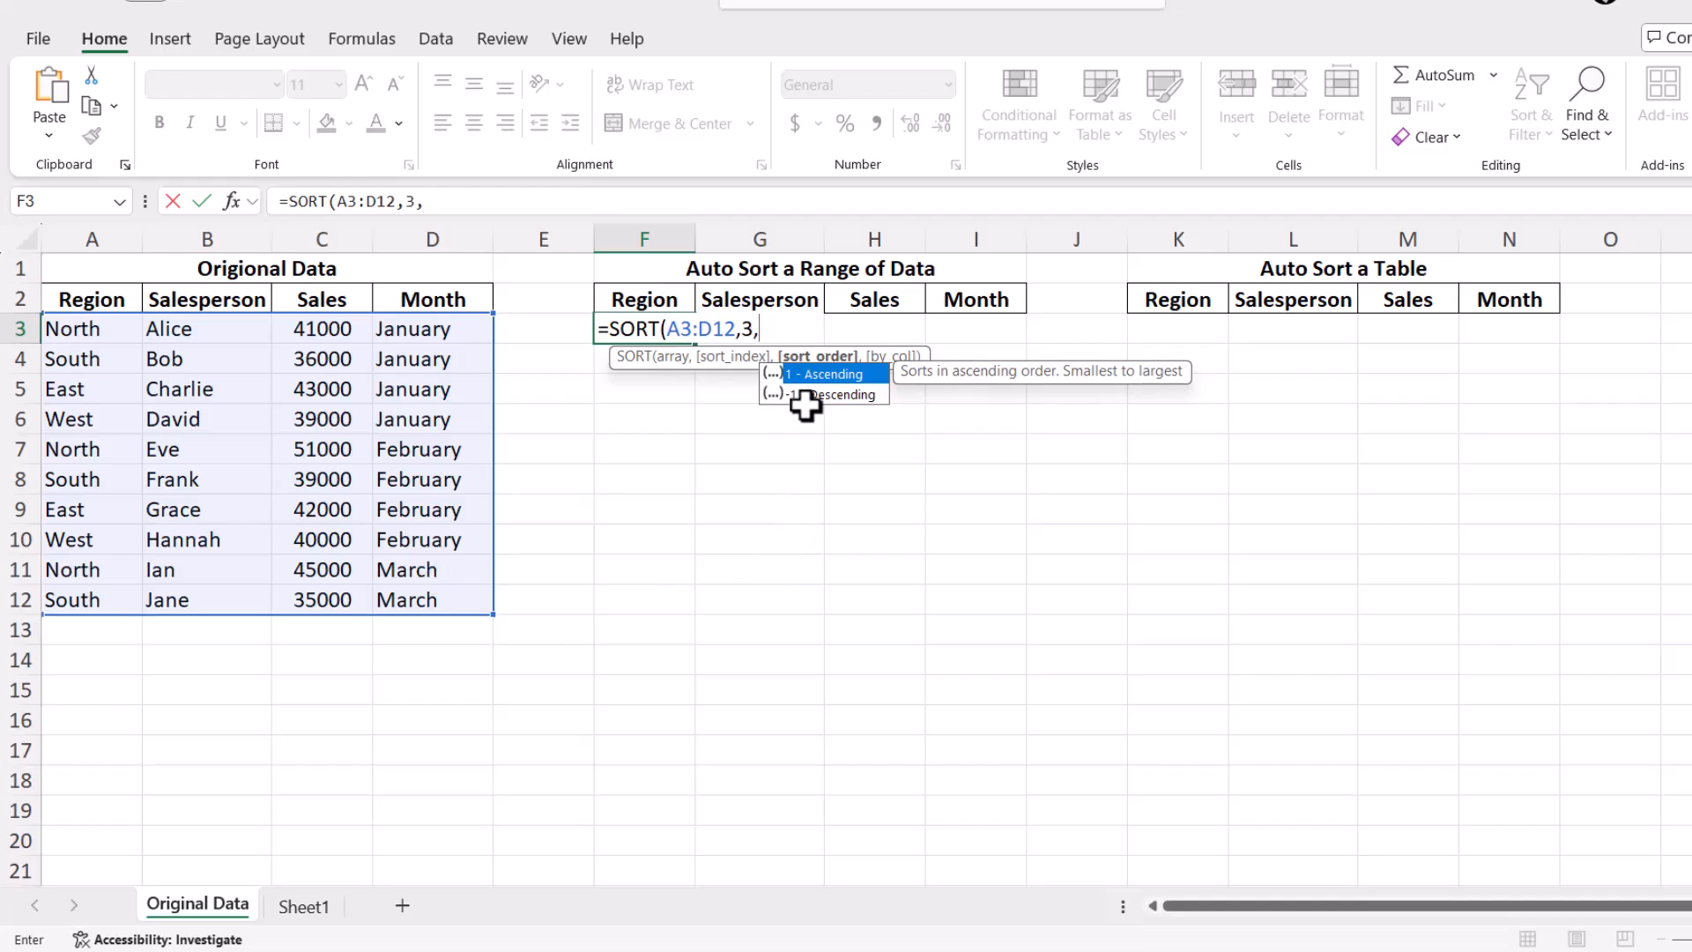
pyautogui.moveTo(836, 416)
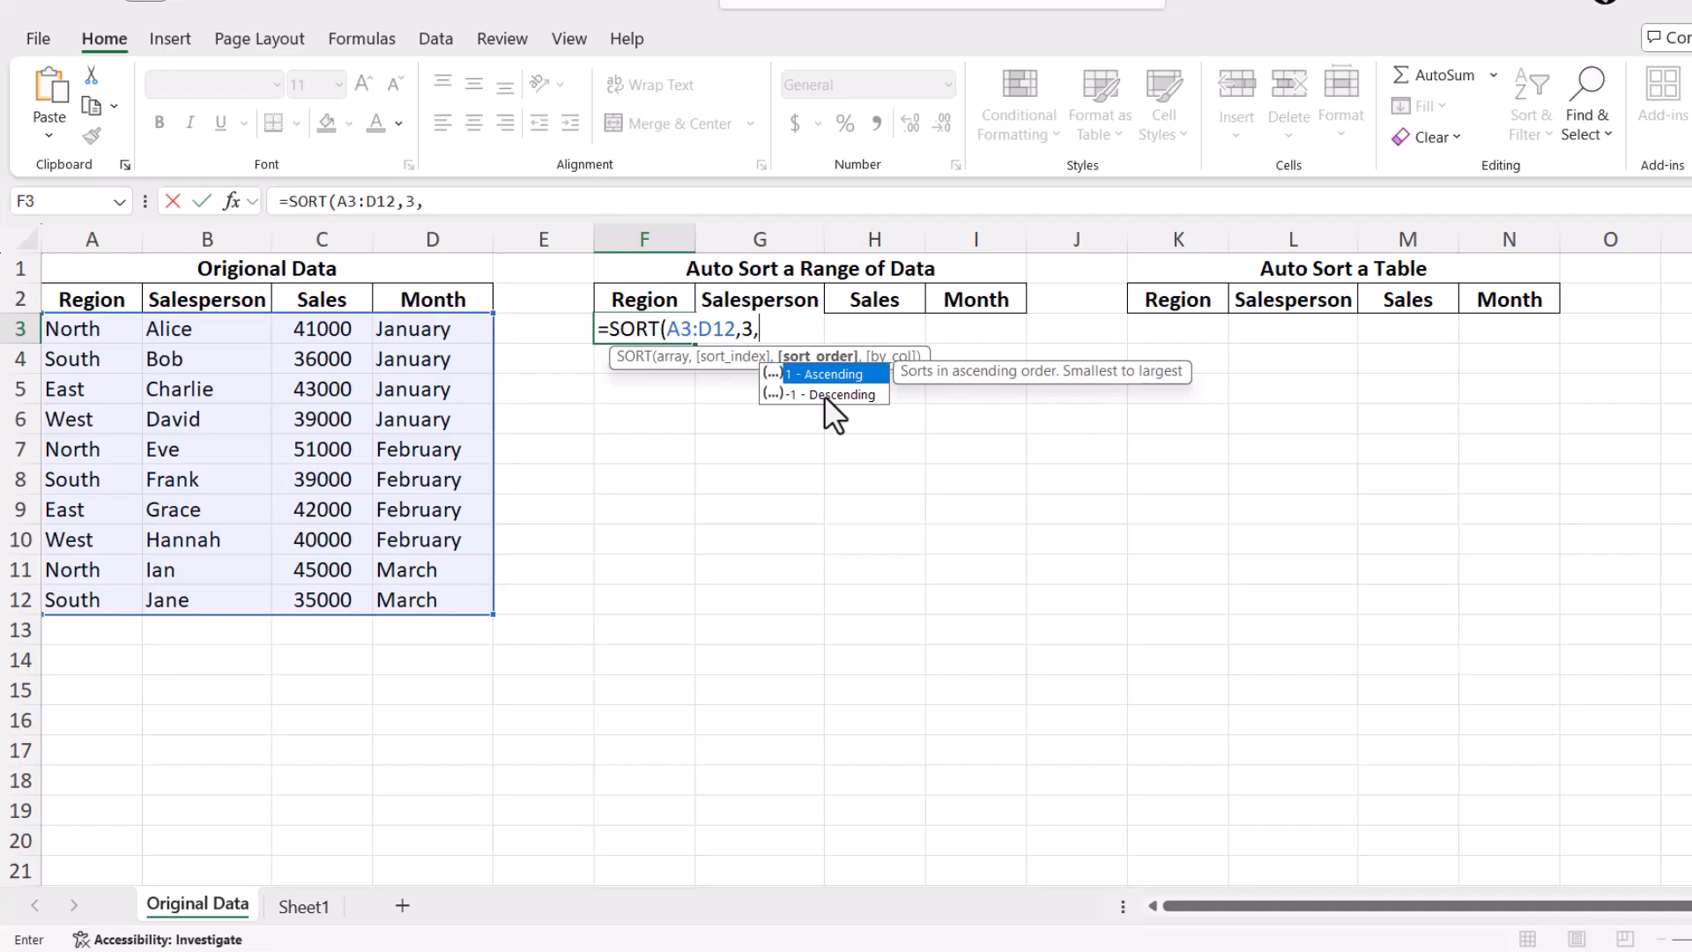
pyautogui.moveTo(823, 393)
pyautogui.write('-1')
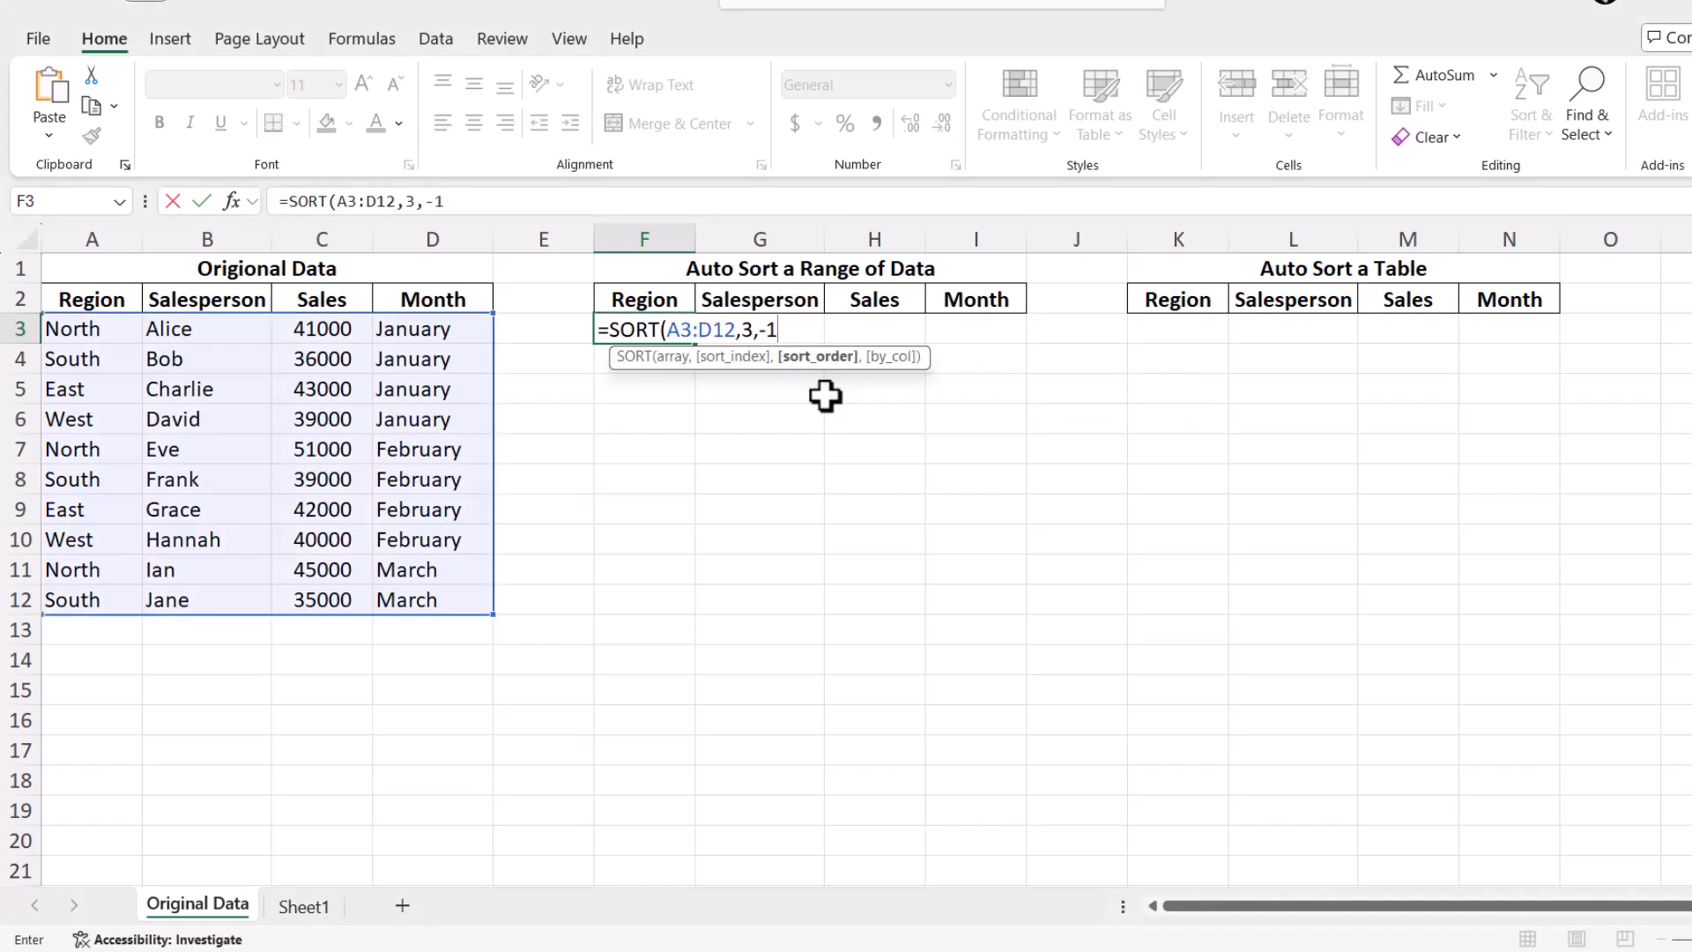
pyautogui.write(')')
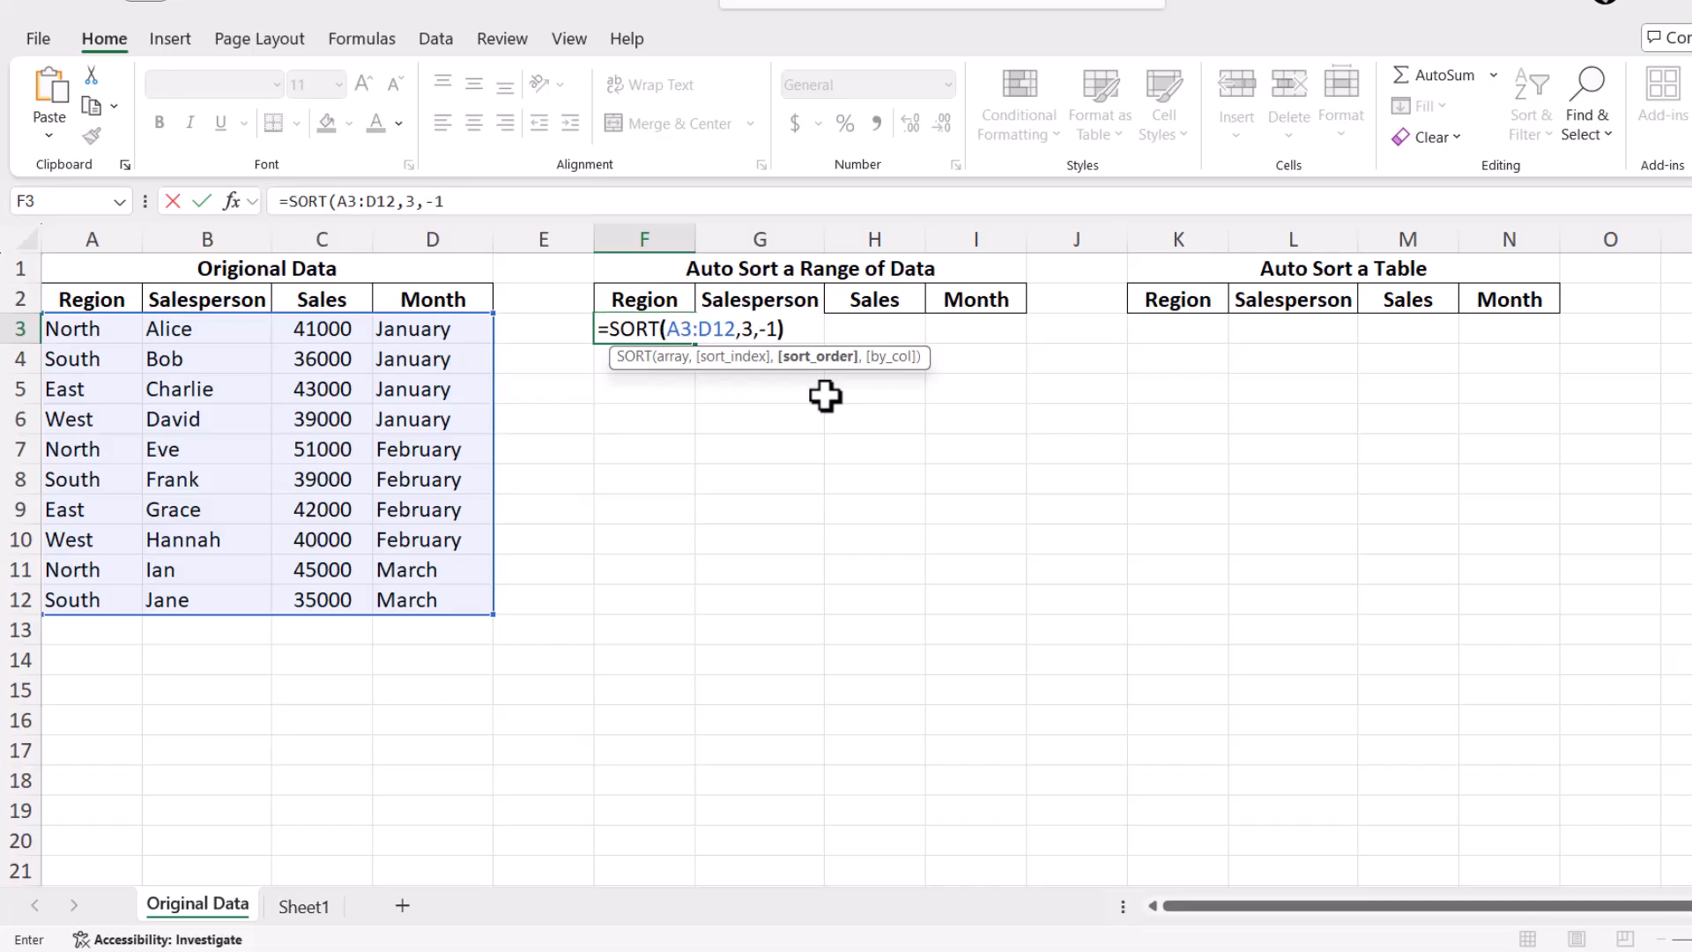
# Step: Commit the SORT formula, then raise C6 to 60000 and C10 to 90000 so F3:I12 reorders
pyautogui.press('Return')
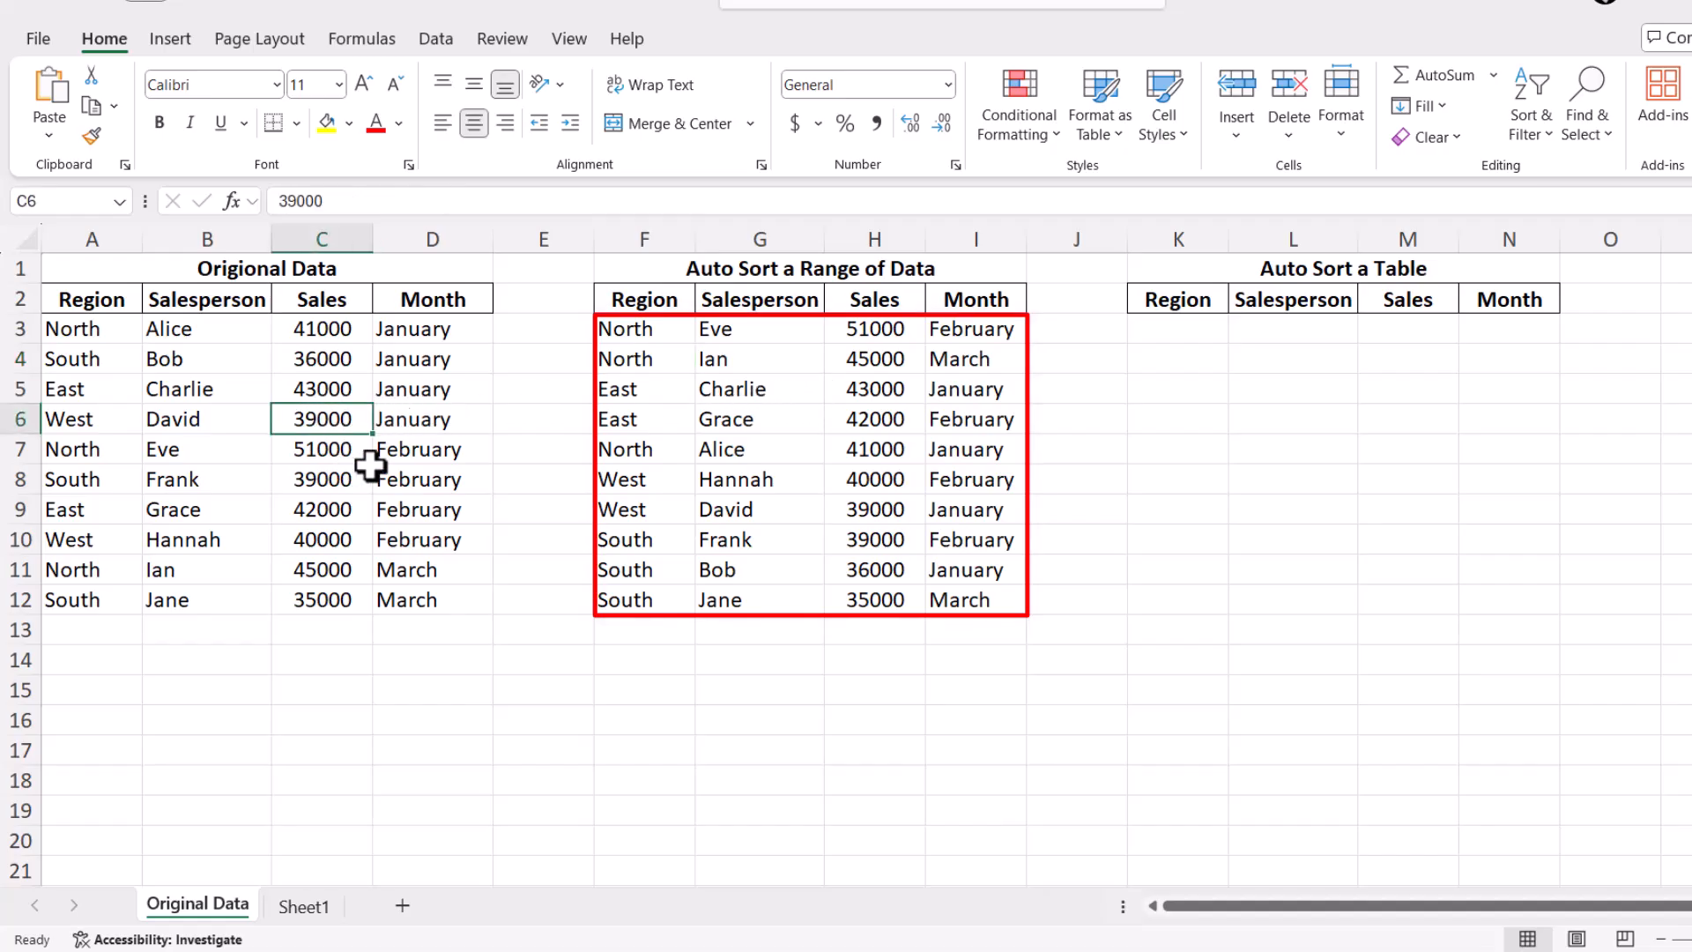
pyautogui.write('60000')
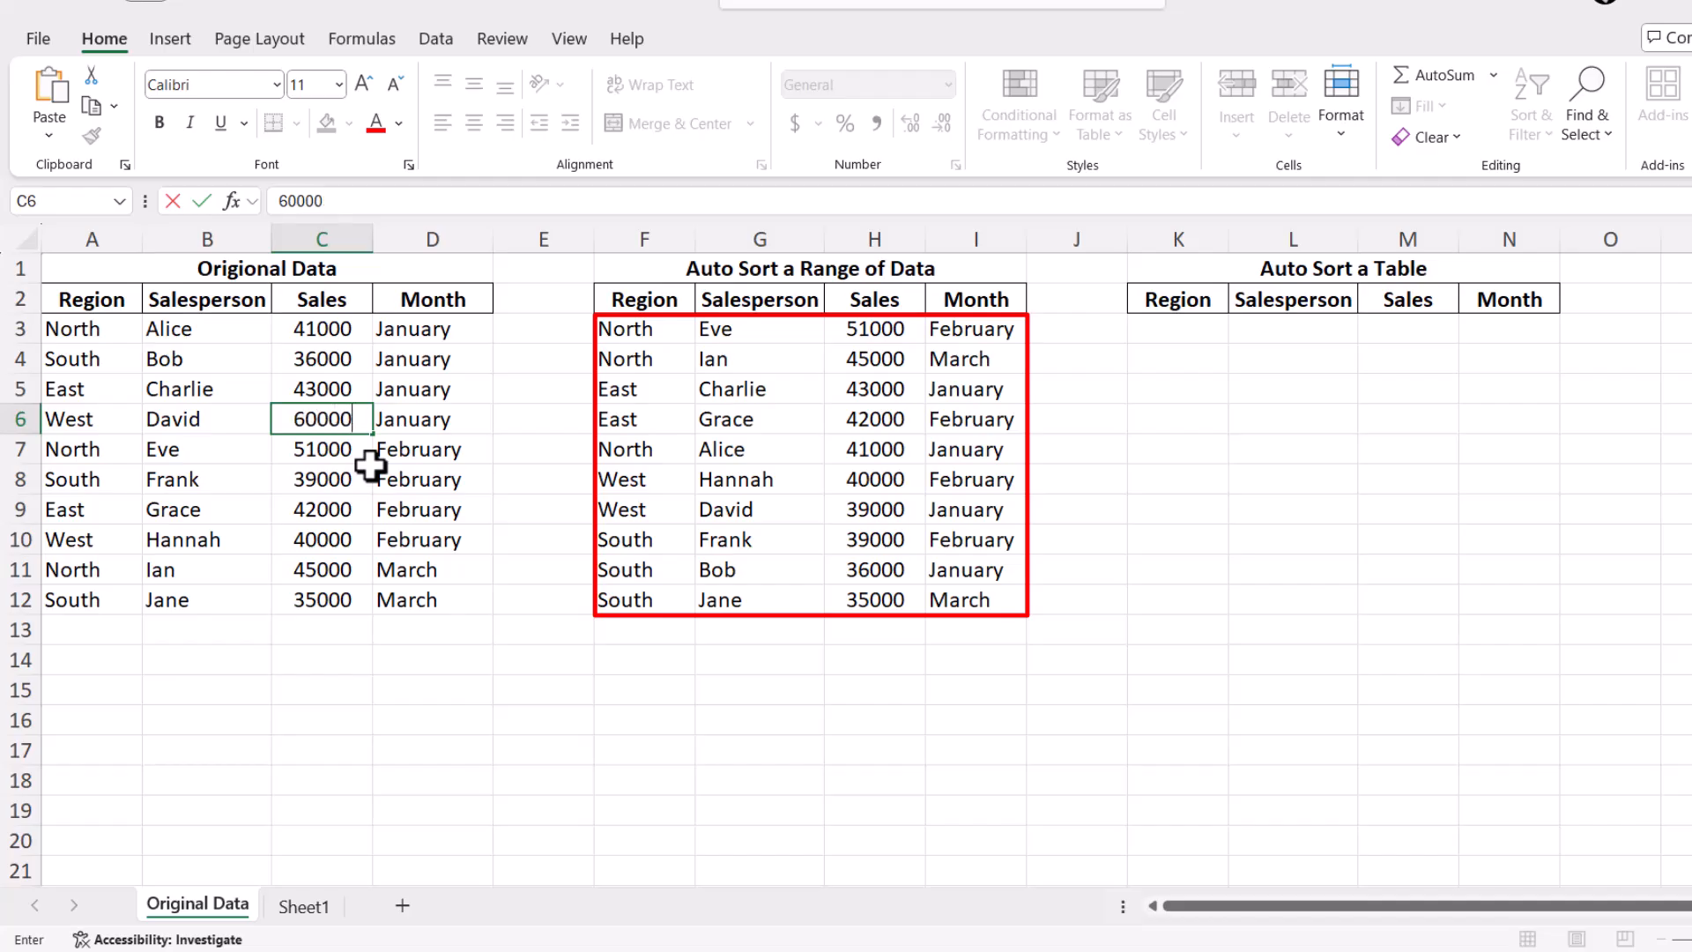
pyautogui.press('Return')
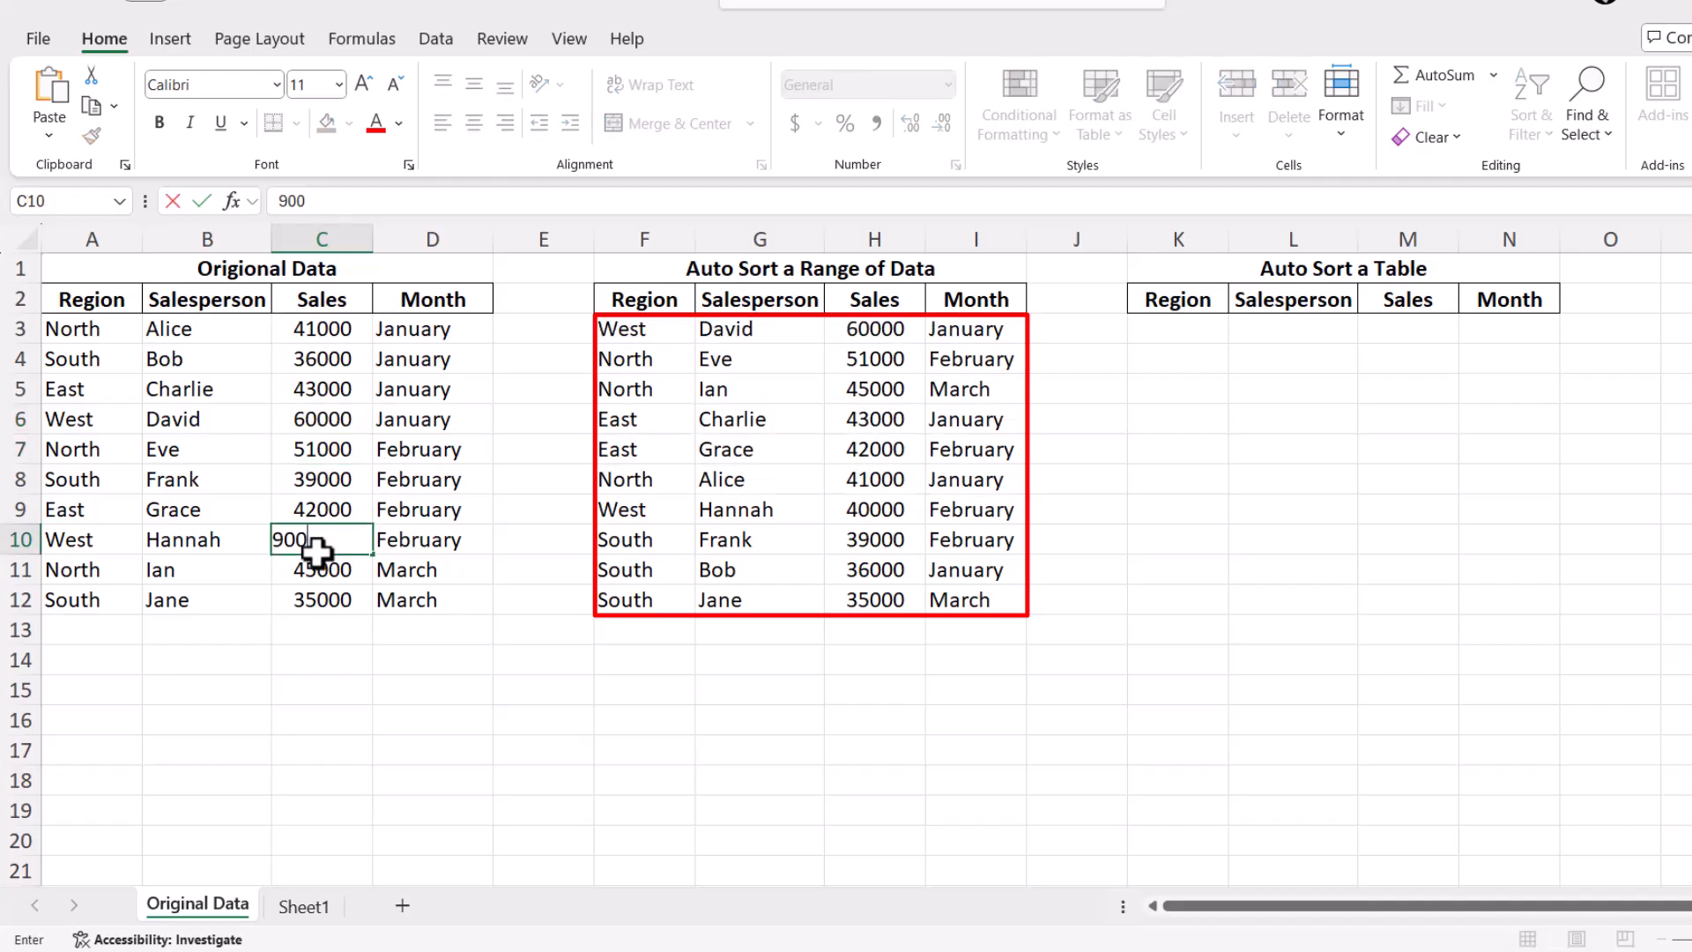
pyautogui.press('Return')
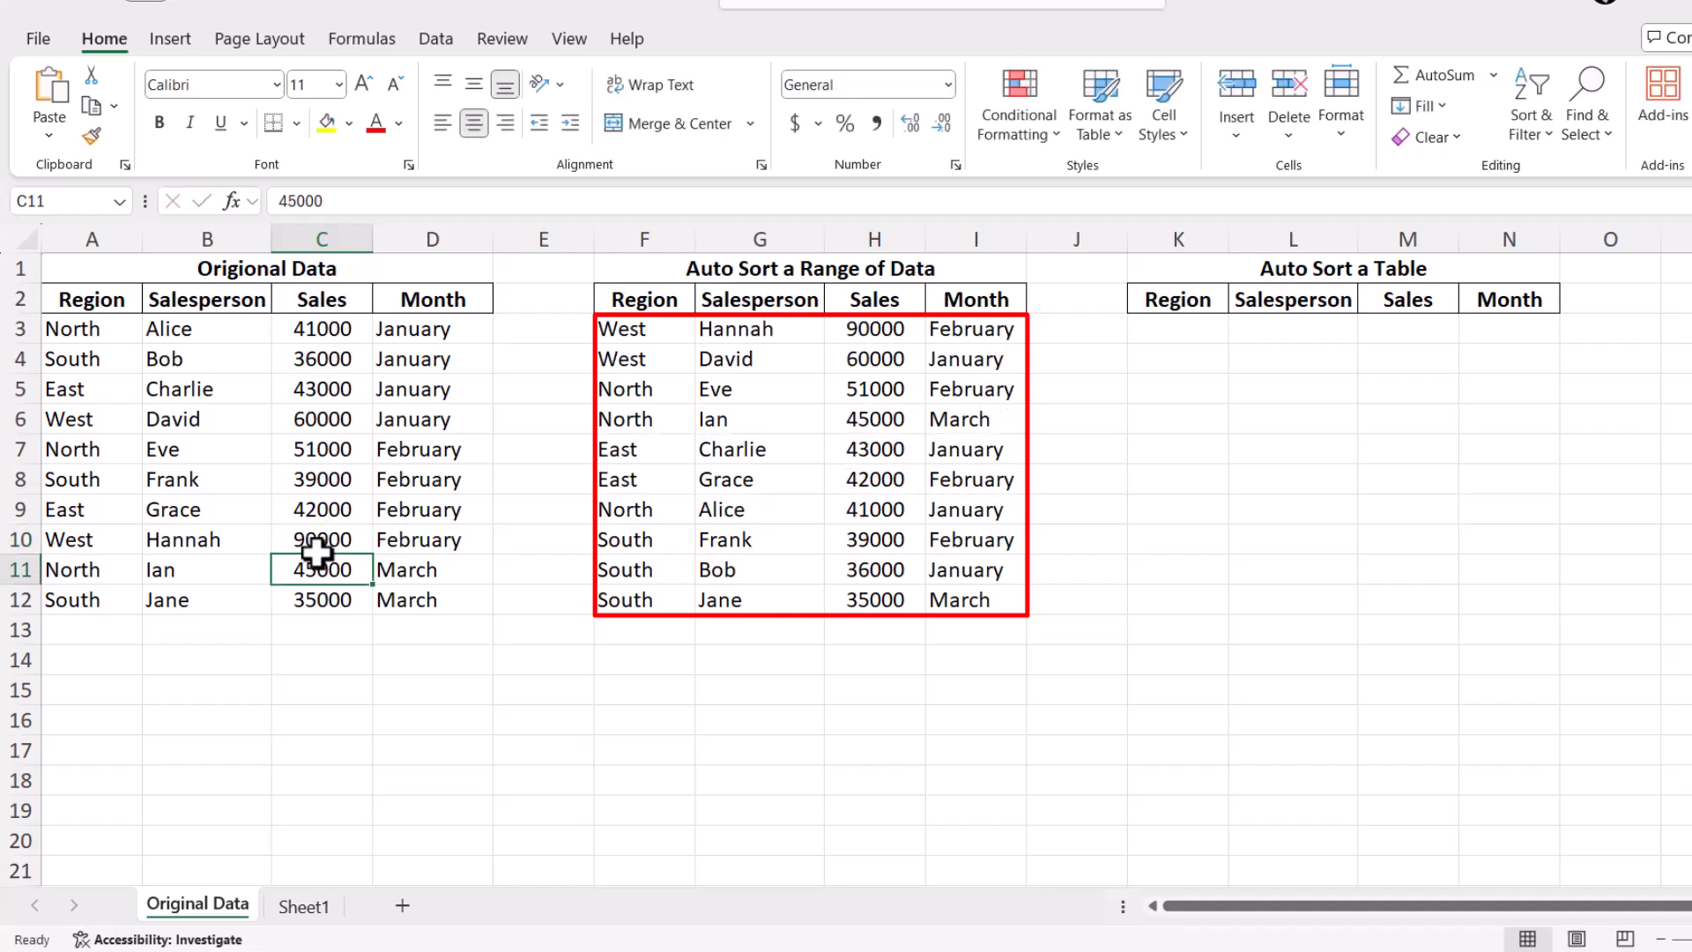
pyautogui.click(90, 629)
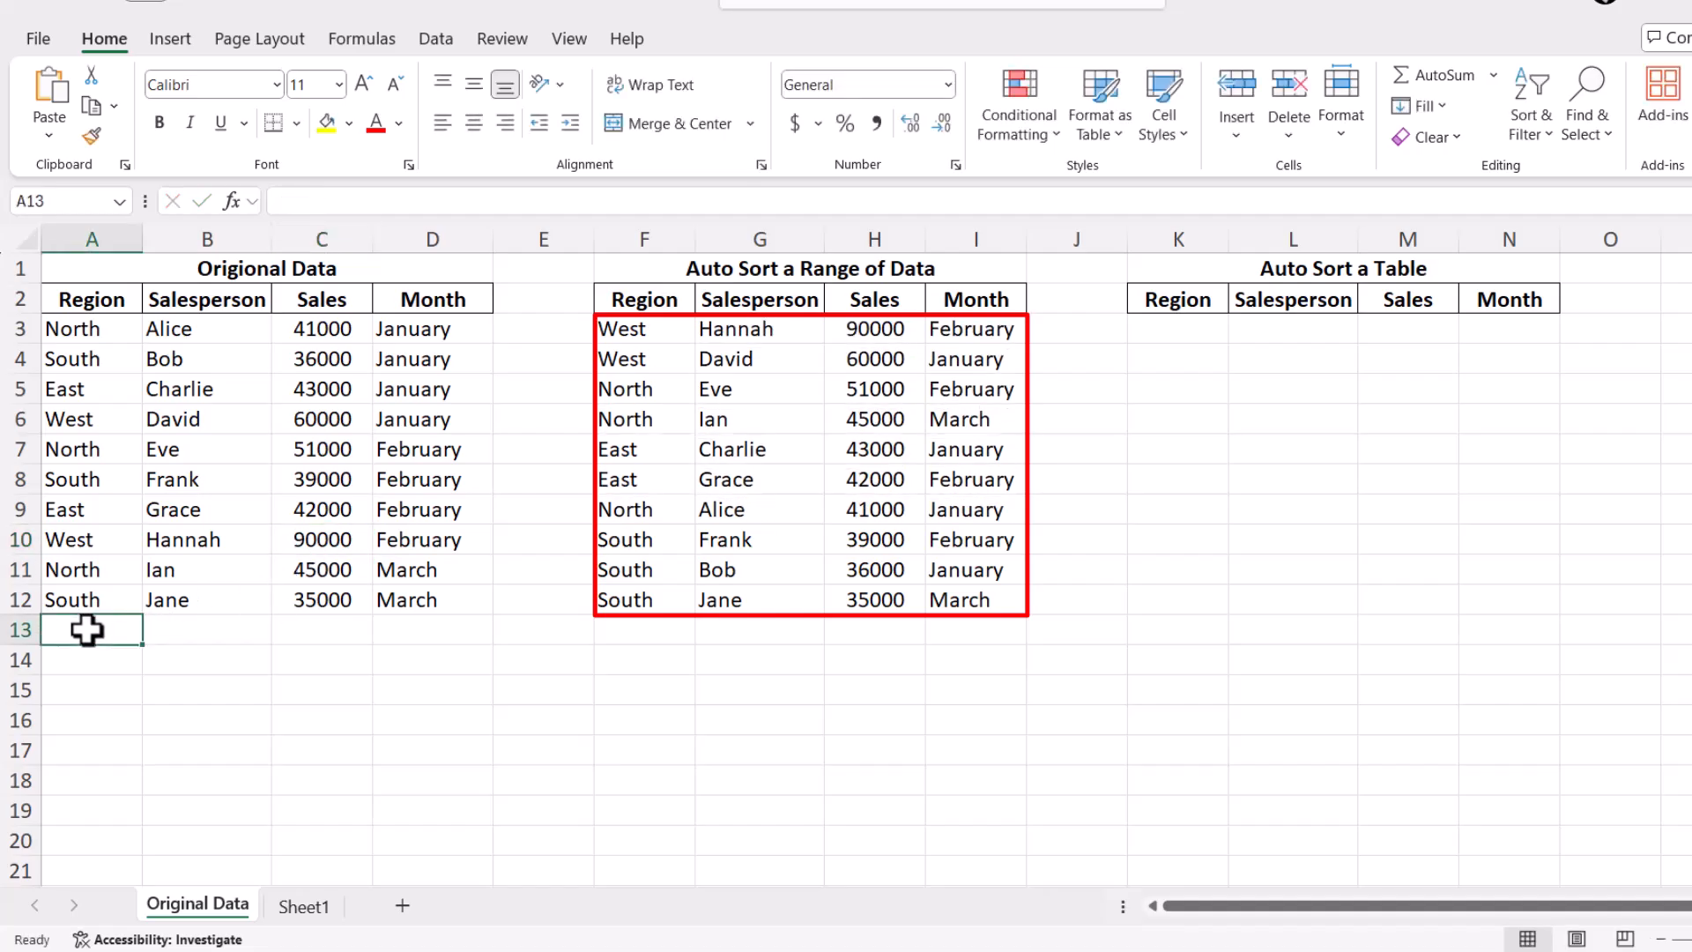
pyautogui.write('wEST')
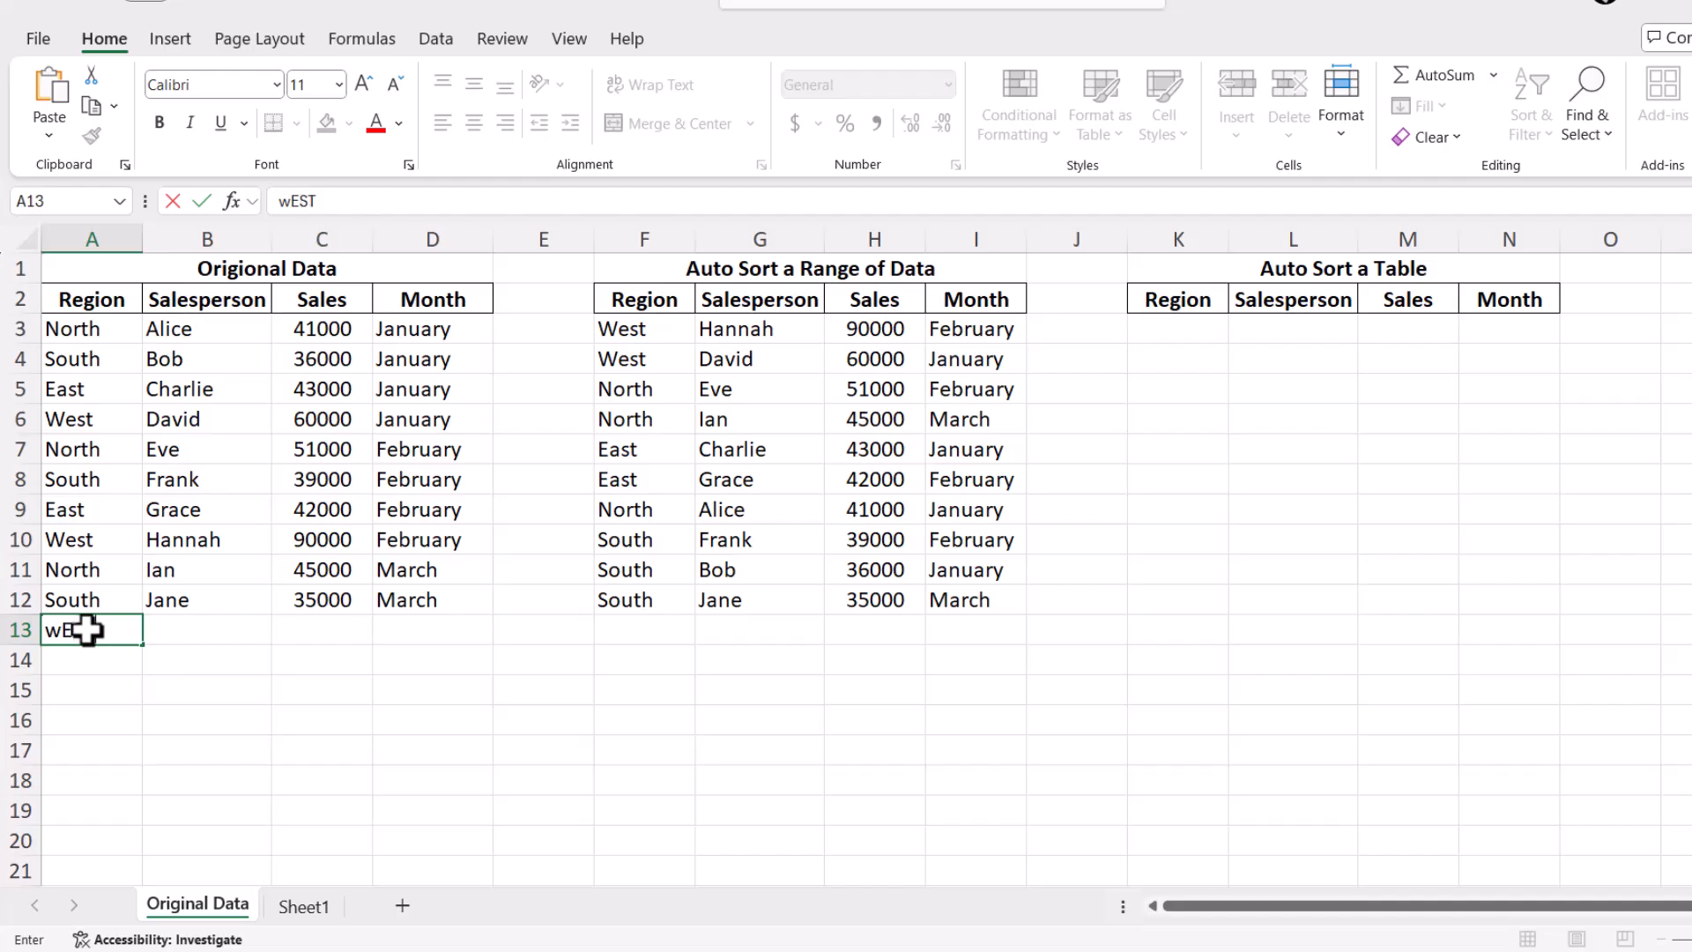
pyautogui.press('tab')
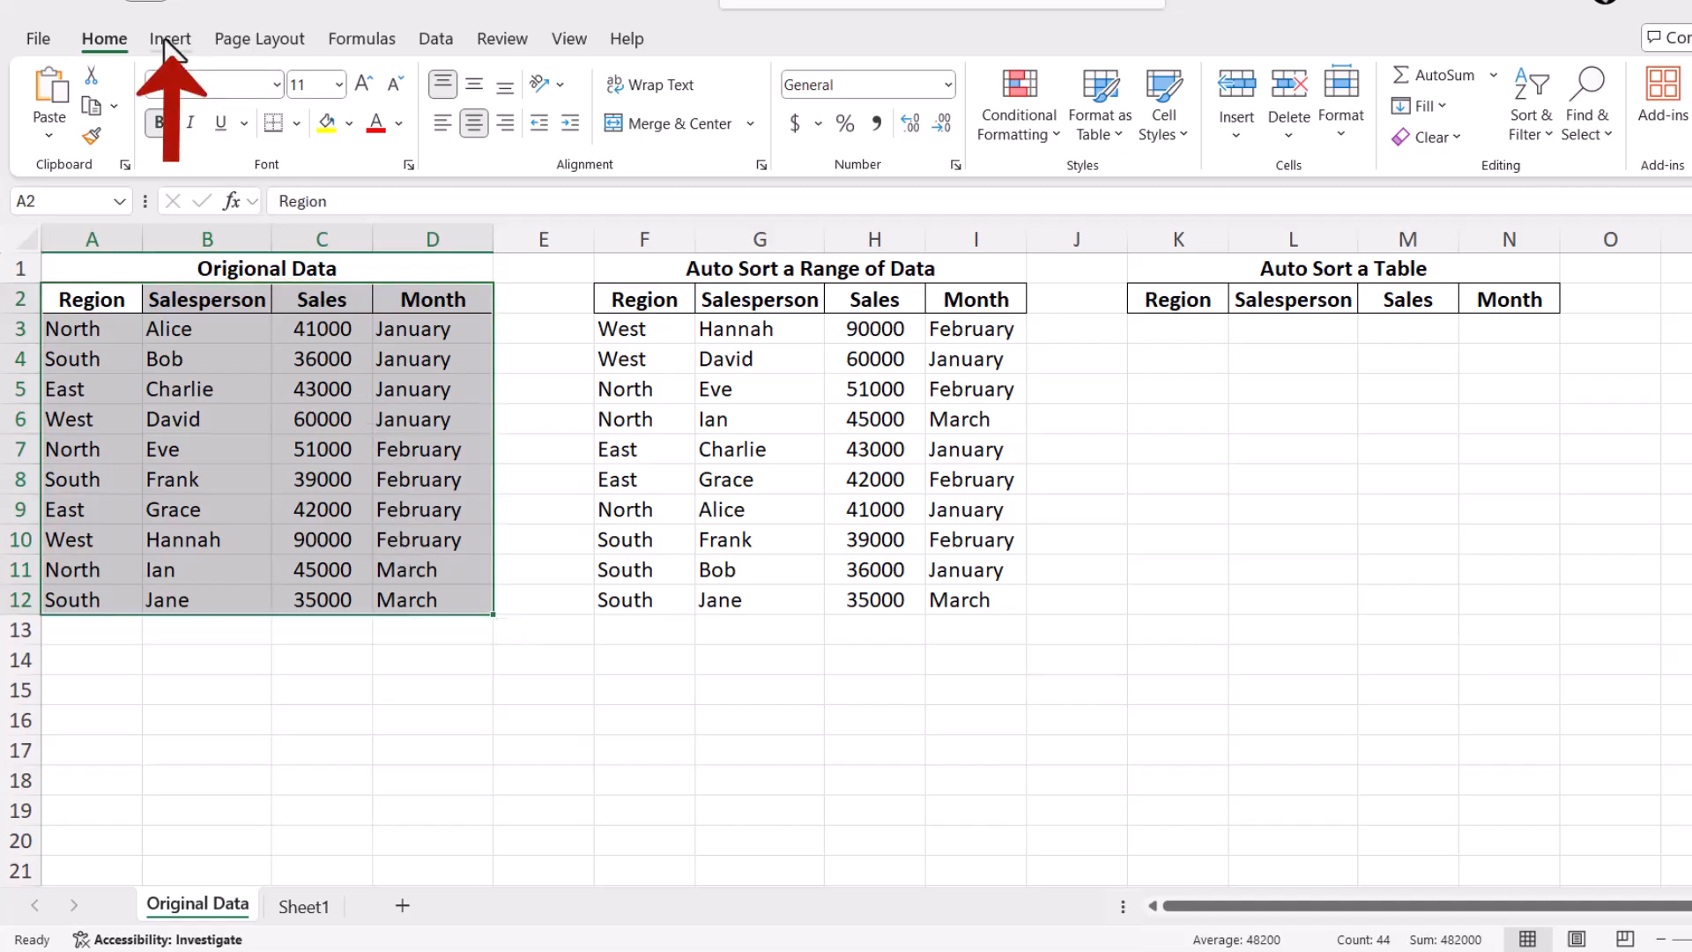
# Step: Convert the selected A2:D12 data into an Excel table with headers via Insert > Table
pyautogui.click(169, 39)
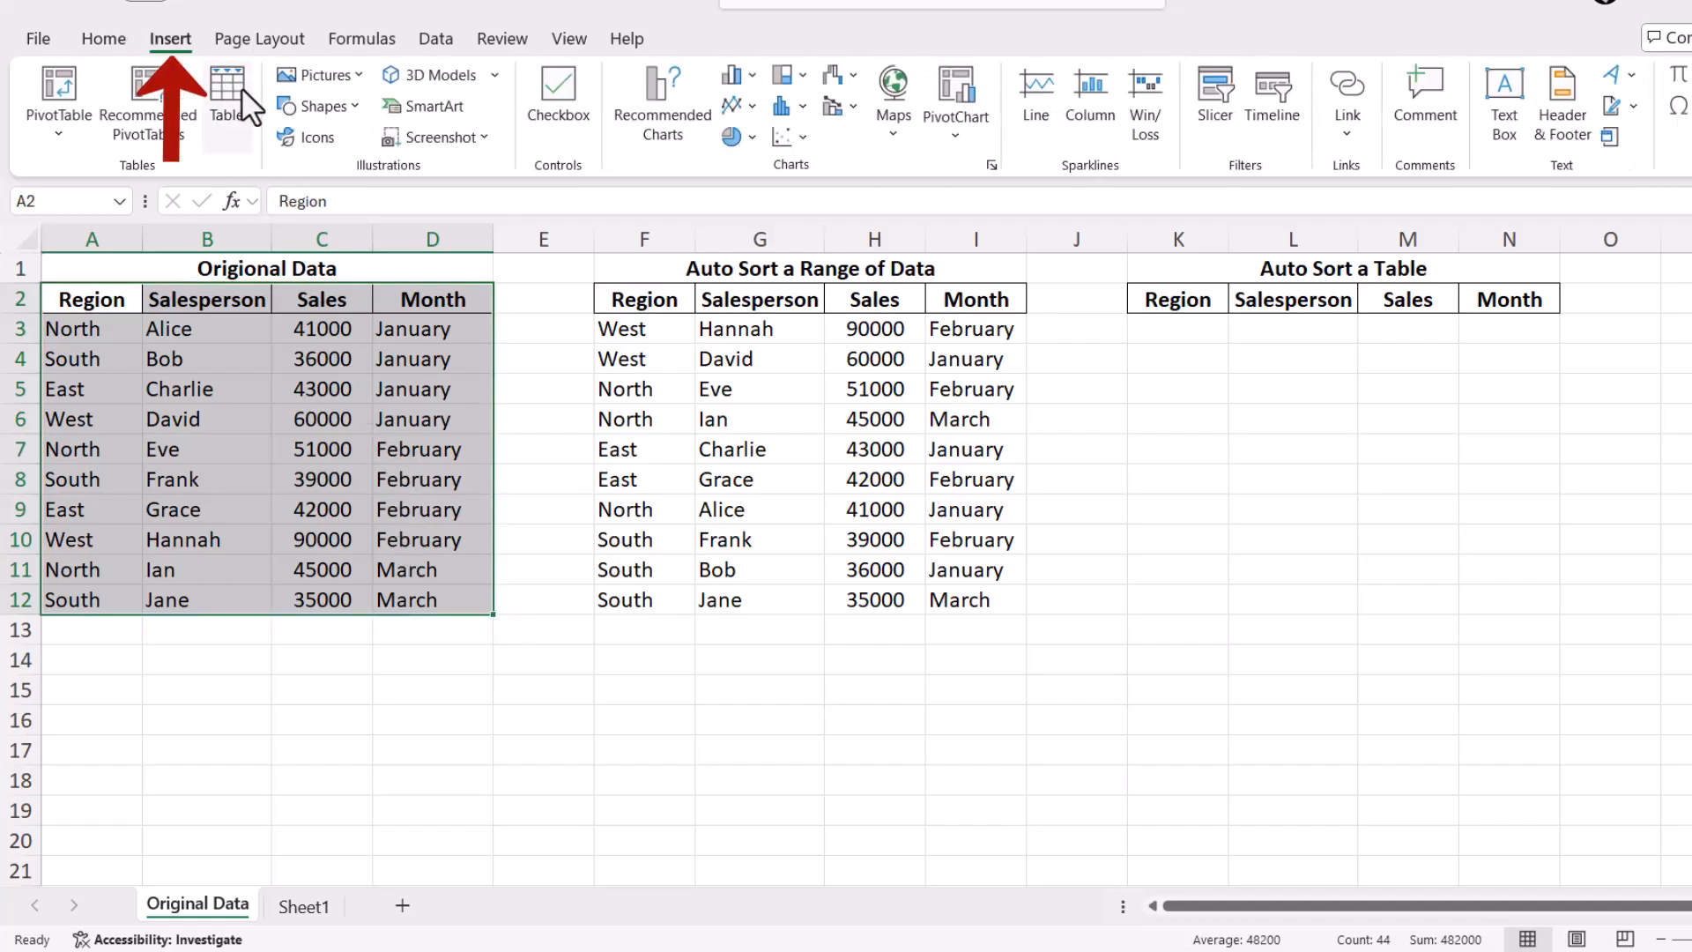
pyautogui.click(226, 97)
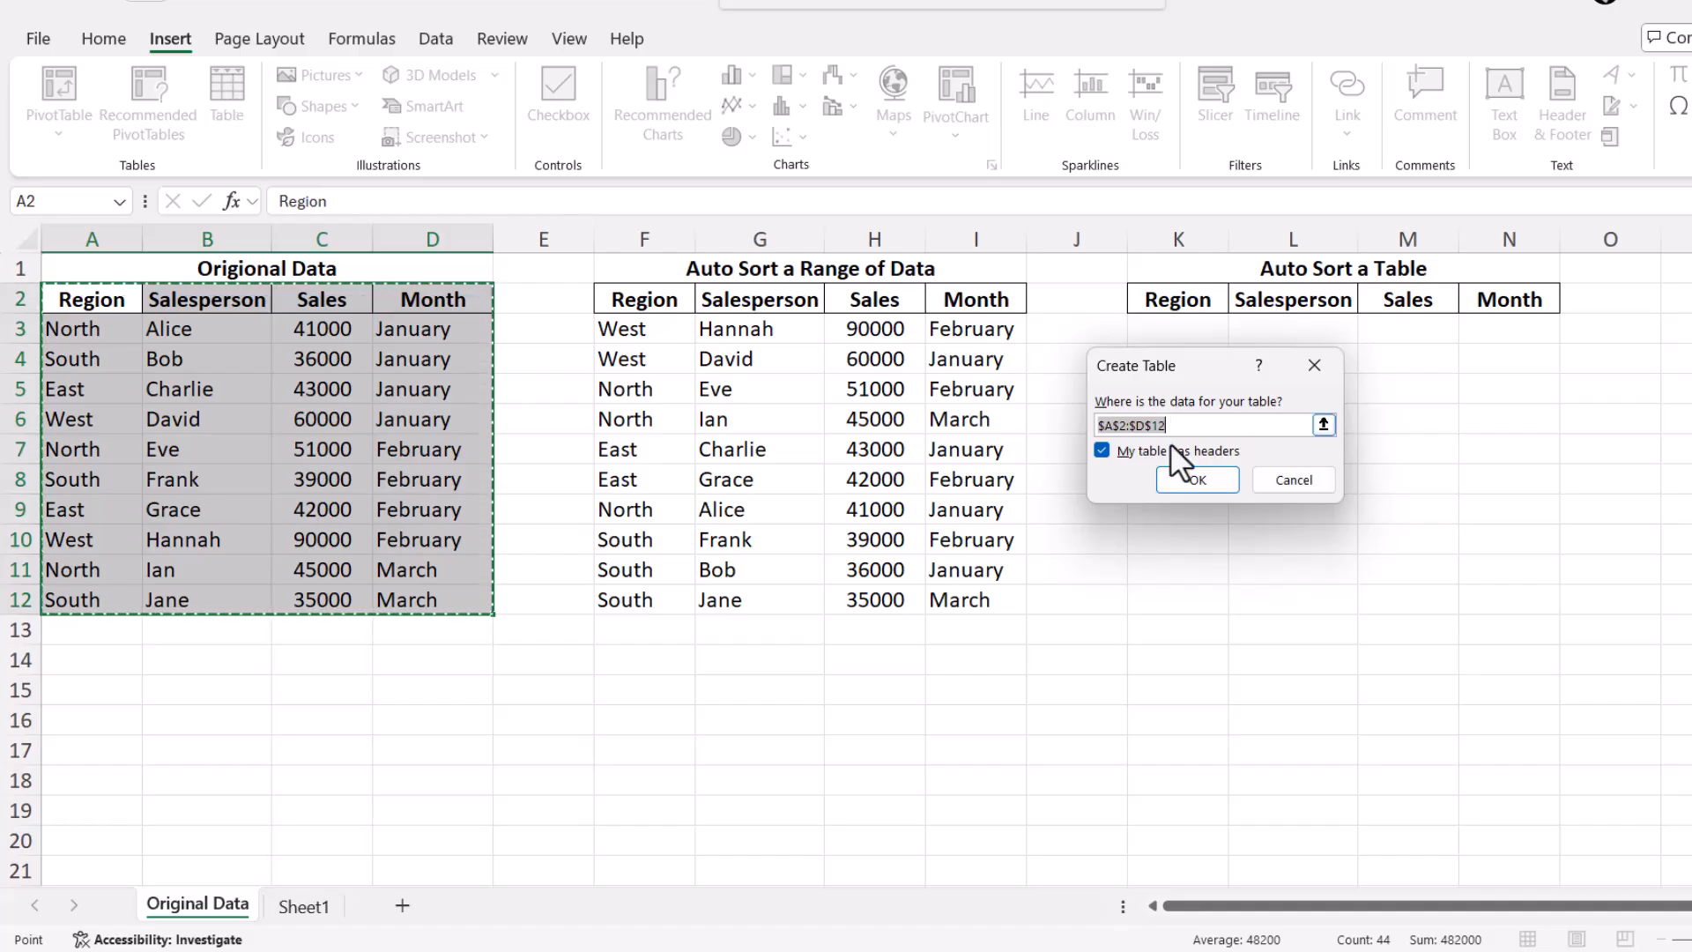
pyautogui.moveTo(1130, 479)
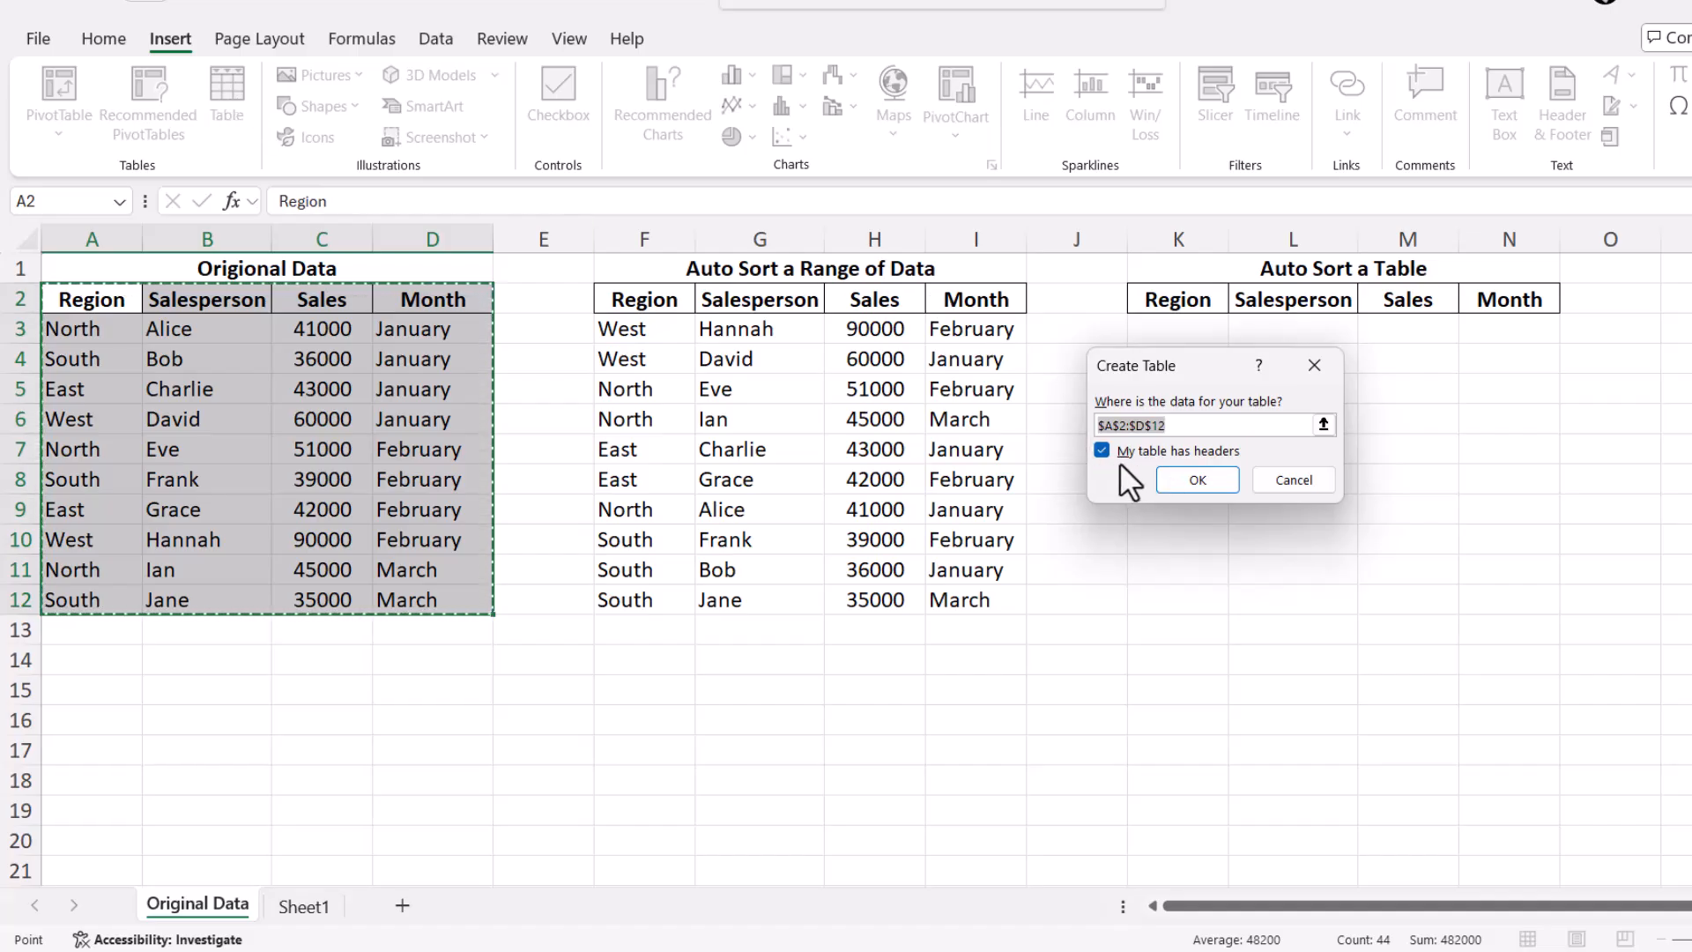
pyautogui.click(1197, 480)
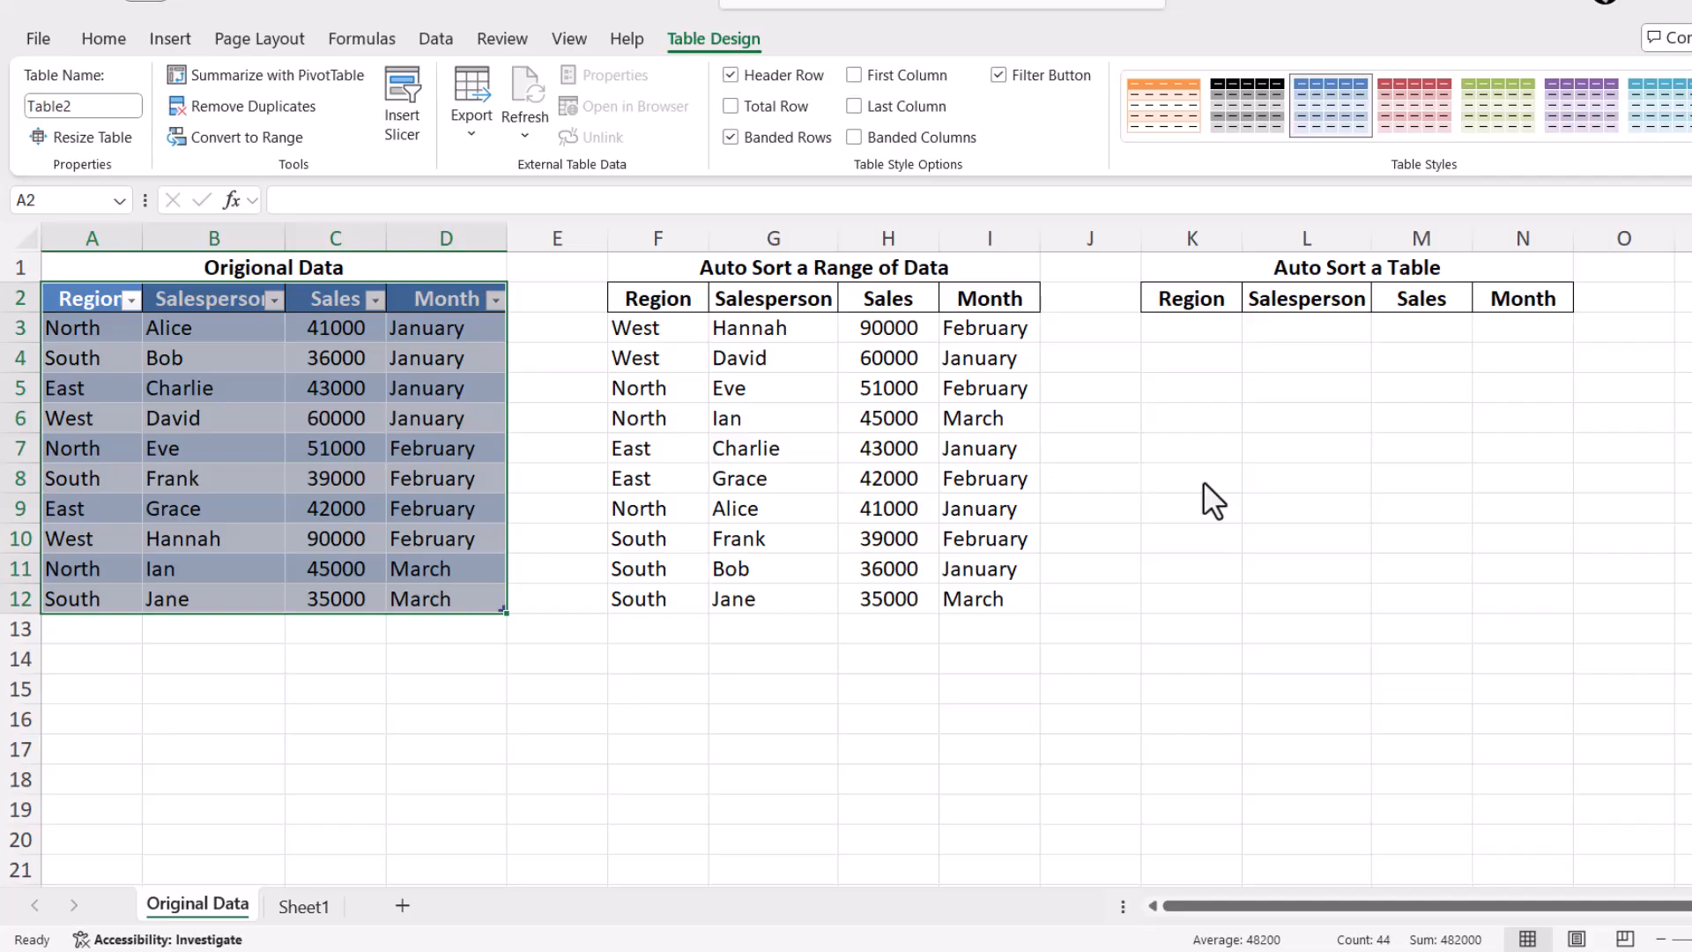
pyautogui.moveTo(116, 625)
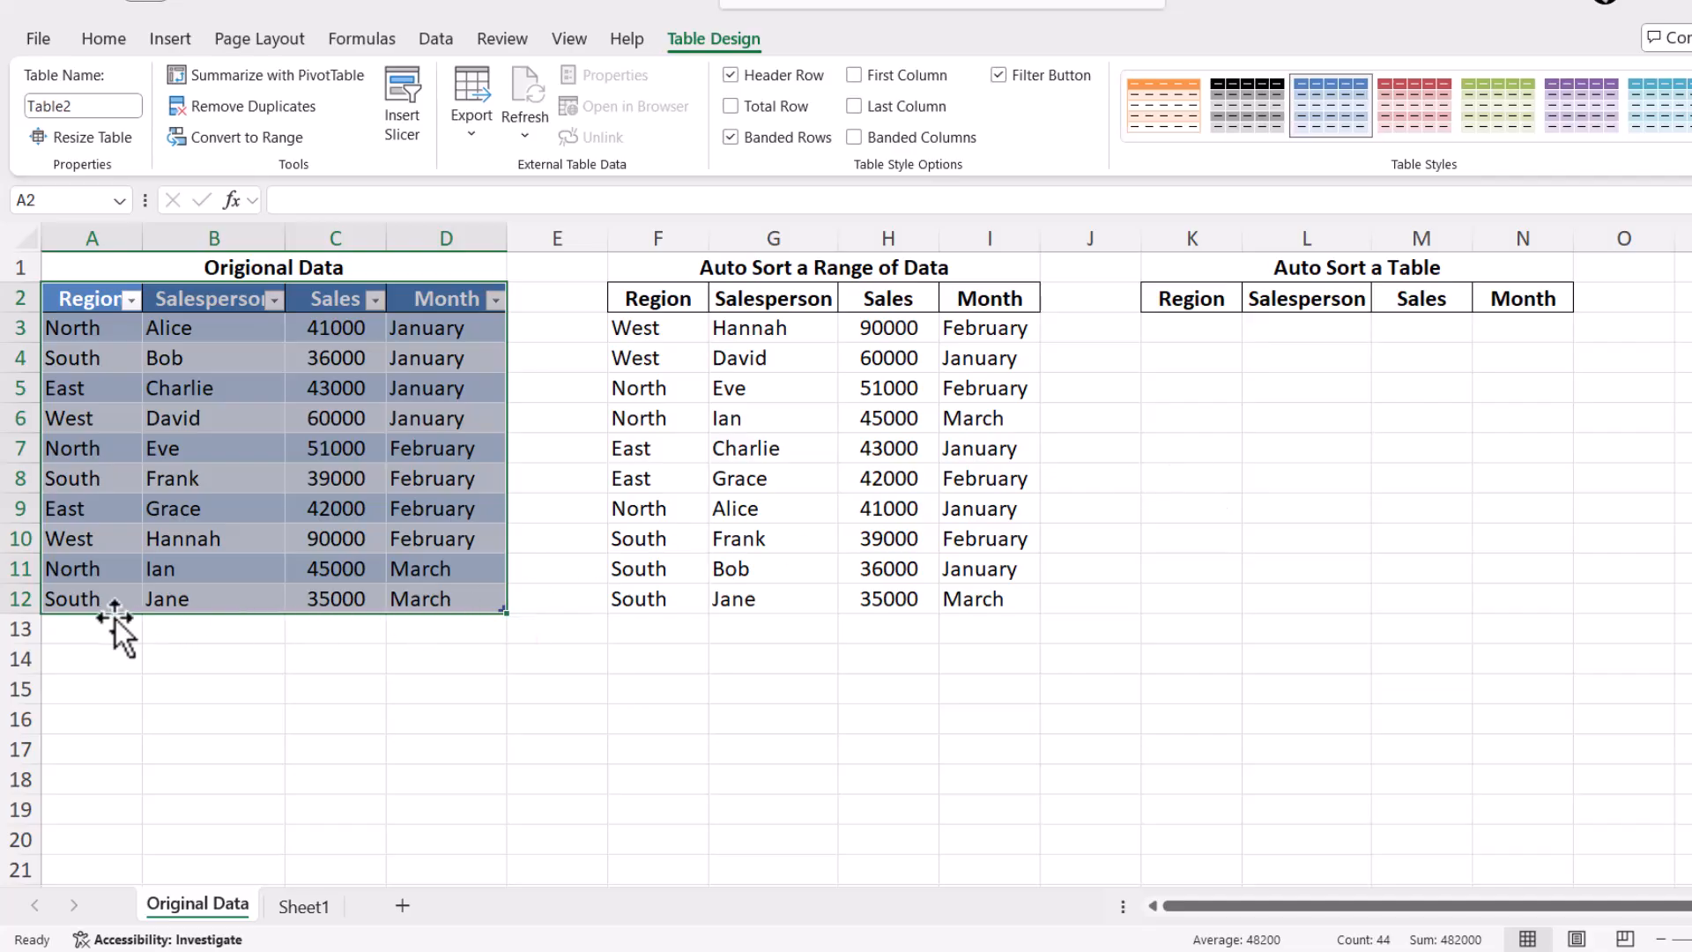
pyautogui.moveTo(90, 627)
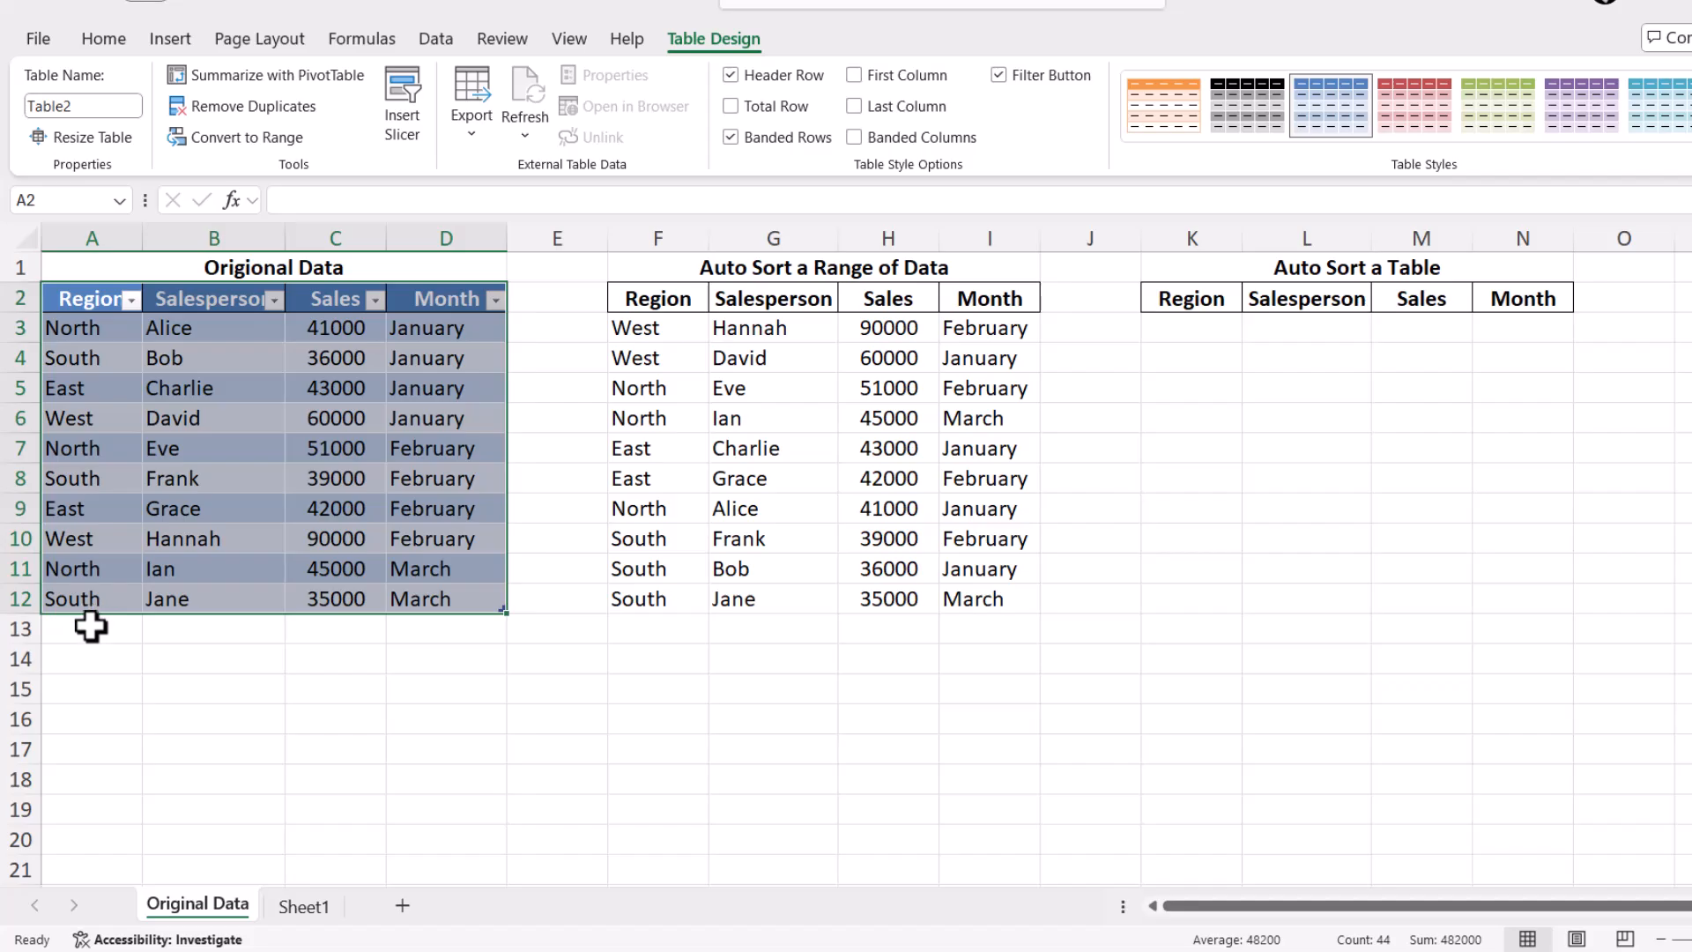
pyautogui.moveTo(122, 627)
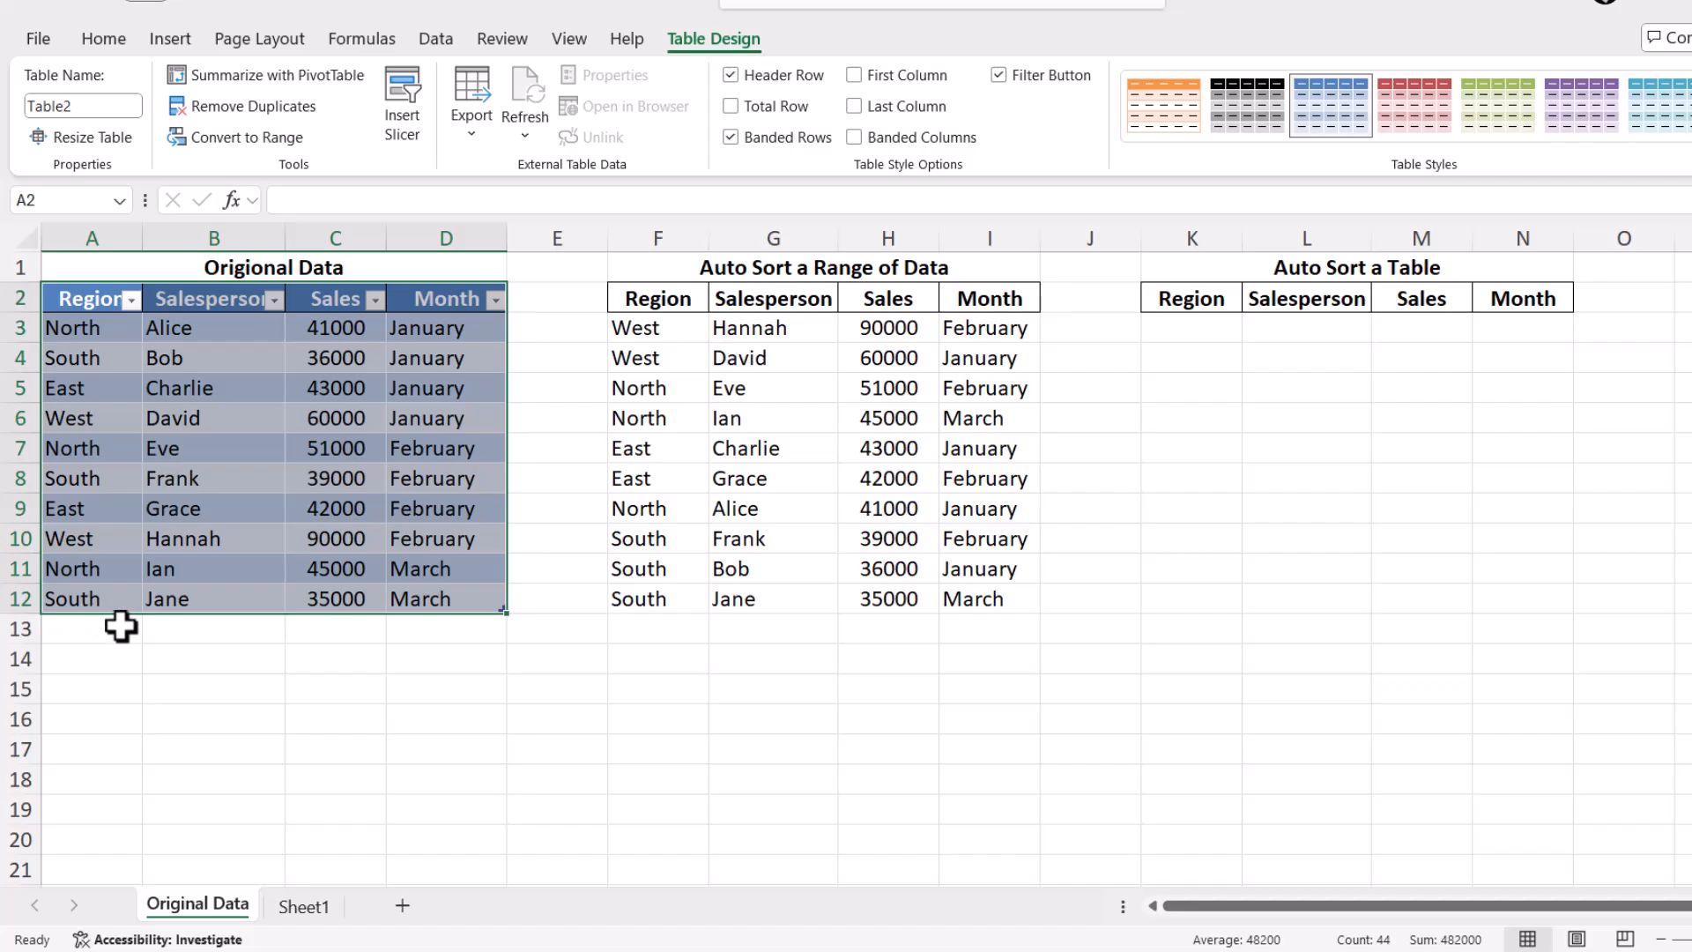
pyautogui.click(91, 627)
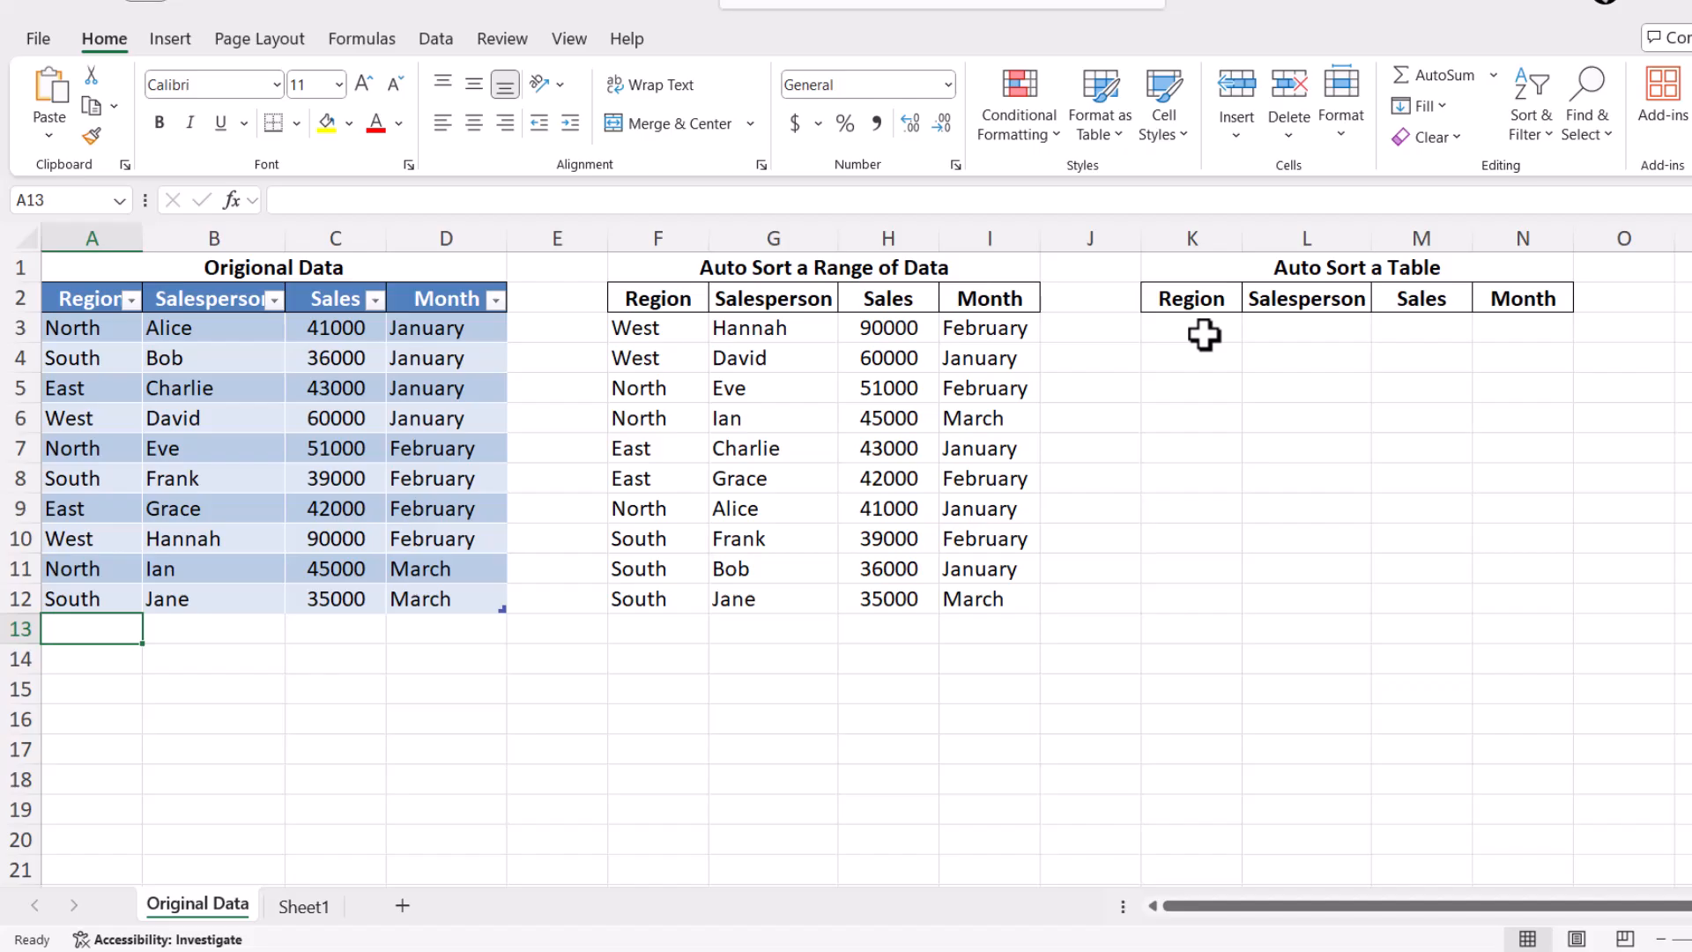
# Step: Enter =SORT(Table2[#All],3,1) in K3 to list the table rows by Sales ascending
pyautogui.click(1192, 333)
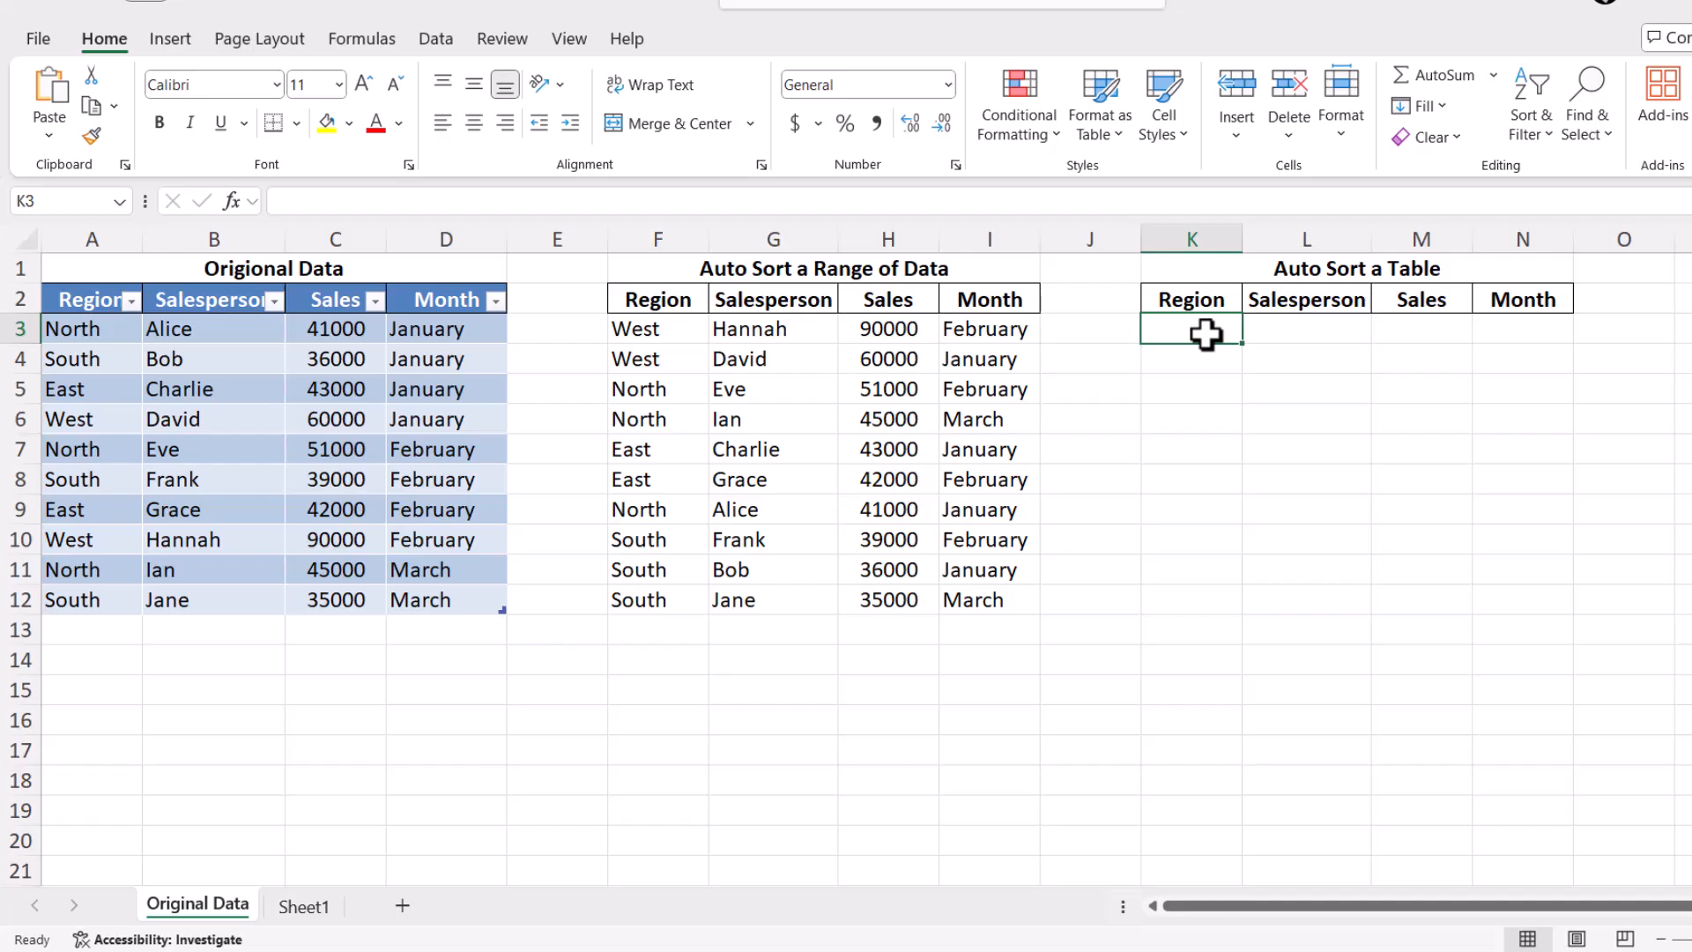
pyautogui.write('=')
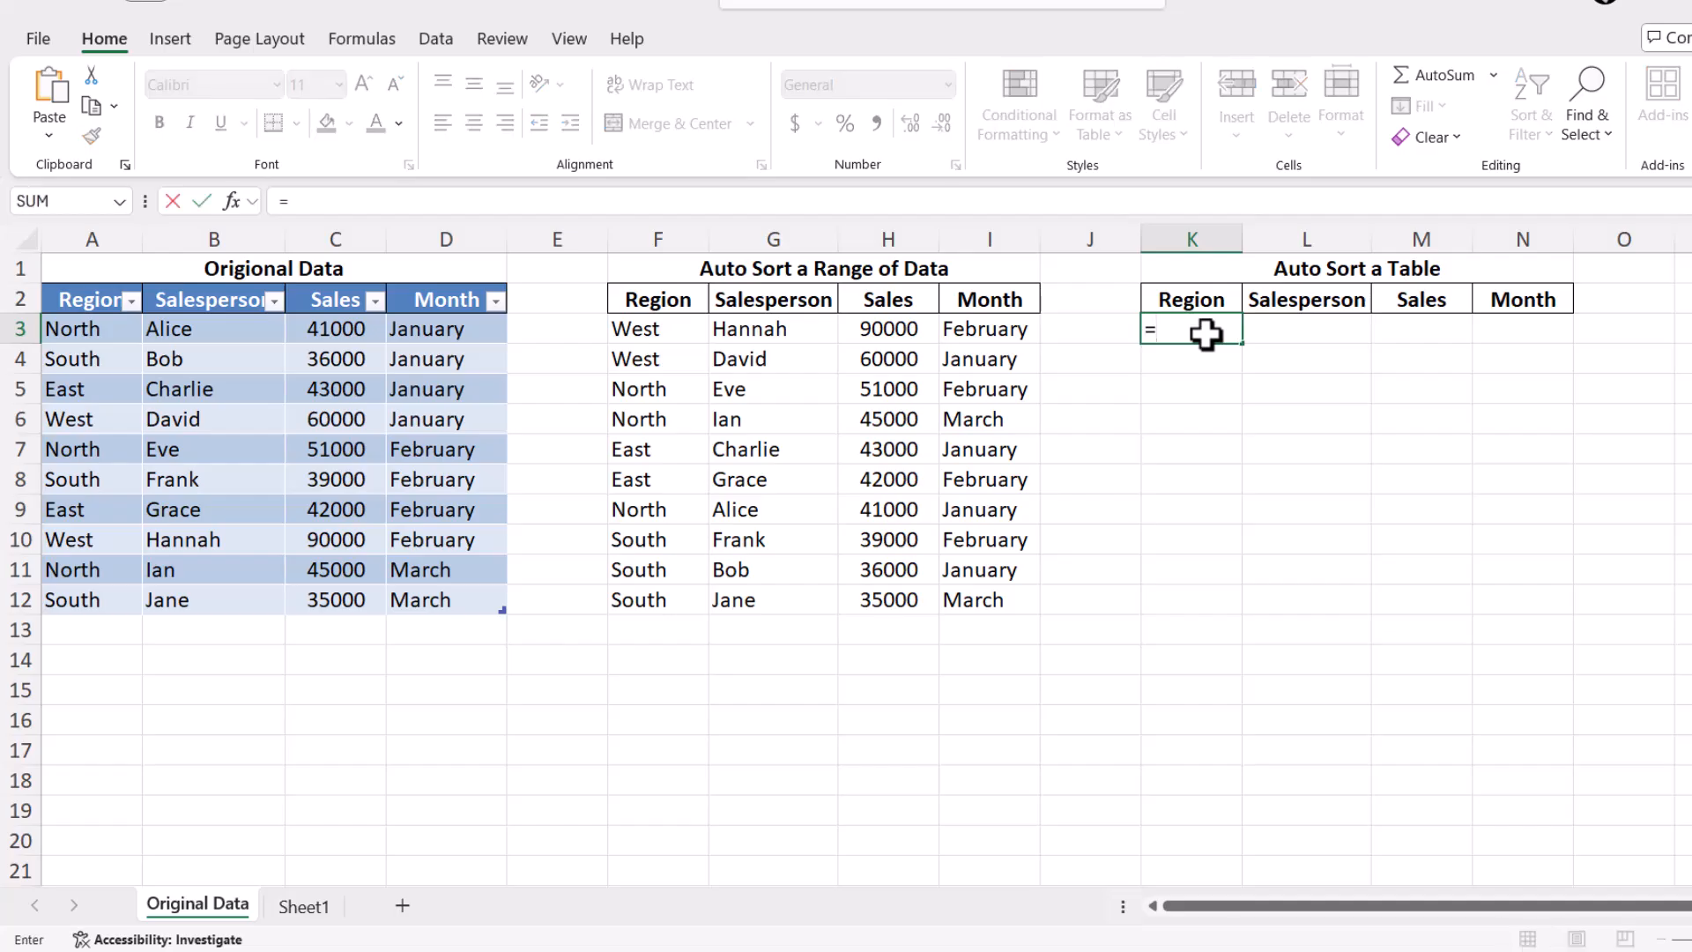
pyautogui.write('S')
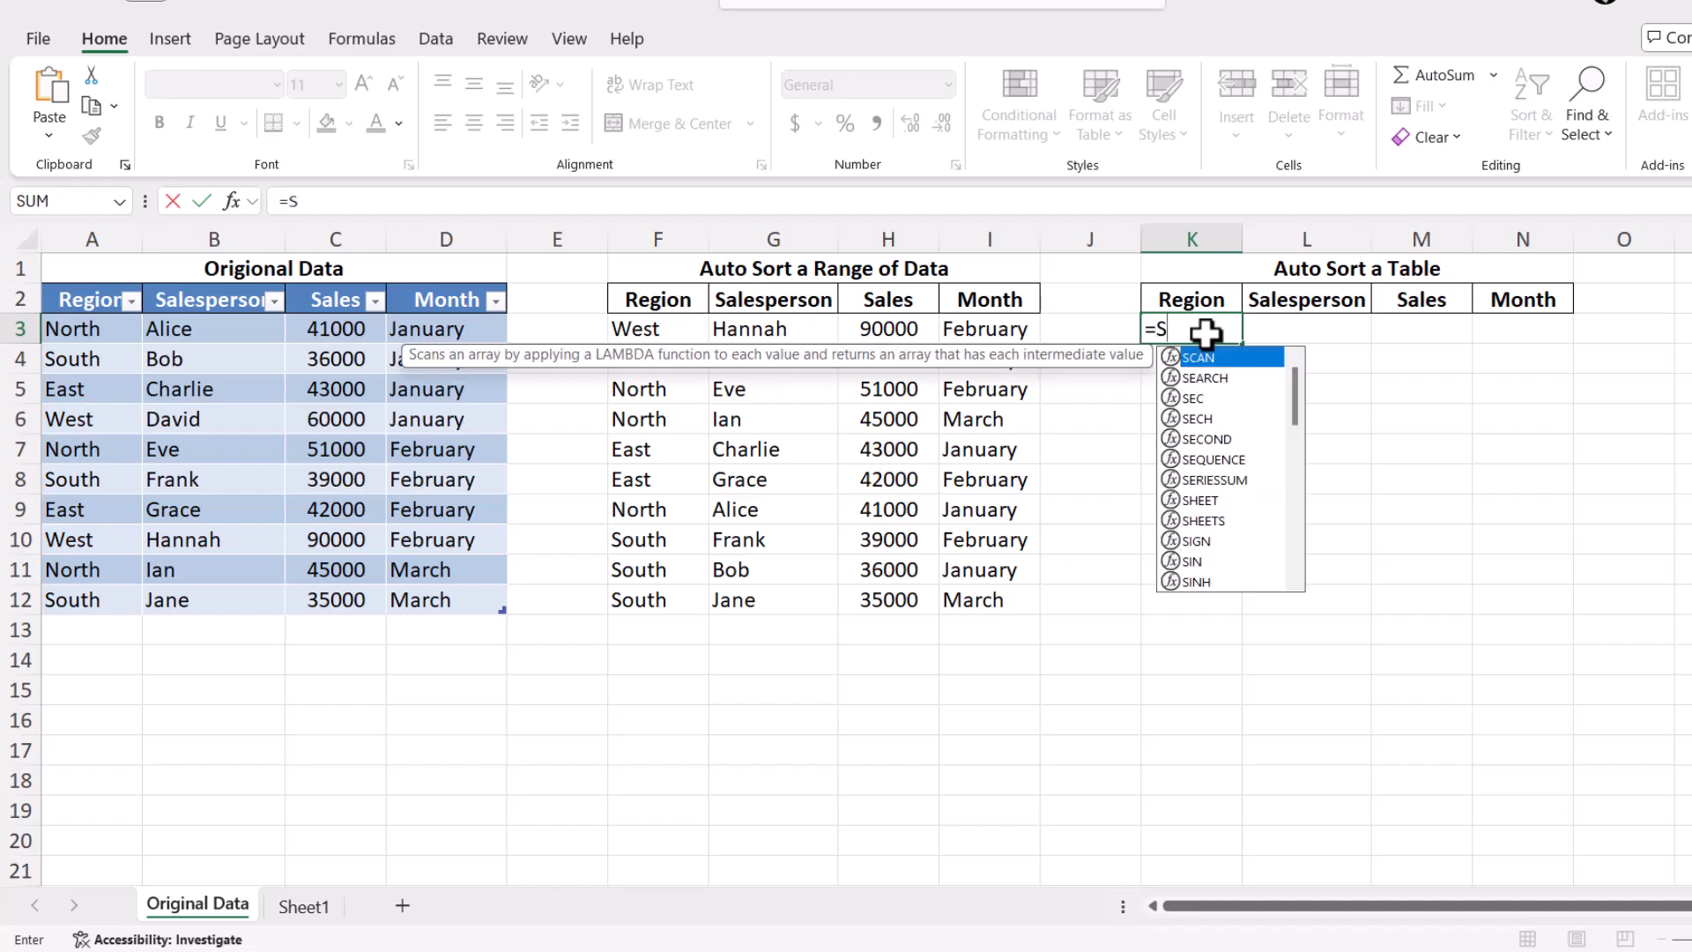
pyautogui.write('ORT')
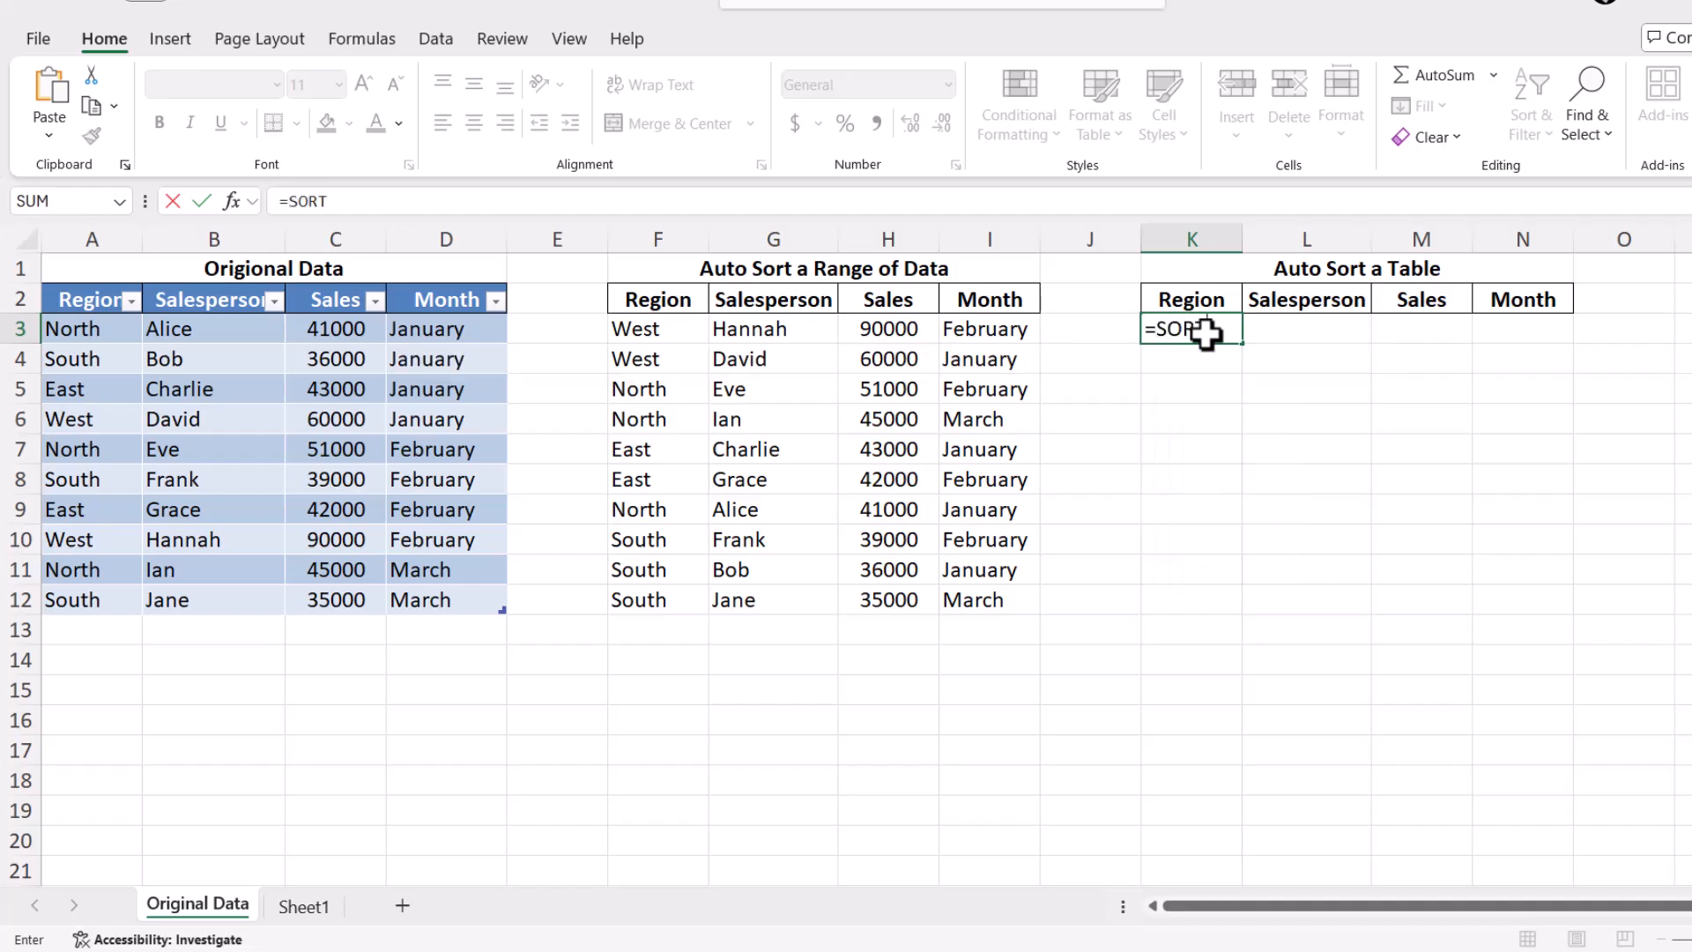
pyautogui.write('(Table2[#All')
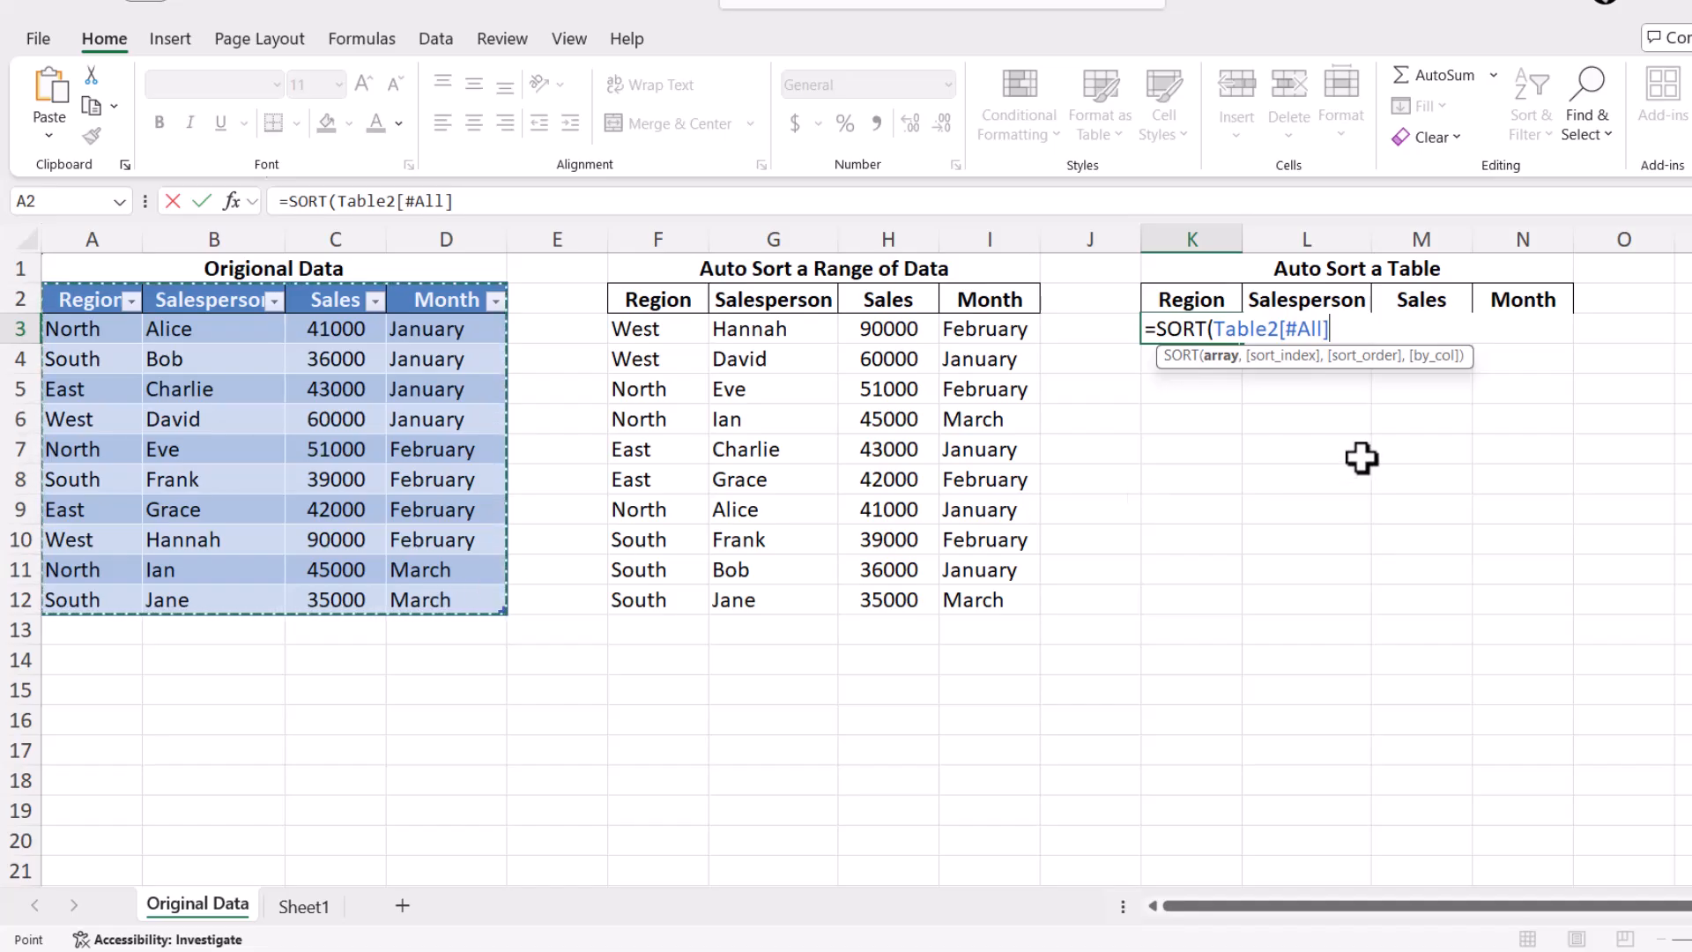
pyautogui.write(',')
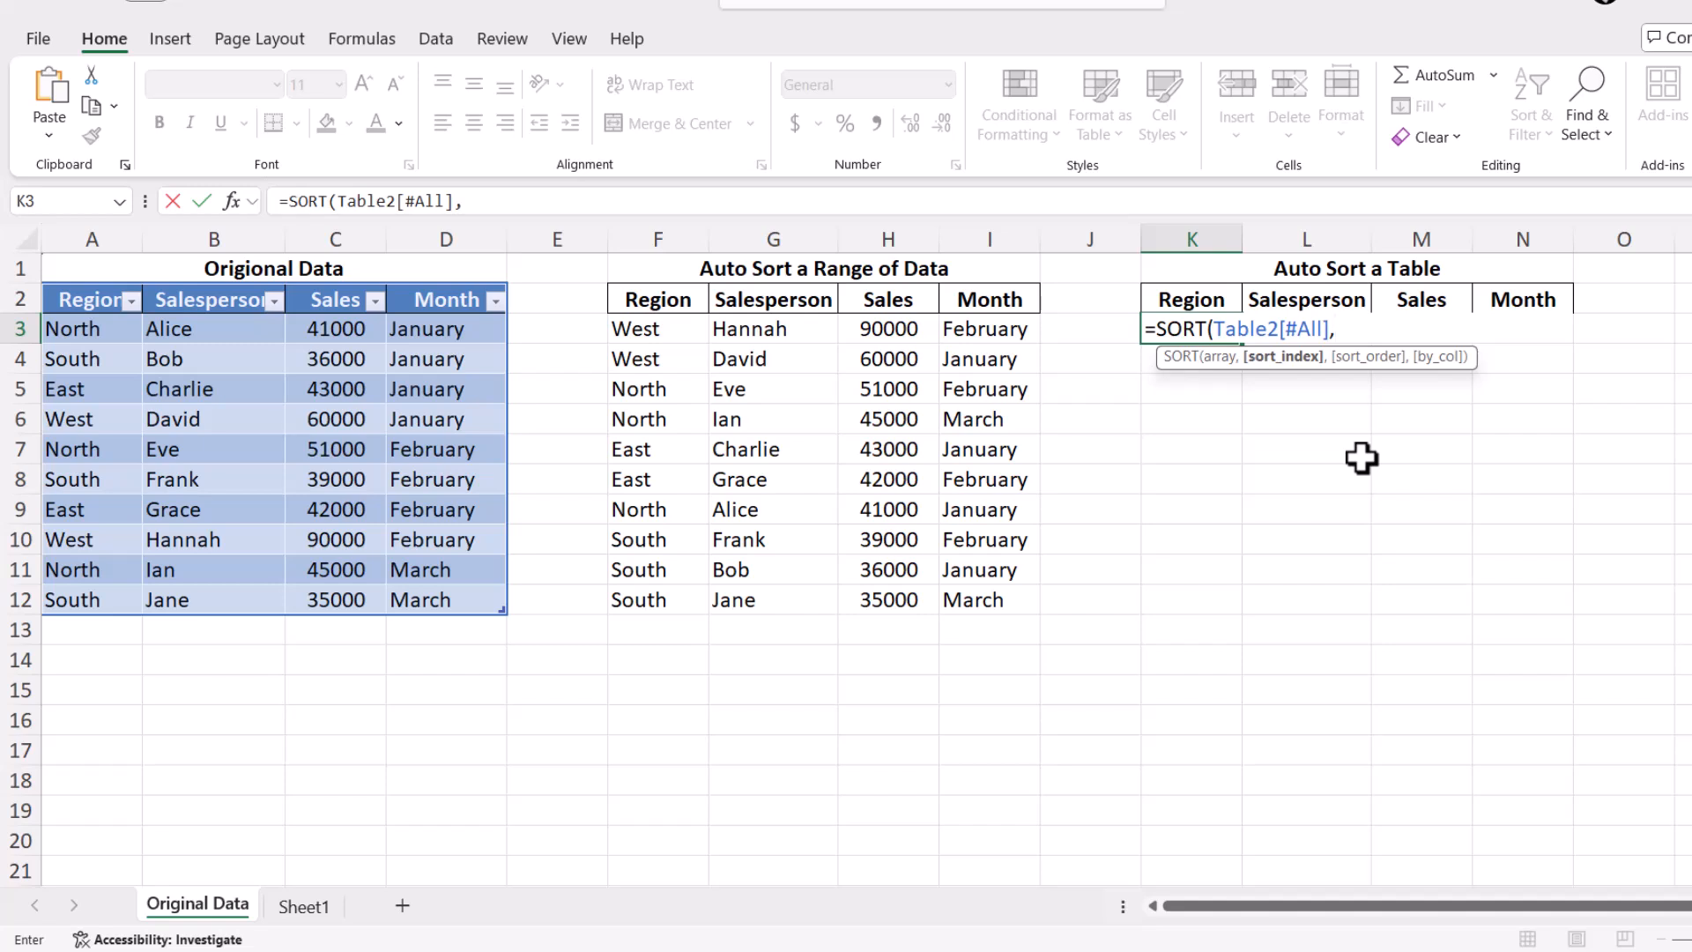
pyautogui.write('3')
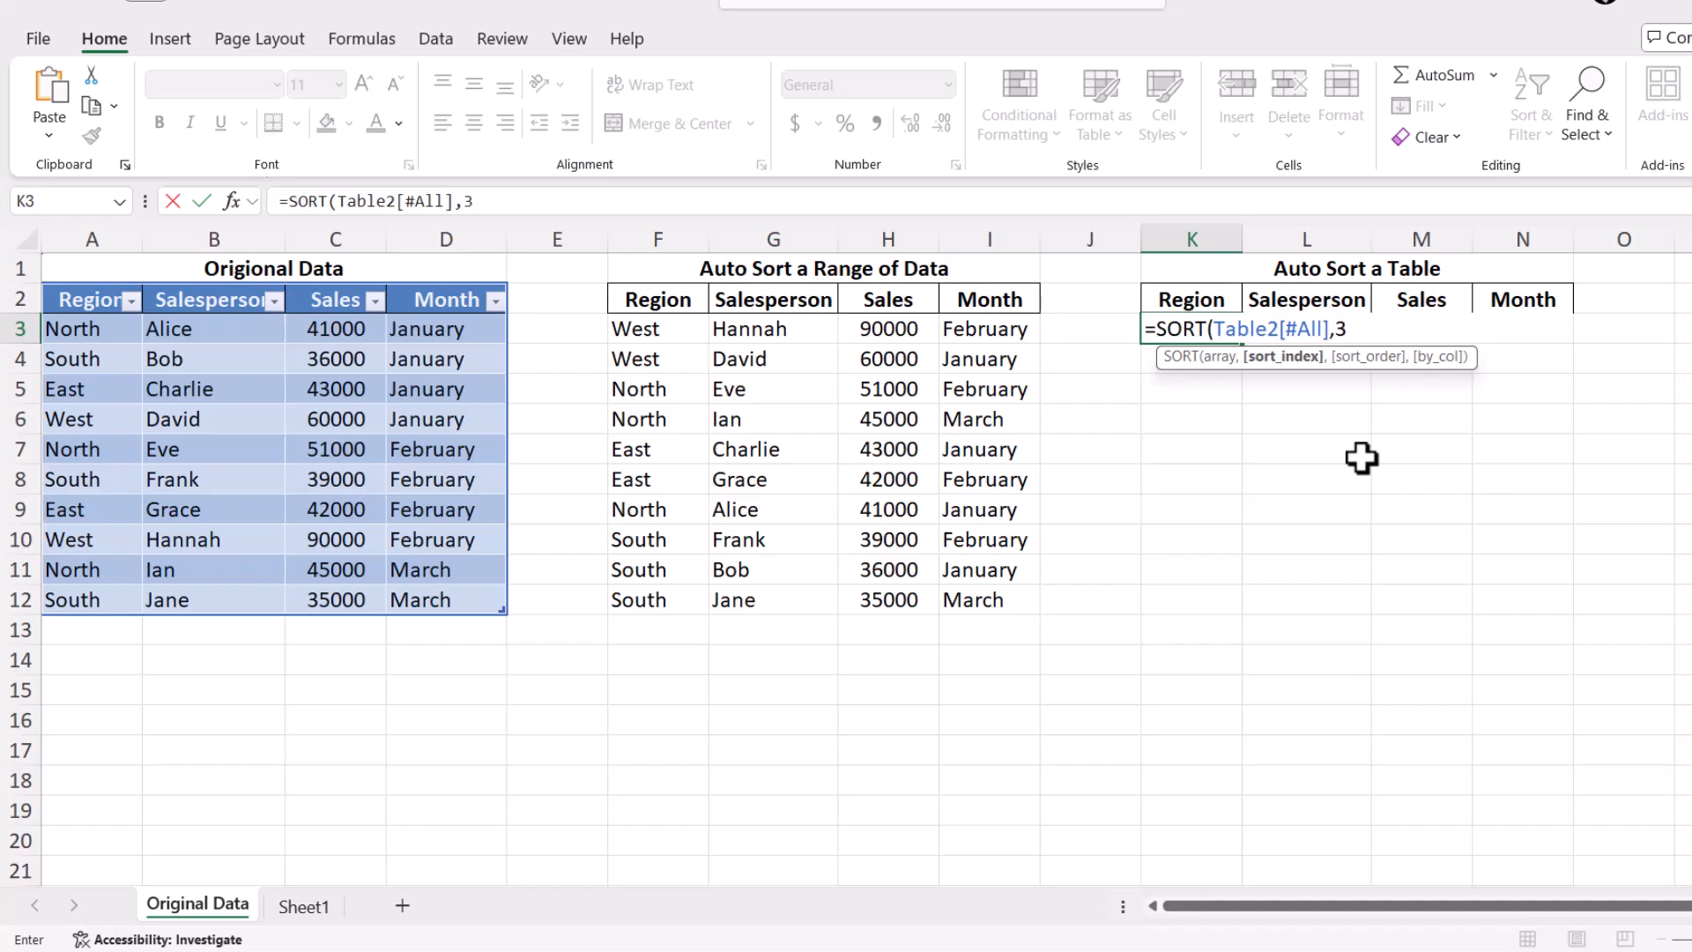
pyautogui.write(',')
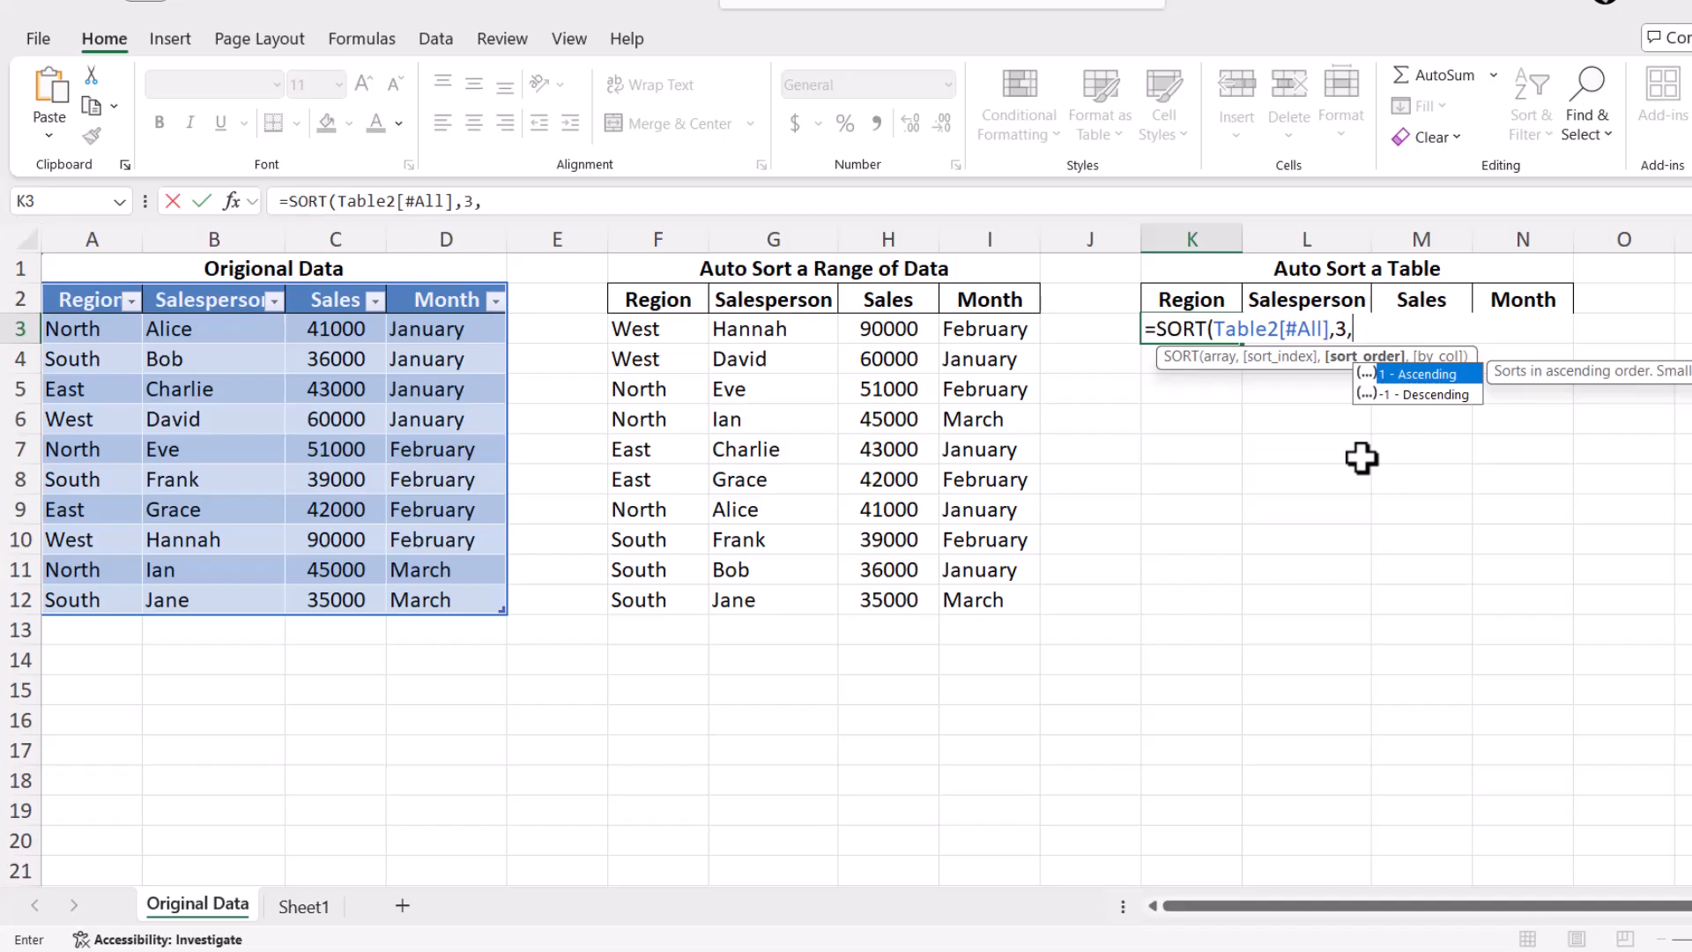
pyautogui.write('1')
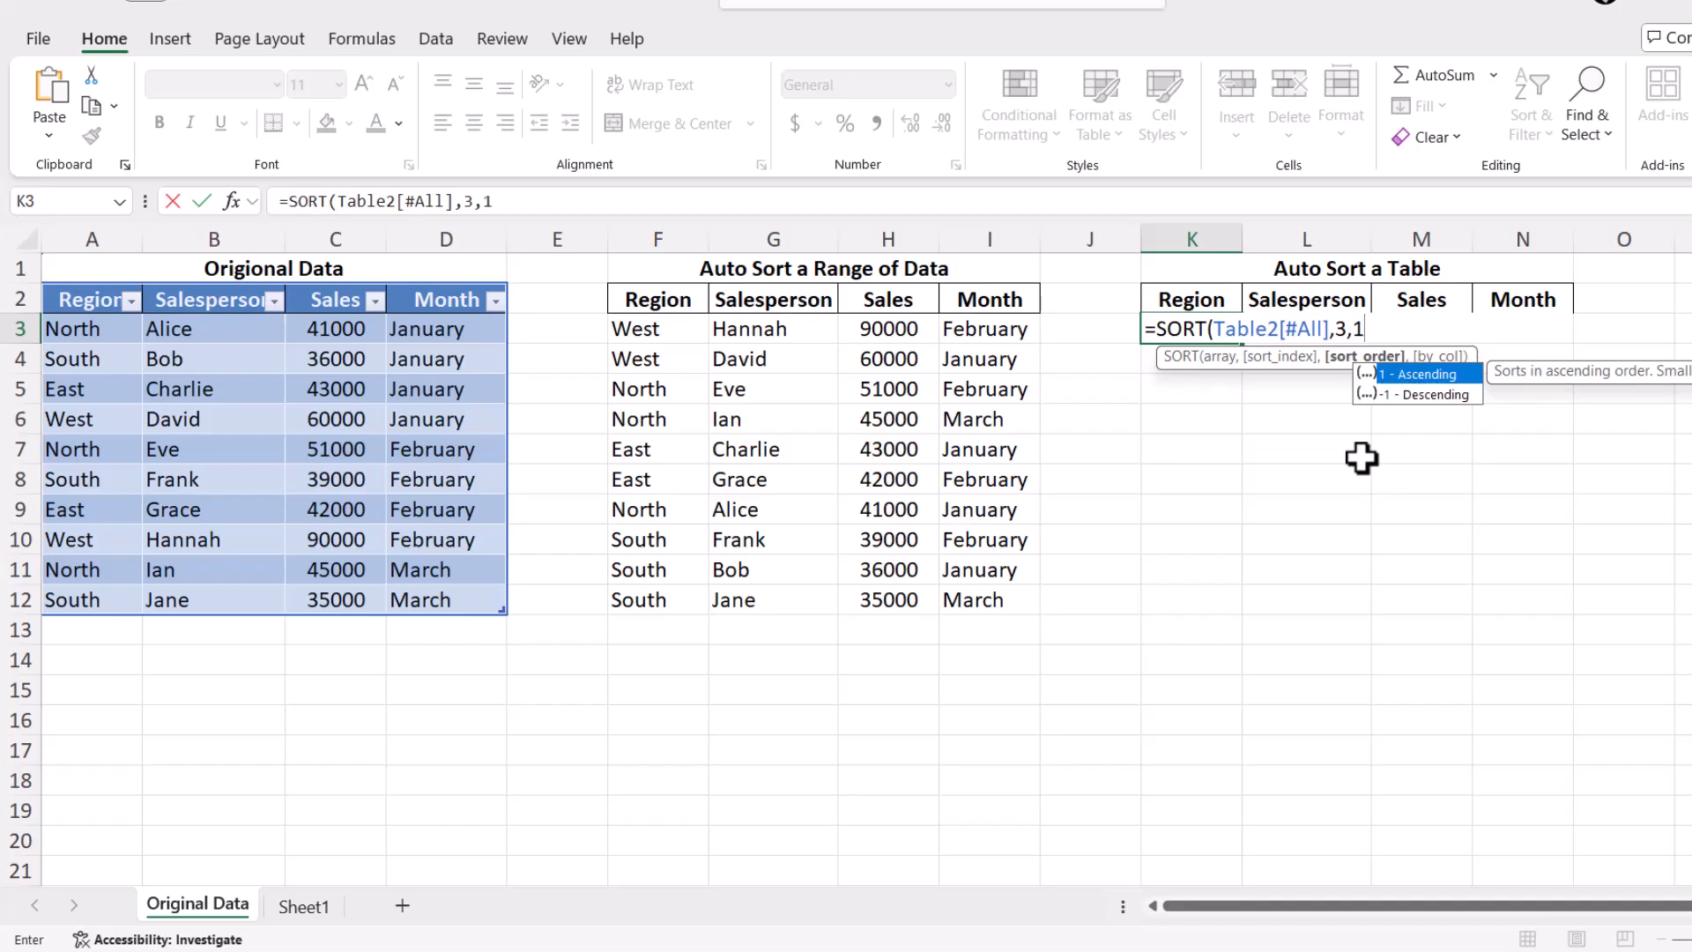
pyautogui.press('Return')
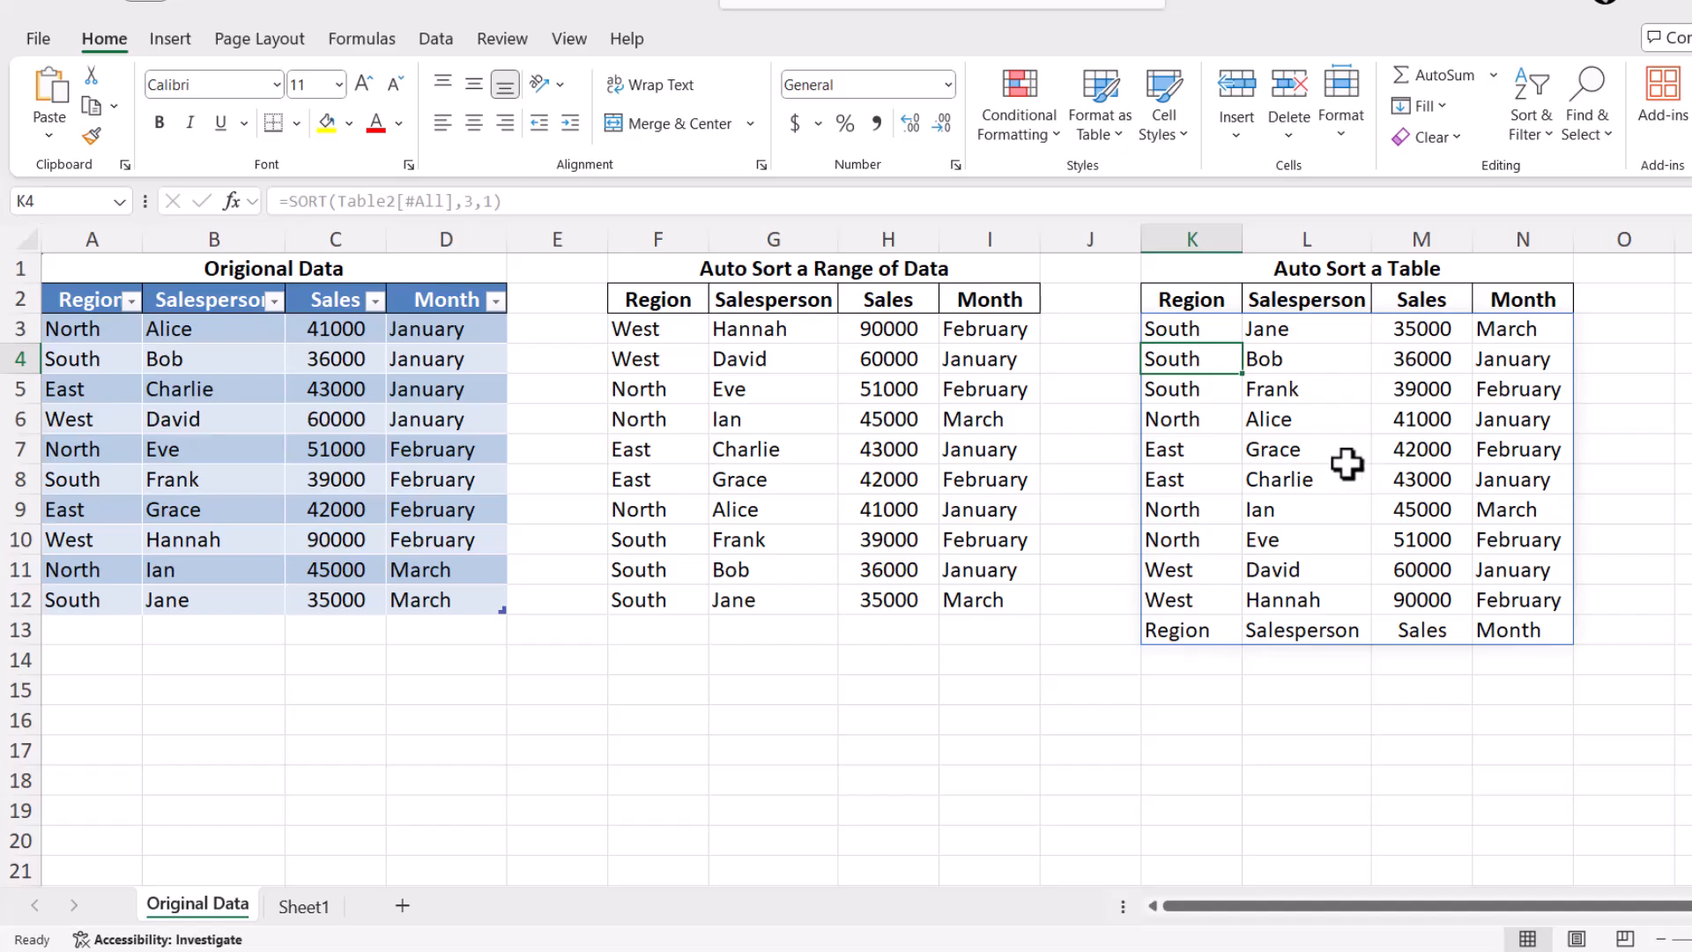
pyautogui.moveTo(1179, 502)
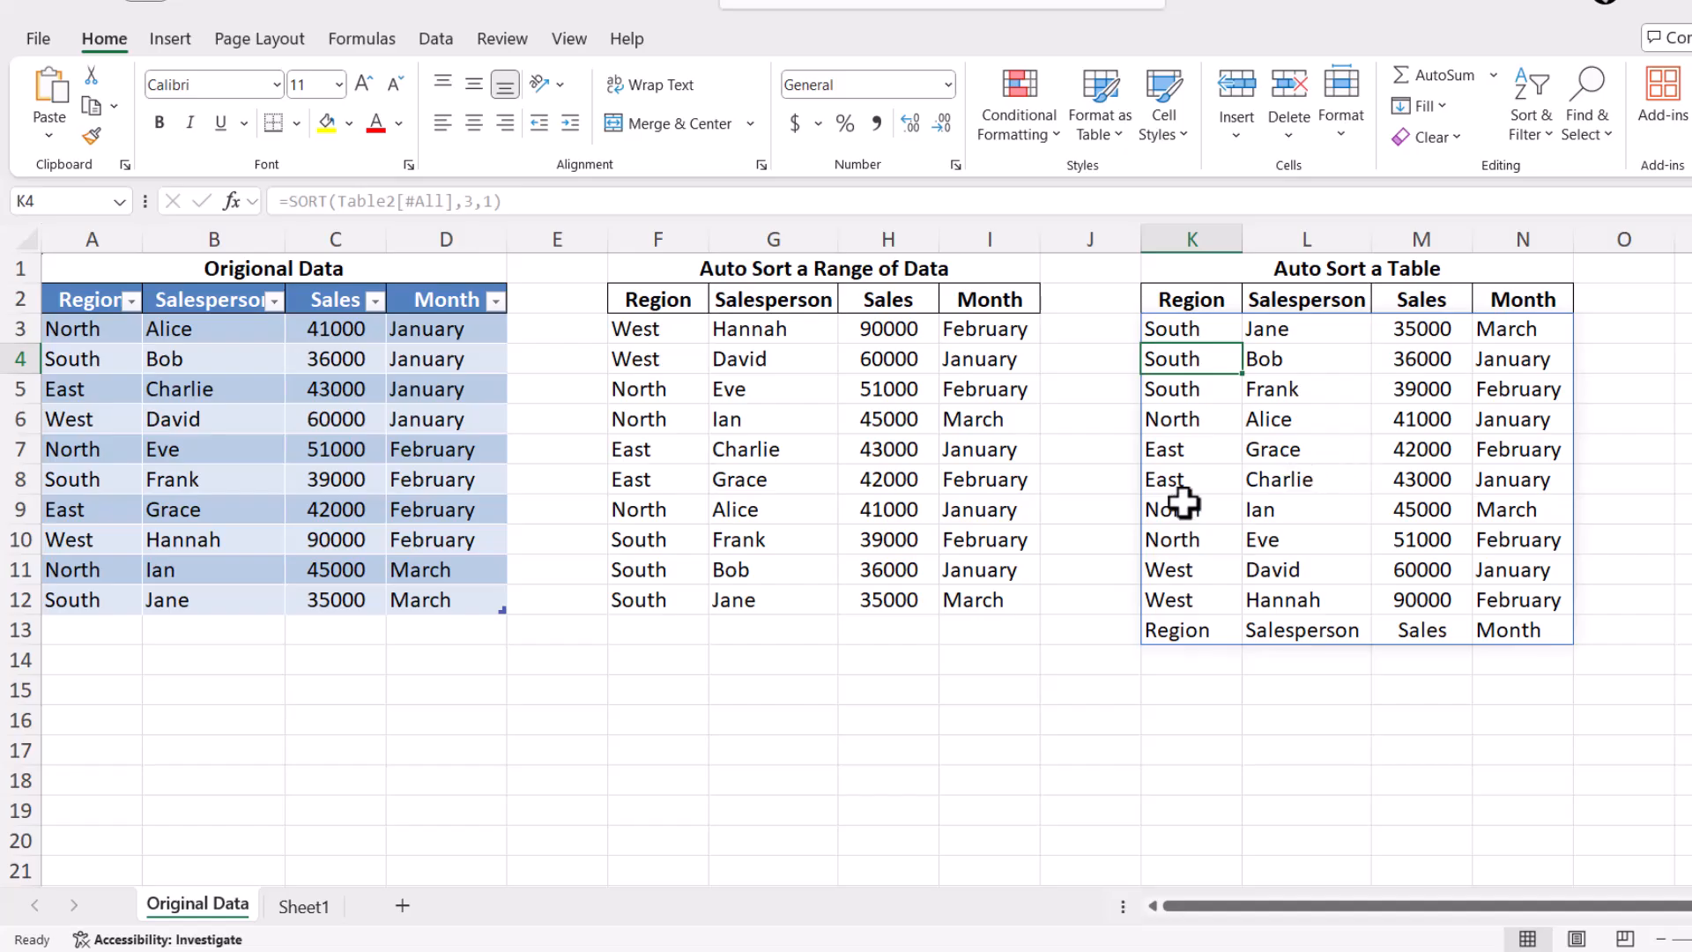
# Step: Set Ian's sales in C11 to 50000 so both sorted lists update
pyautogui.click(334, 569)
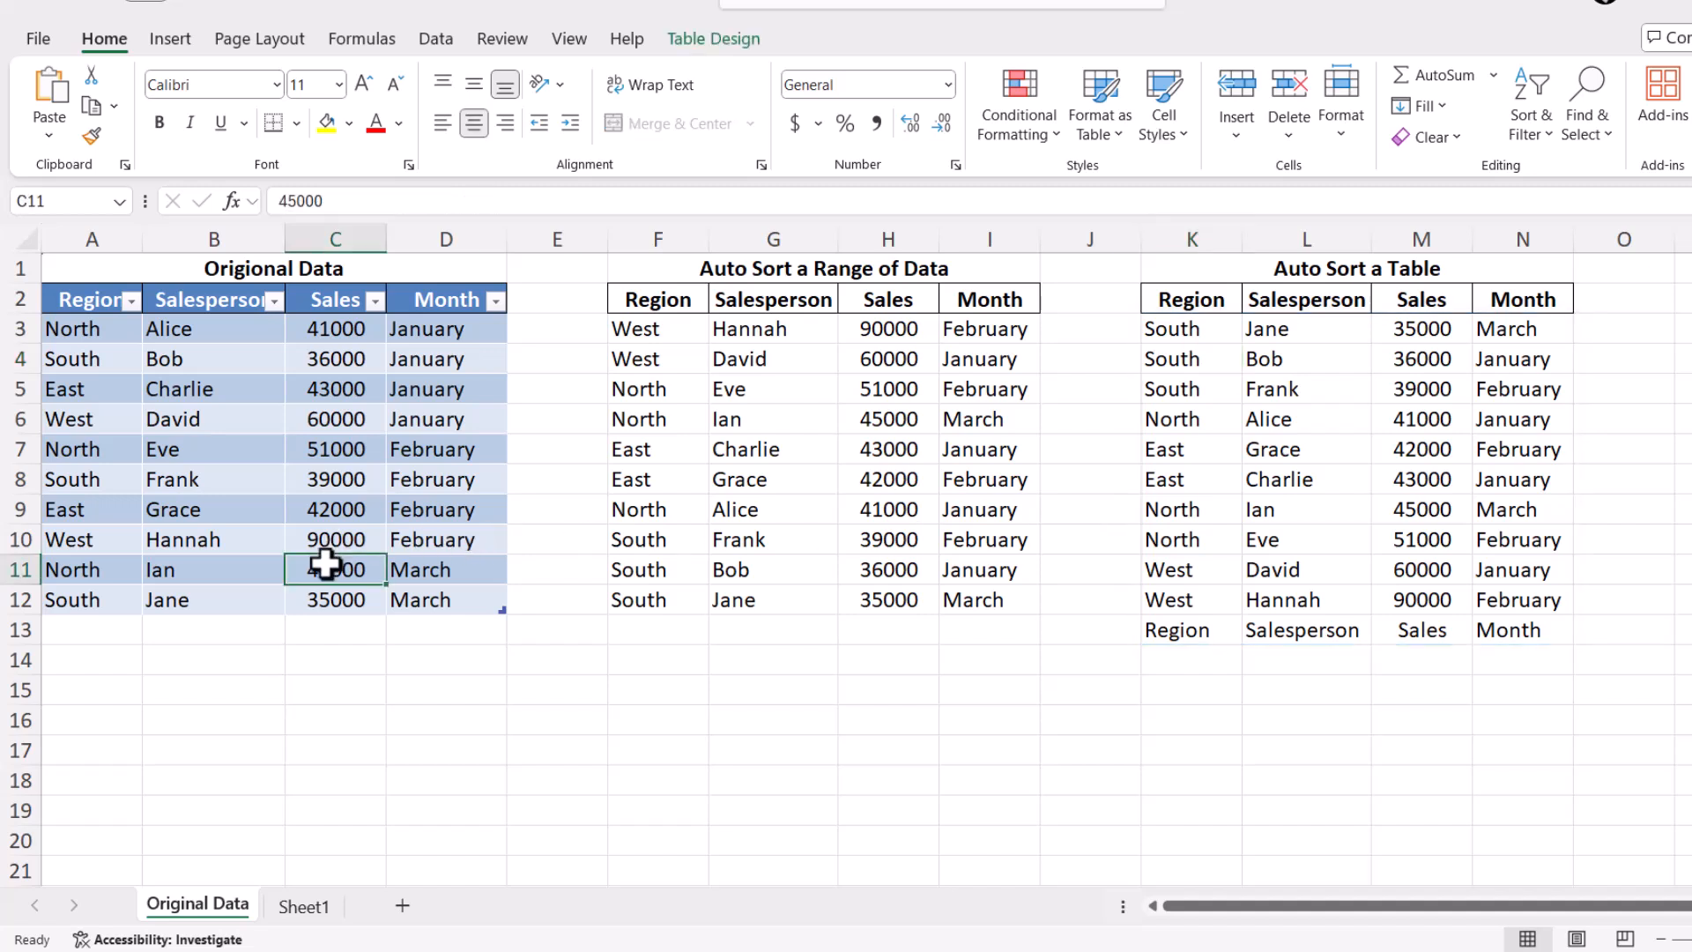
pyautogui.write('50000')
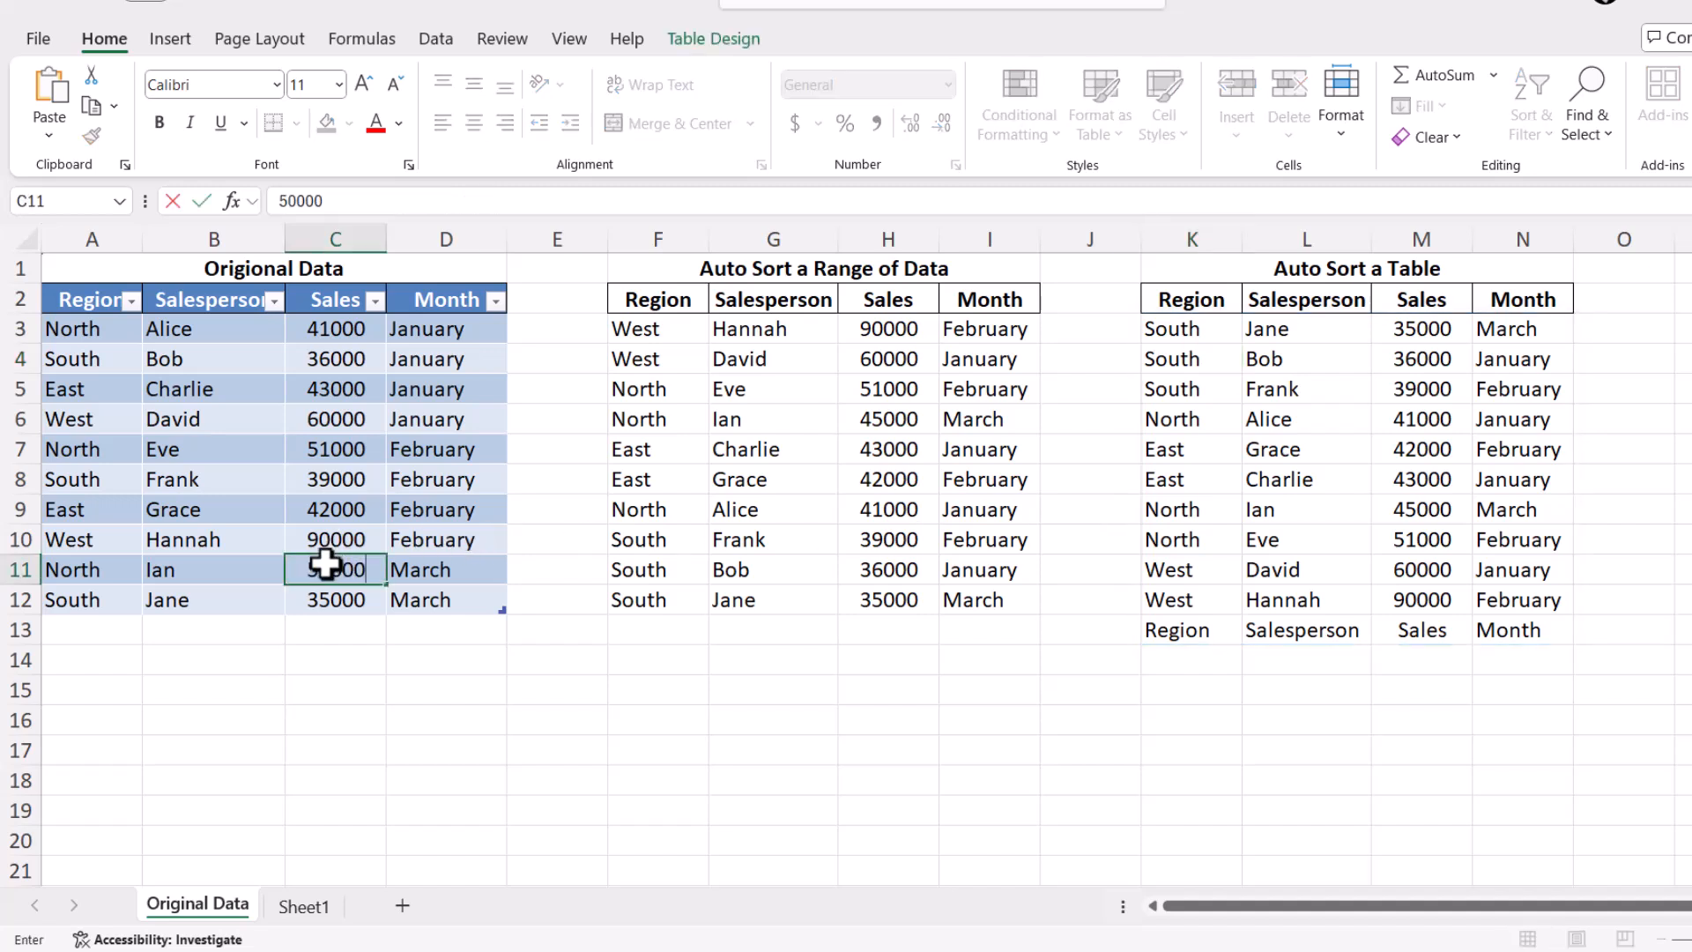
pyautogui.press('Return')
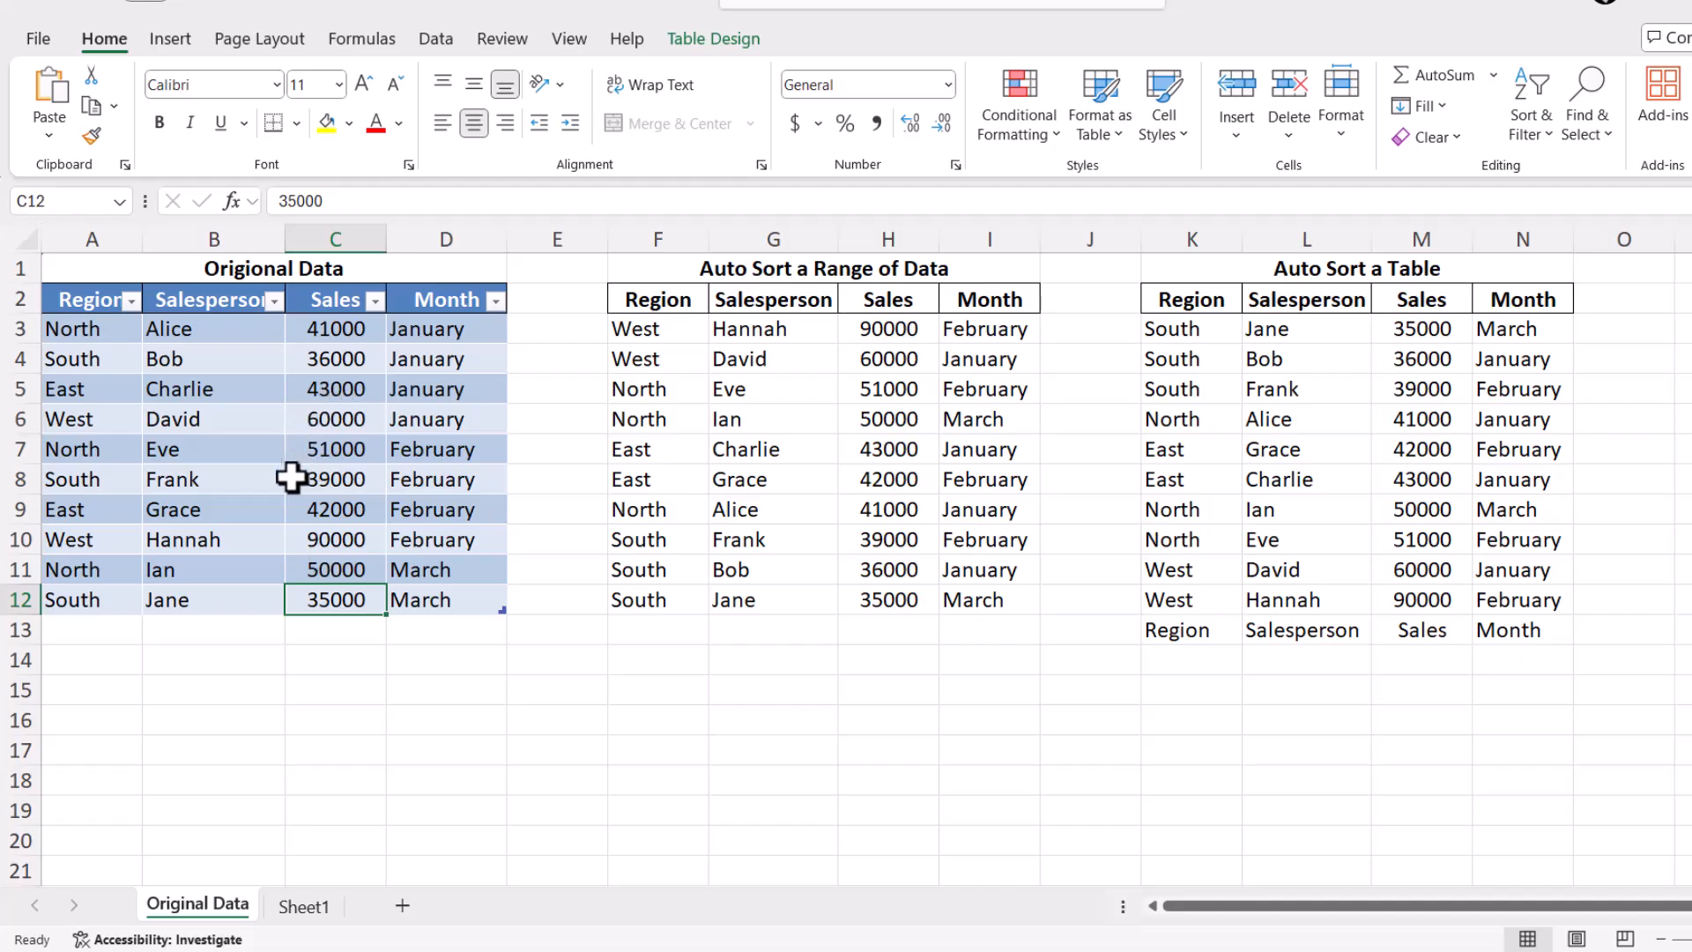
pyautogui.moveTo(259, 560)
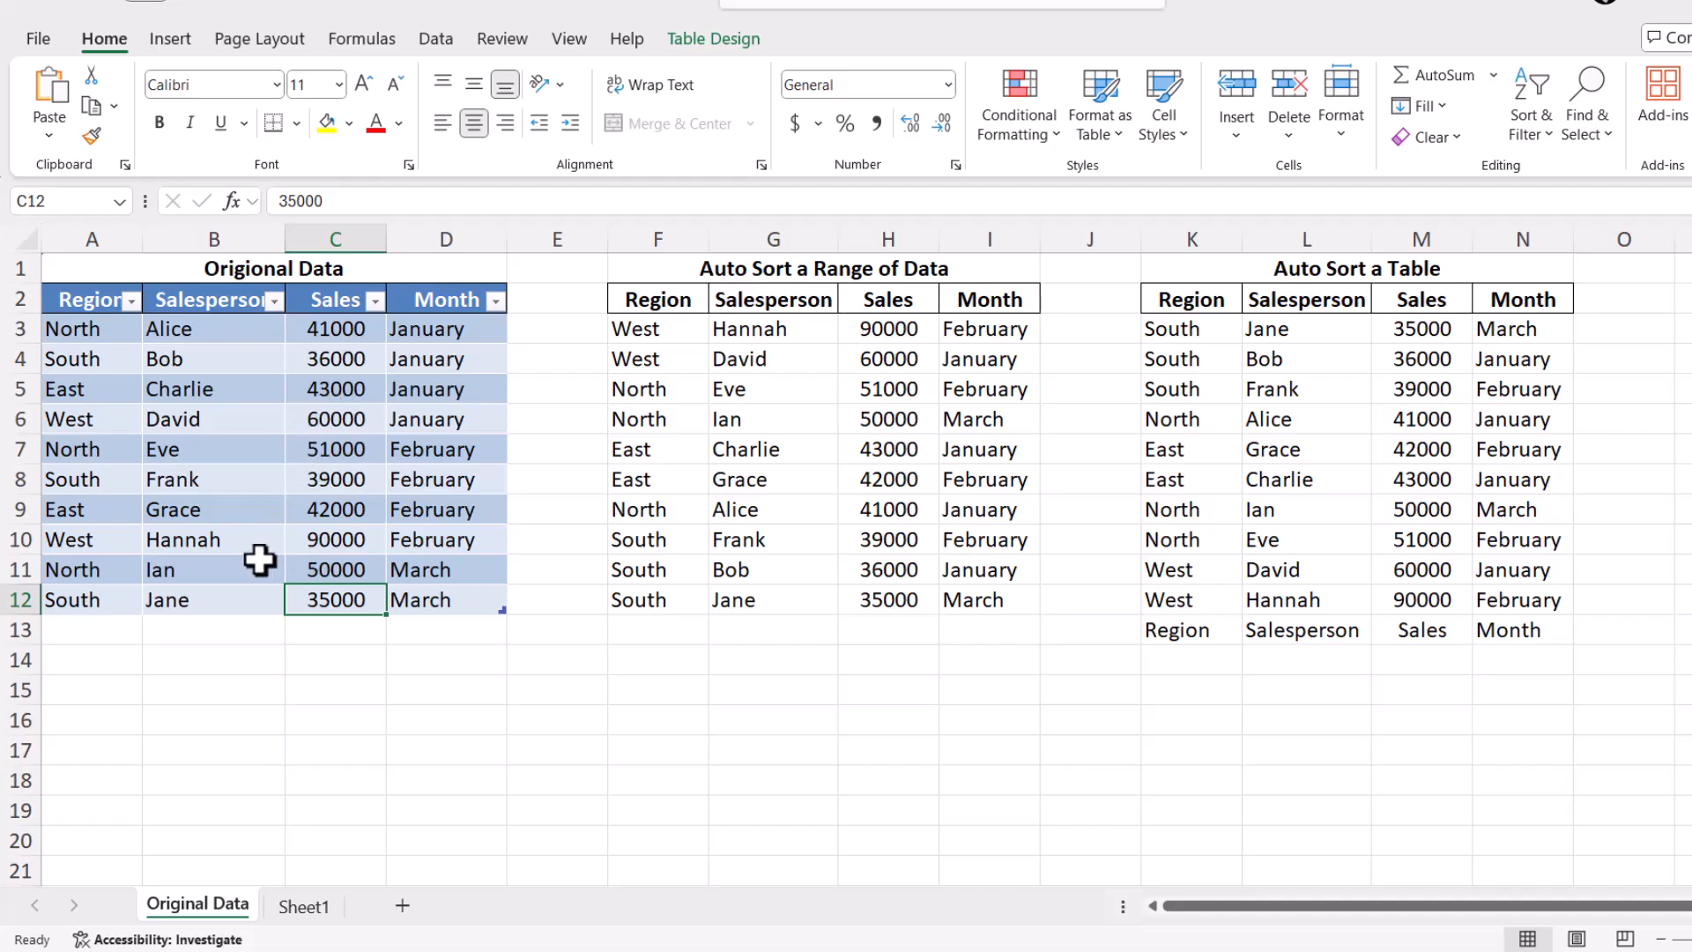
pyautogui.click(92, 629)
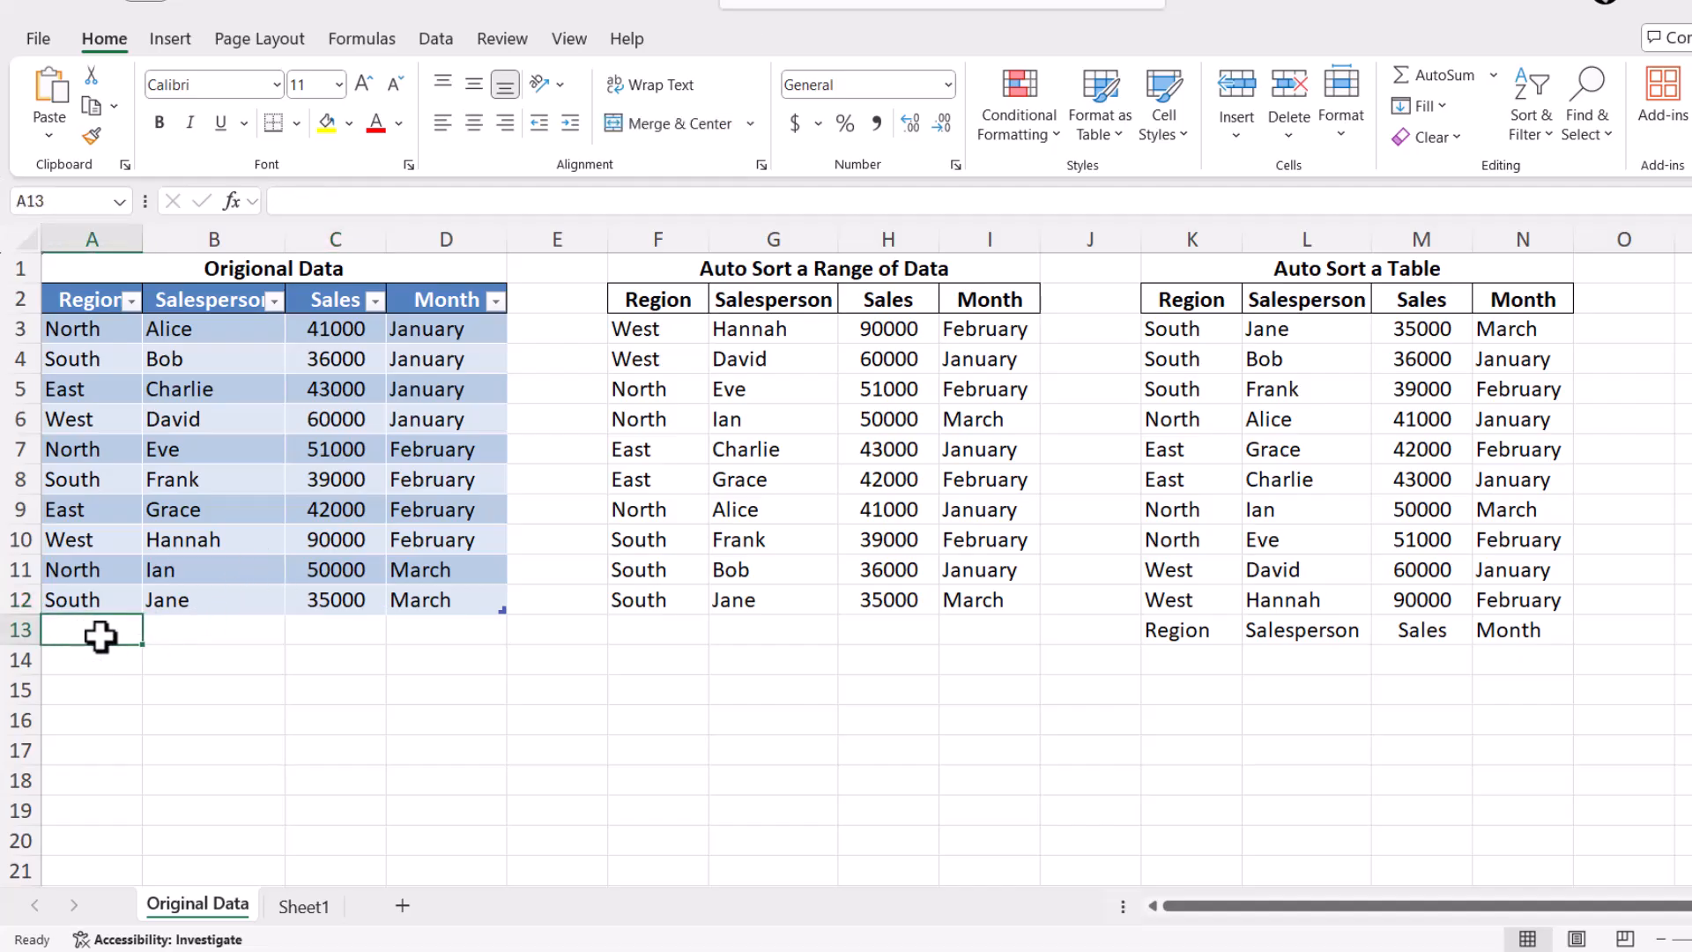
pyautogui.moveTo(174, 680)
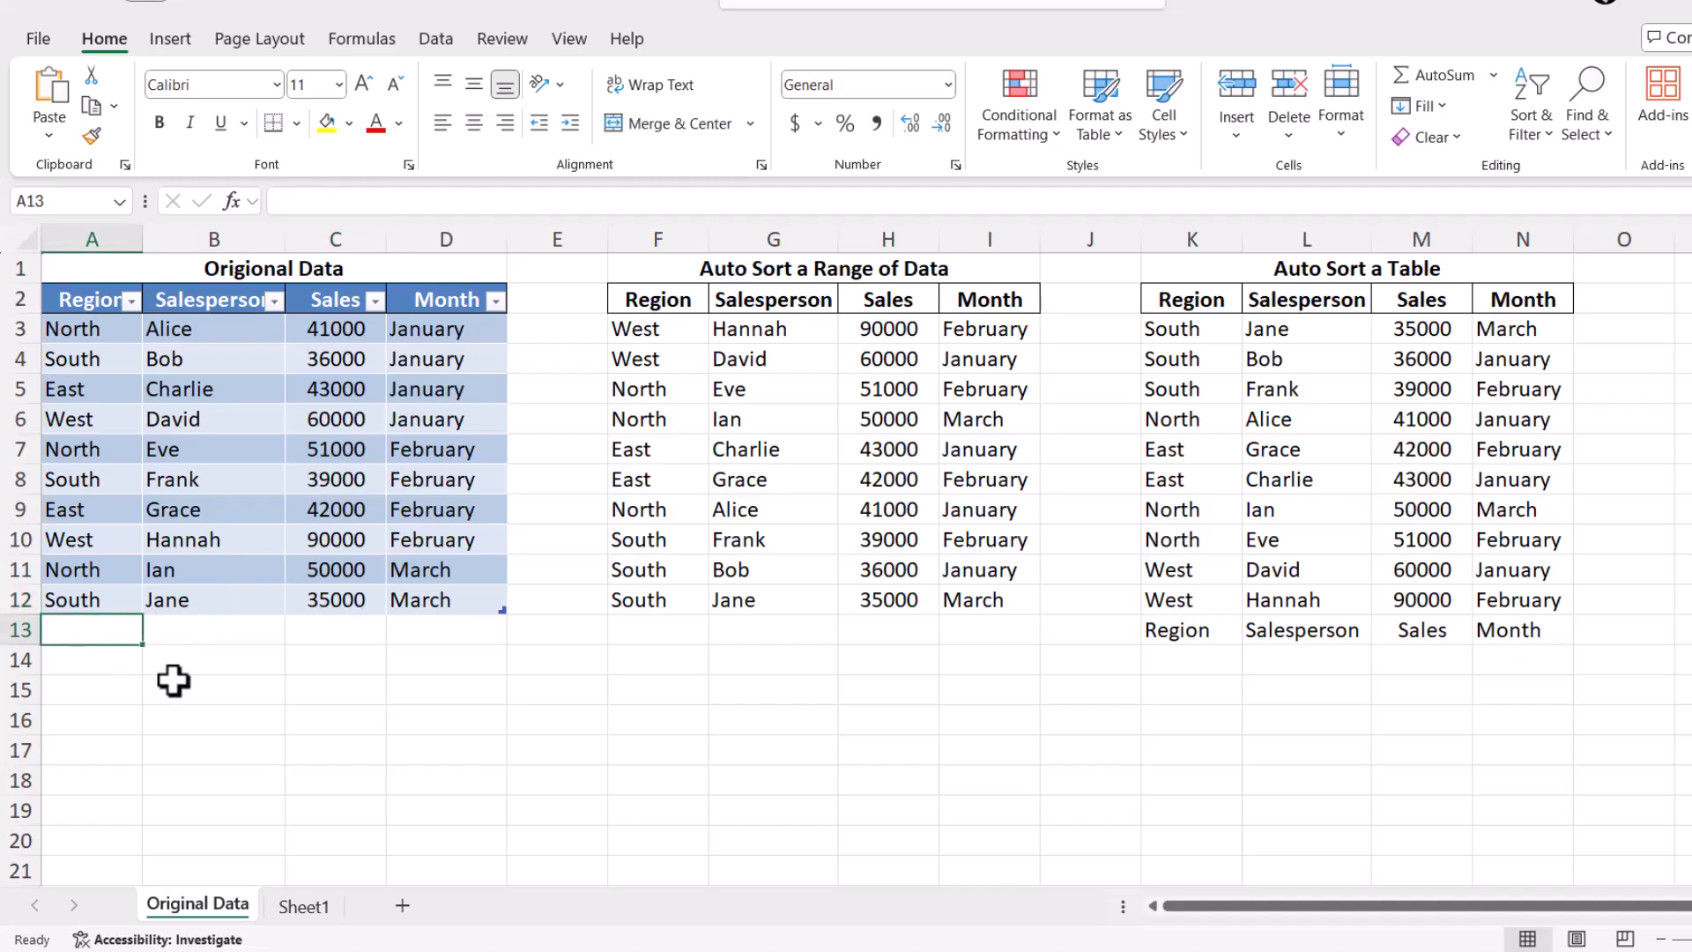
# Step: Fill row 13 with East, Kay, 40000 and June\ to extend the table
pyautogui.write('East')
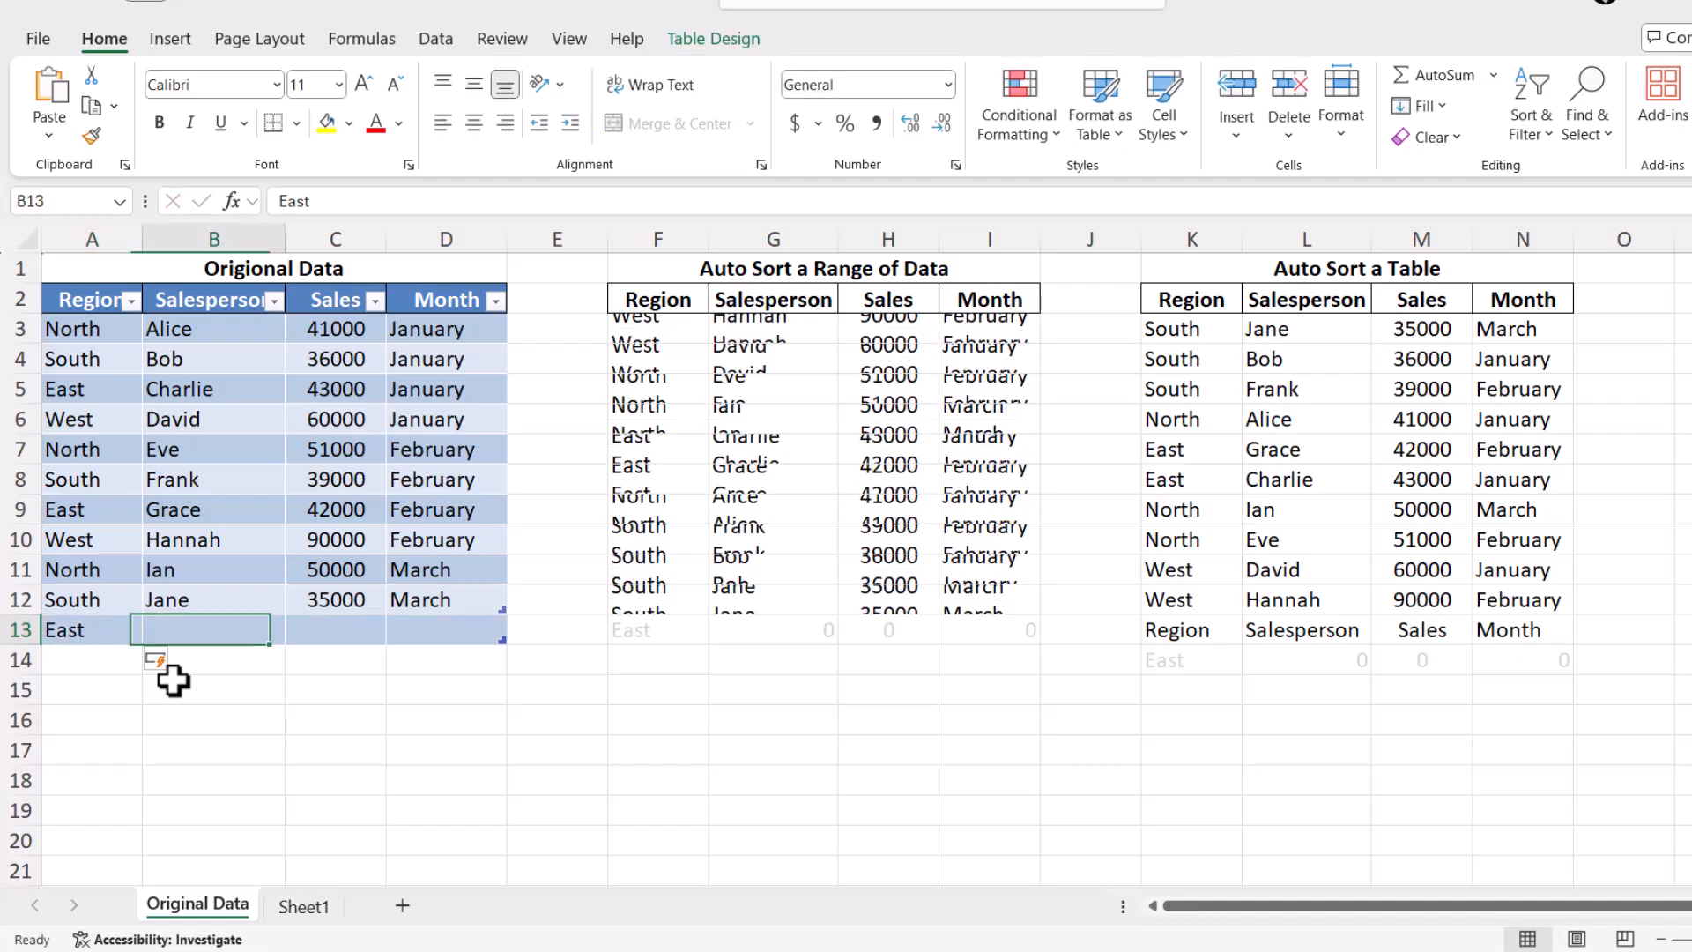
pyautogui.write('Kay')
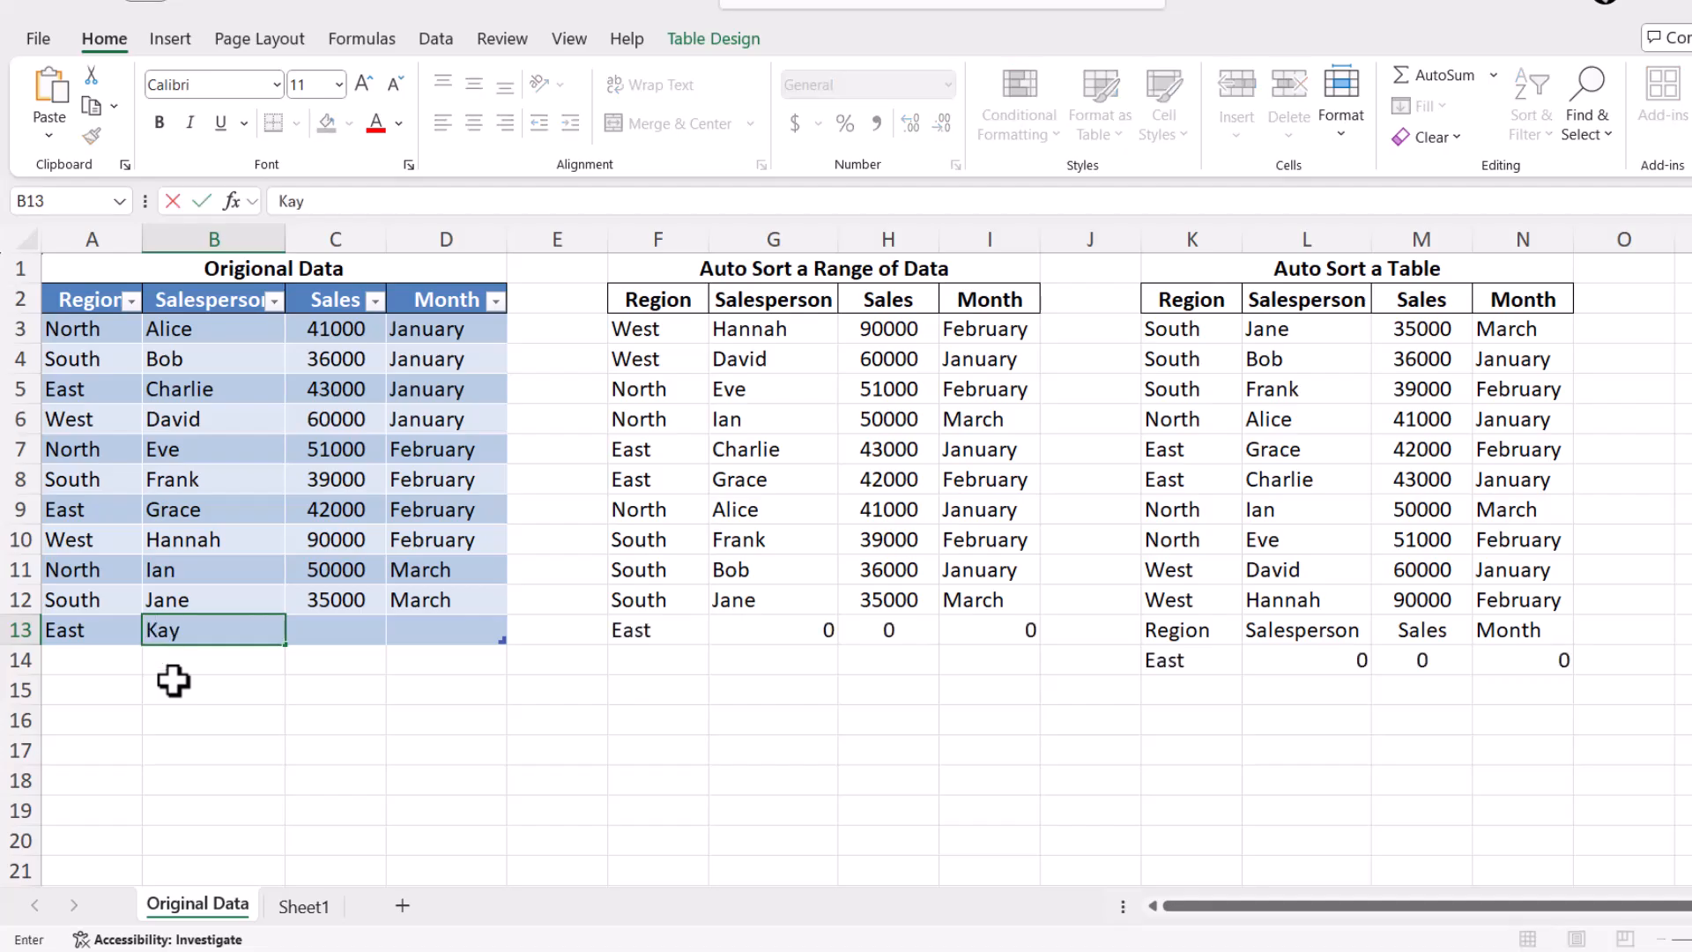
pyautogui.write('40000')
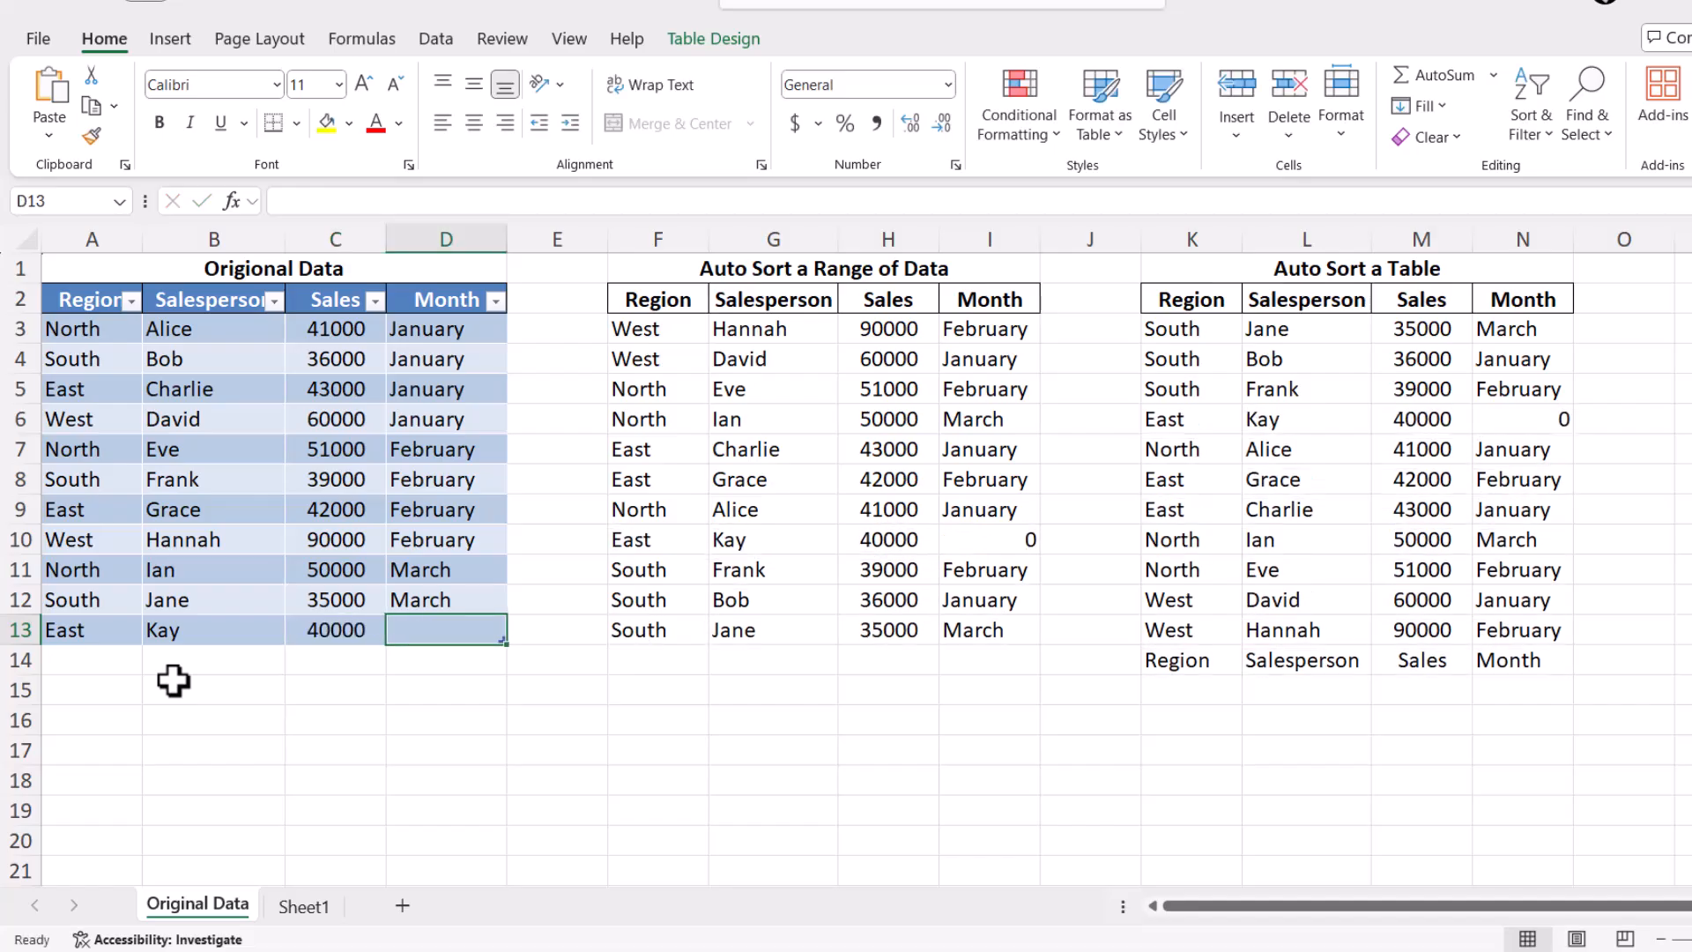
pyautogui.write('June\\')
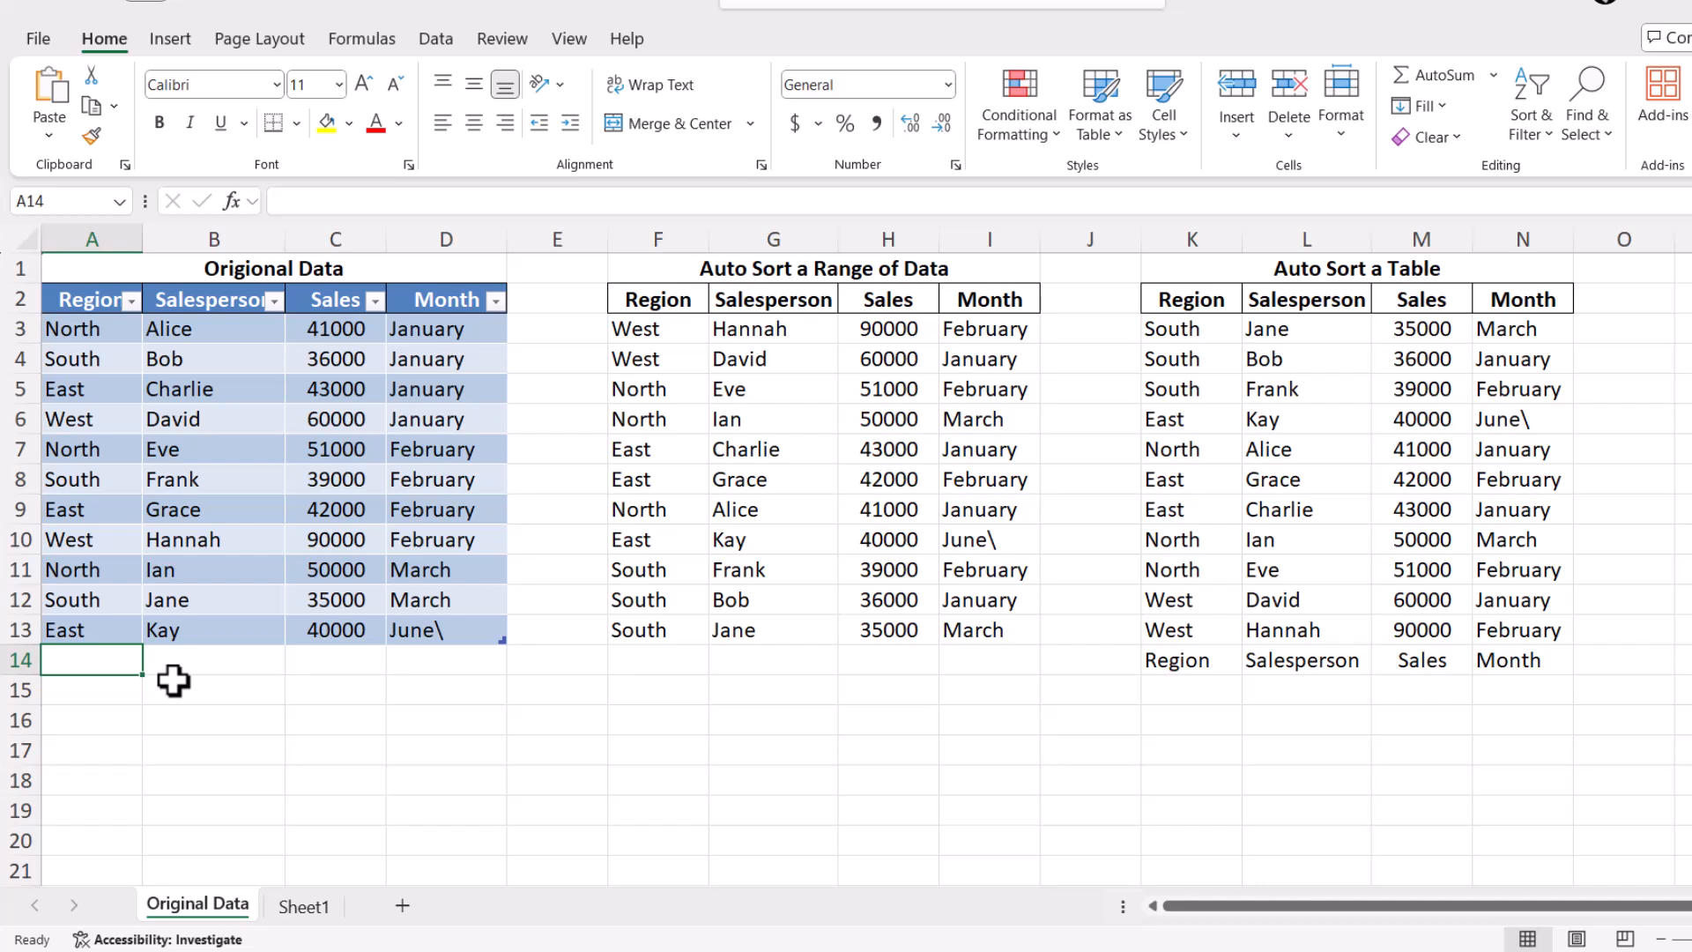
# Step: Fill row 14 with North, Jane, 89000 and March to extend the table
pyautogui.write('North')
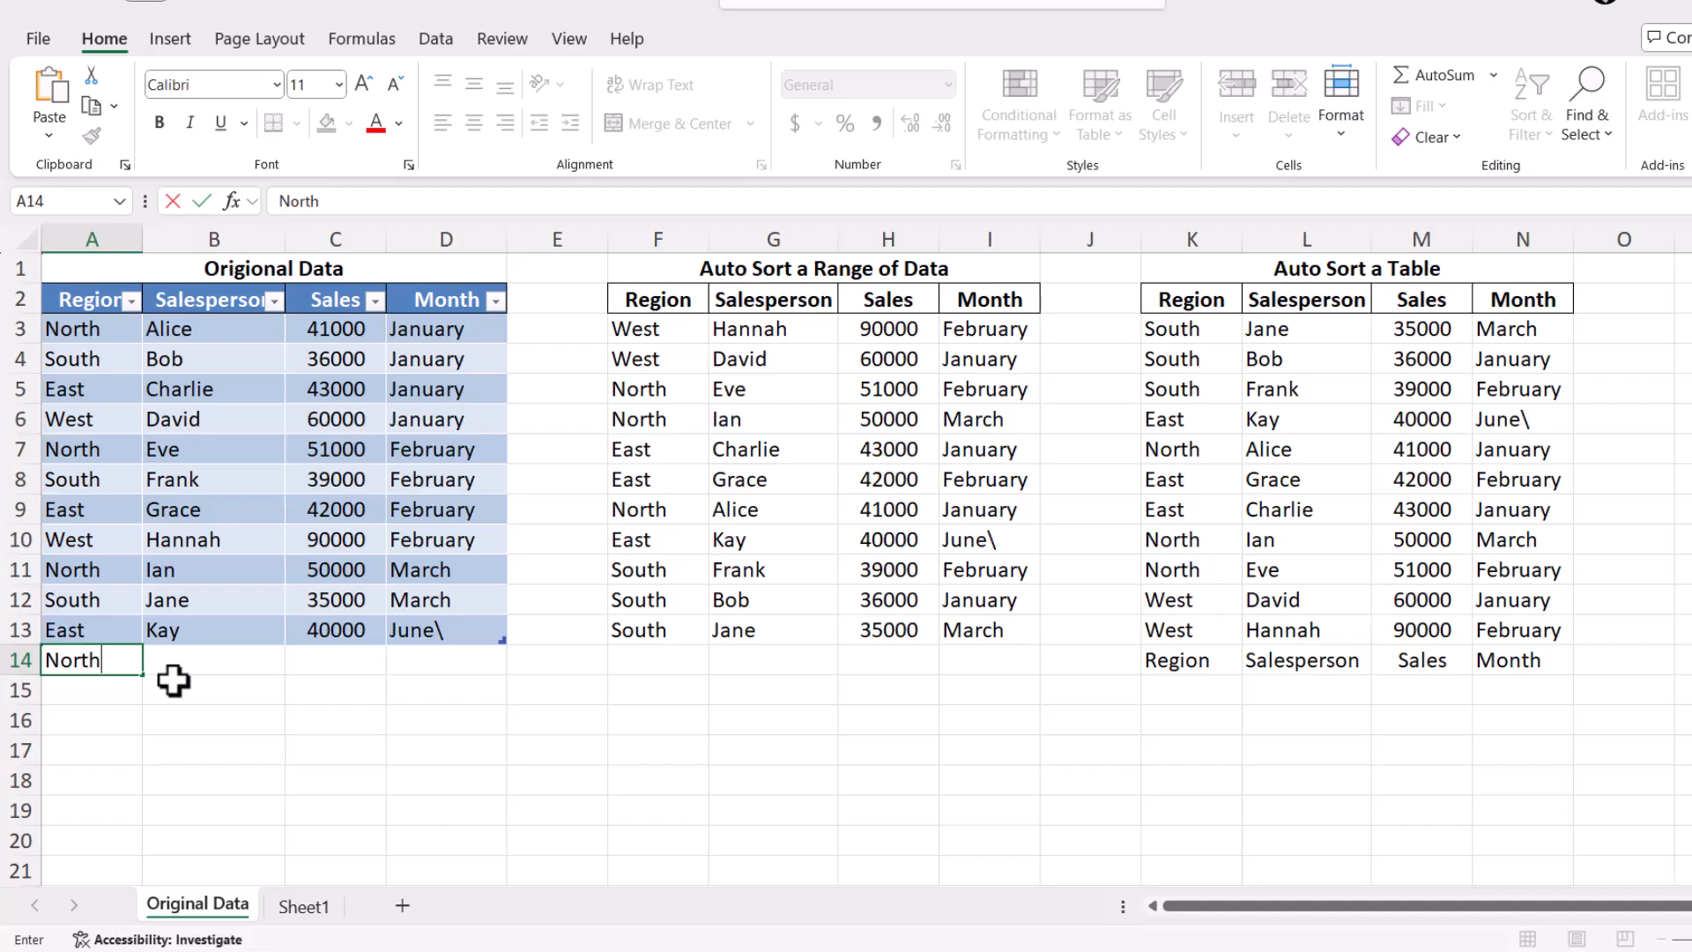
pyautogui.press('Return')
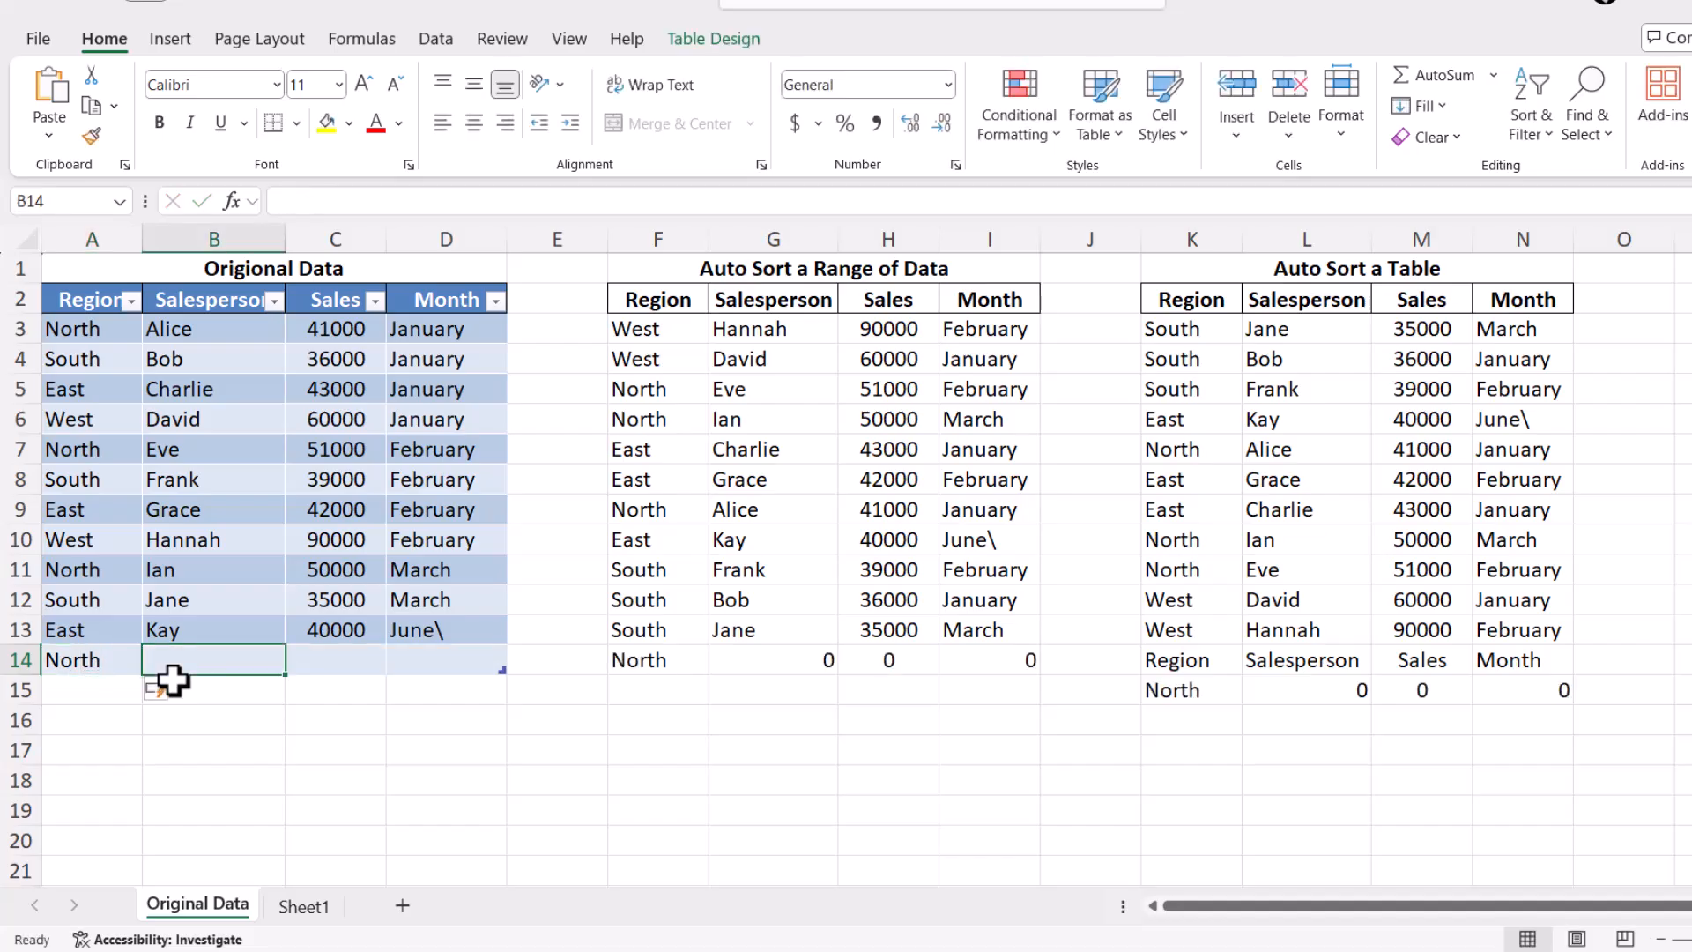
pyautogui.write('Jane')
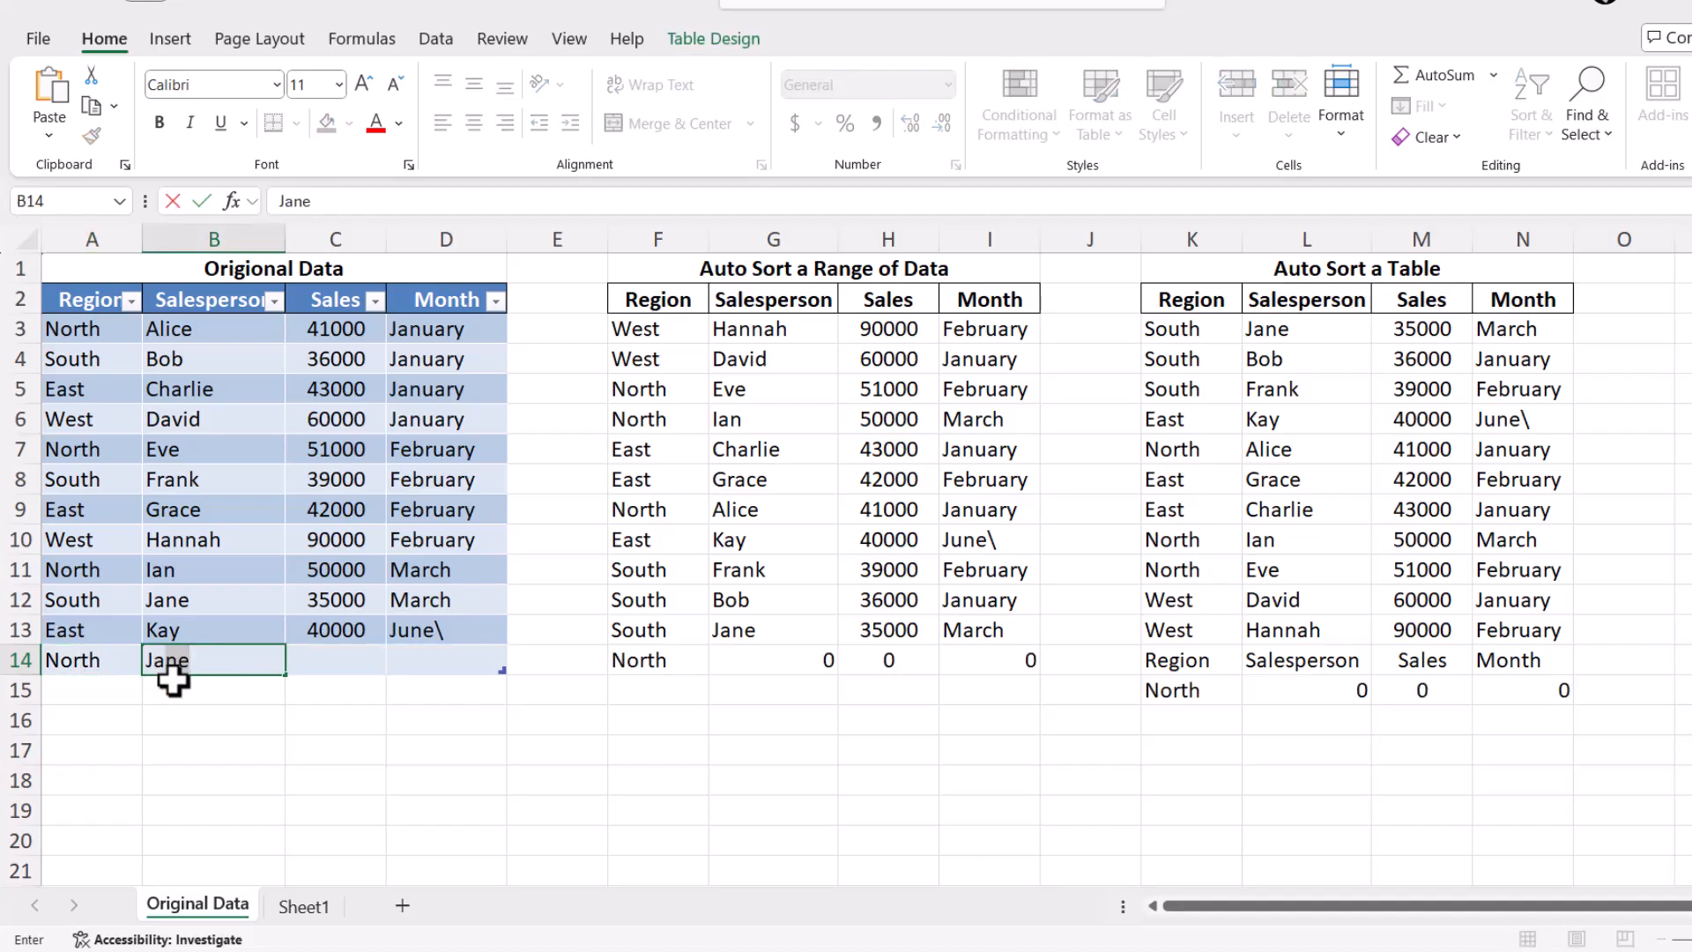
pyautogui.press('Enter')
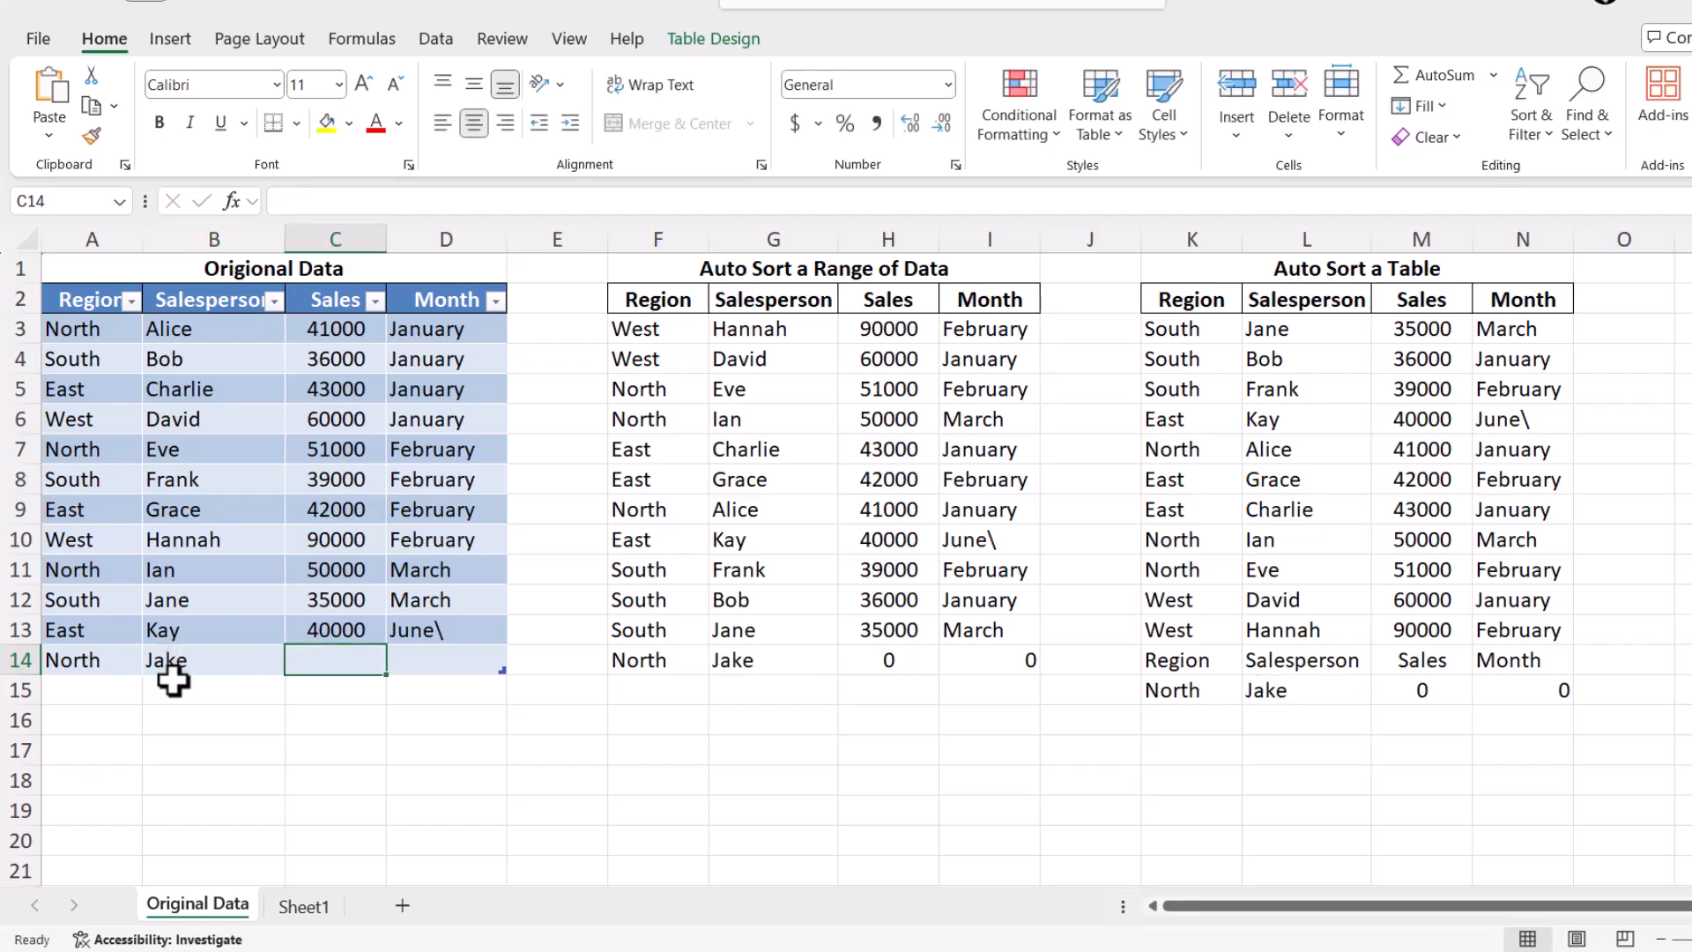
pyautogui.write('89')
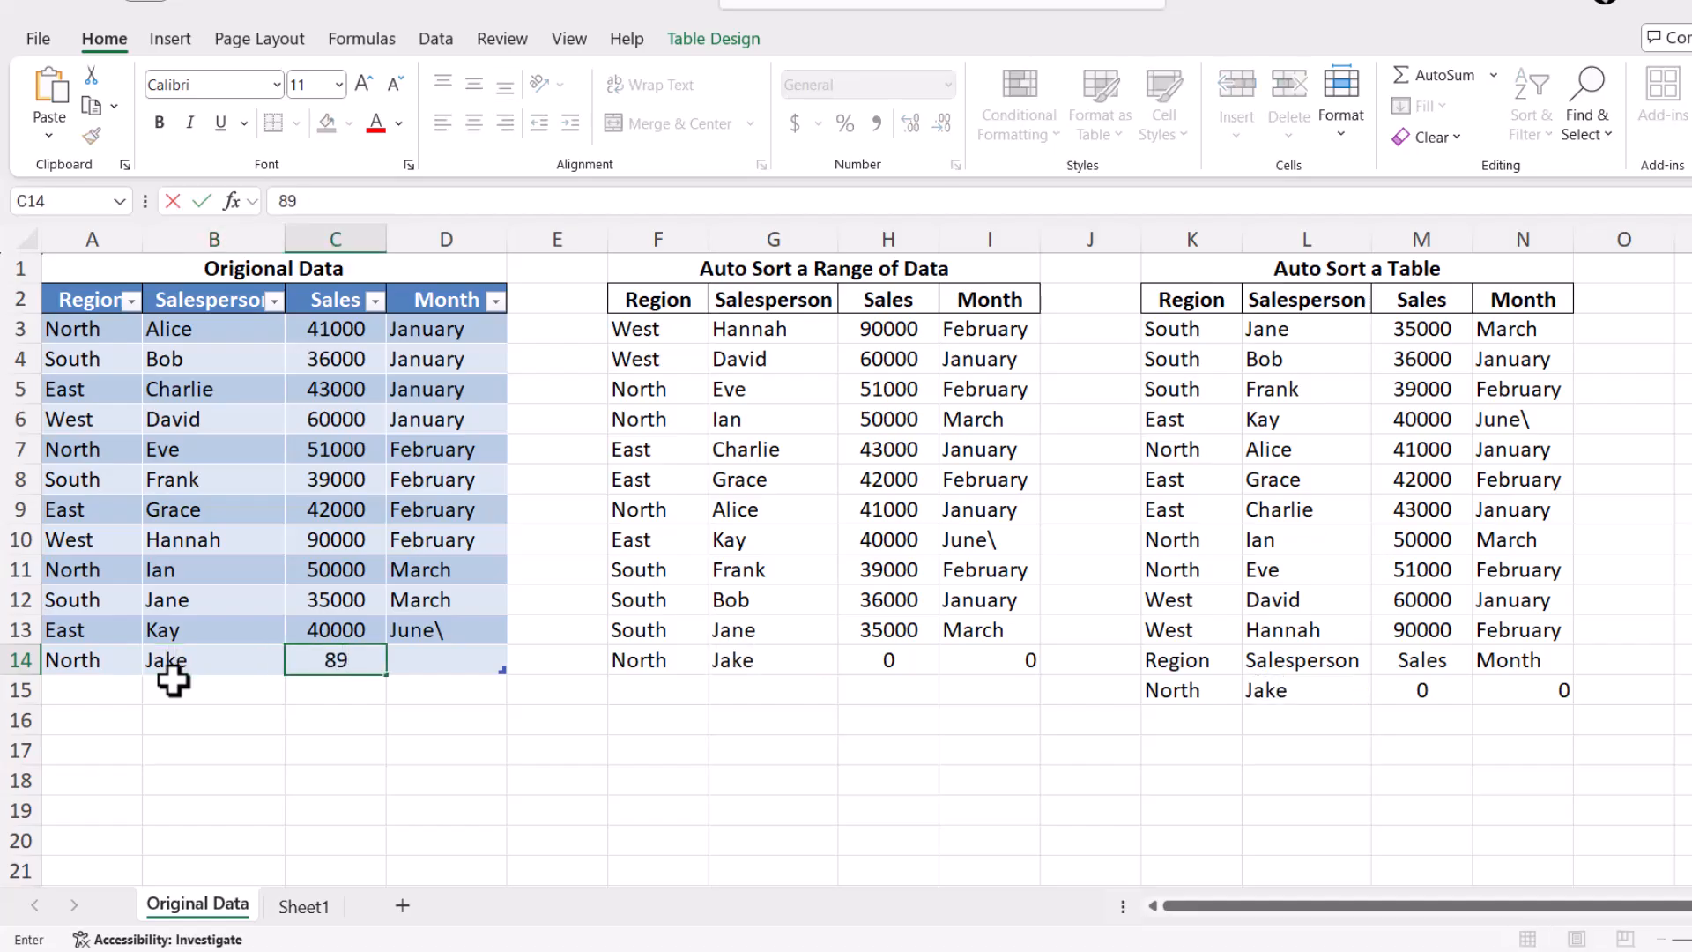
pyautogui.press('Return')
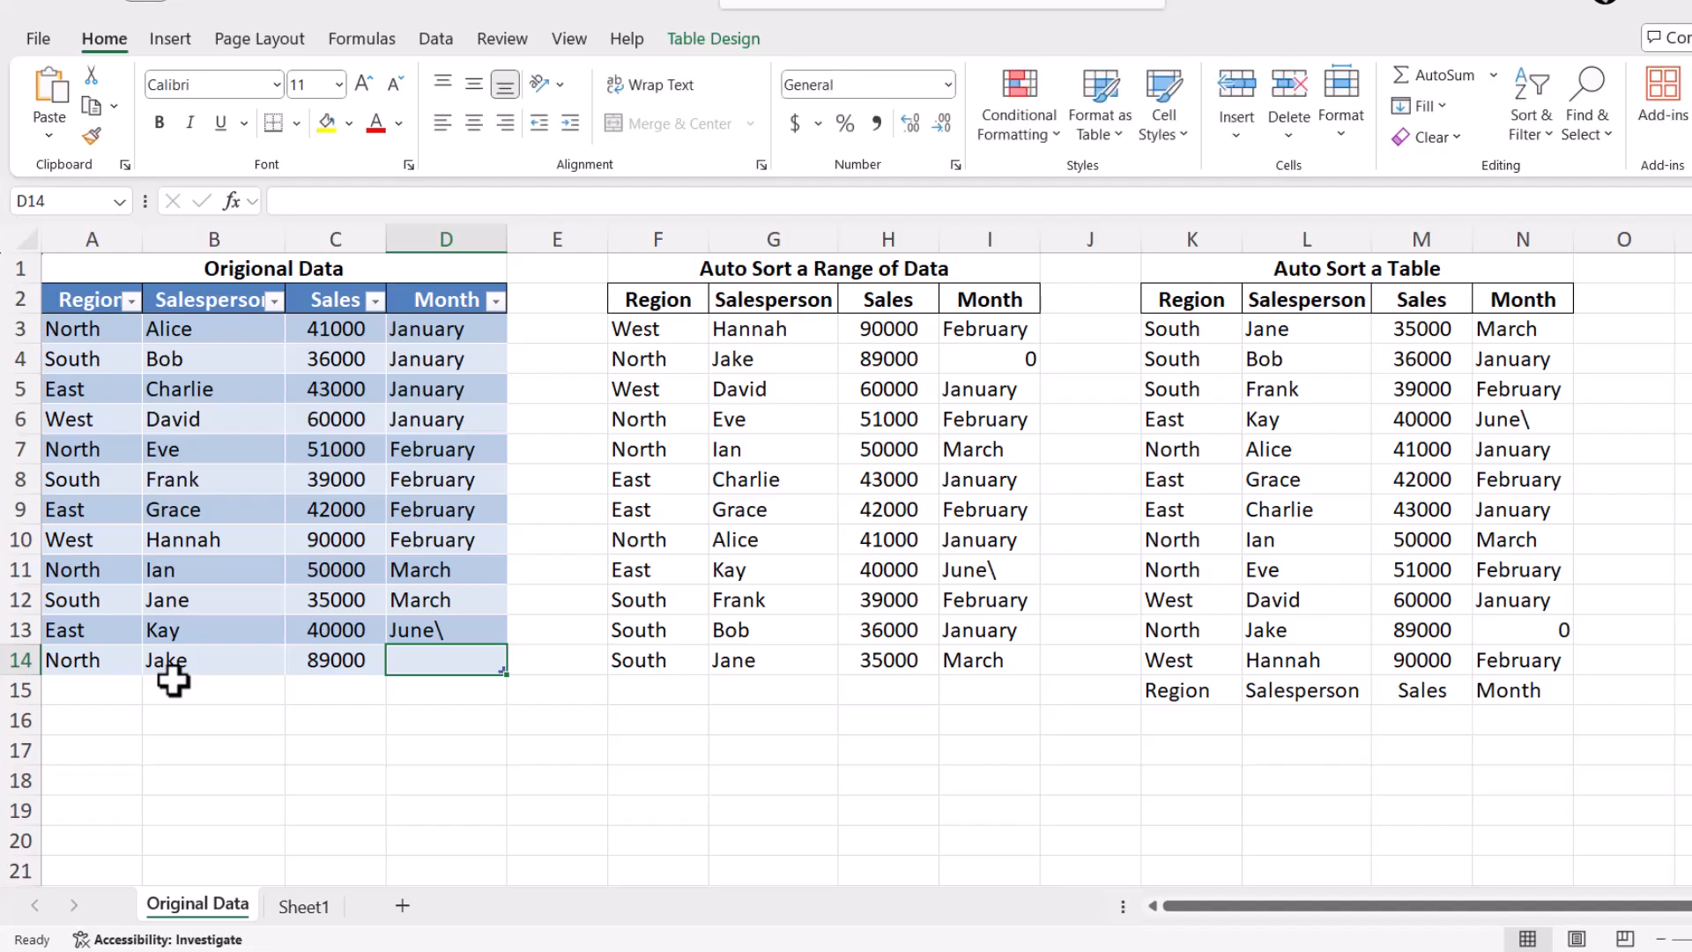
pyautogui.write('March')
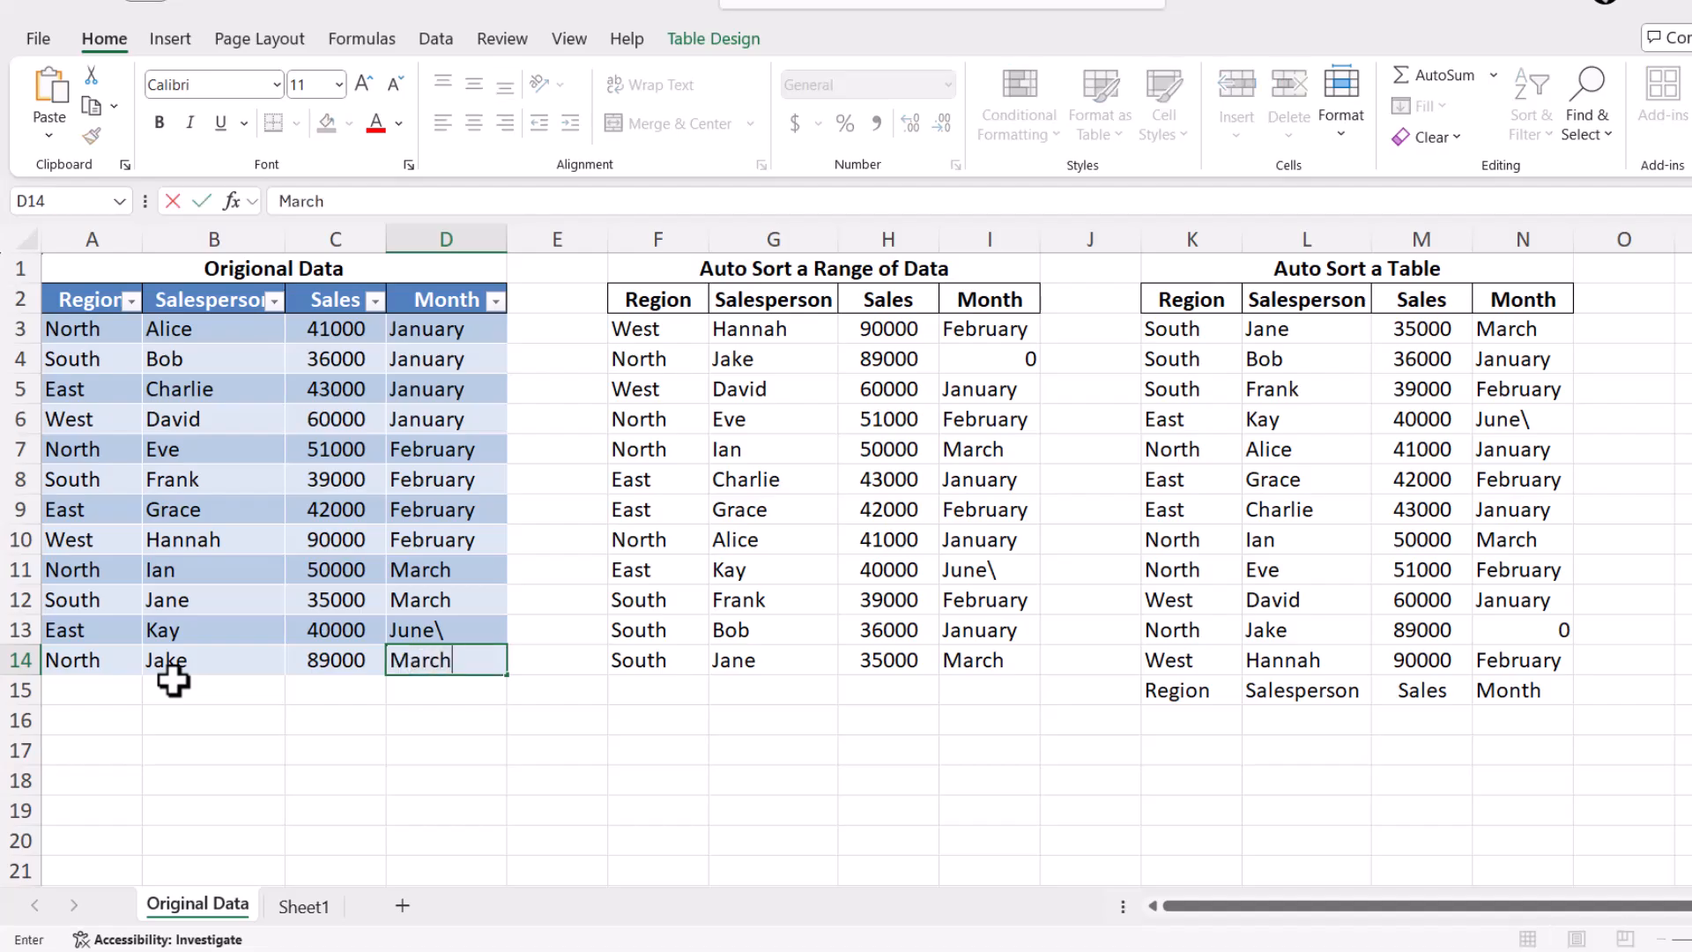
pyautogui.press('Return')
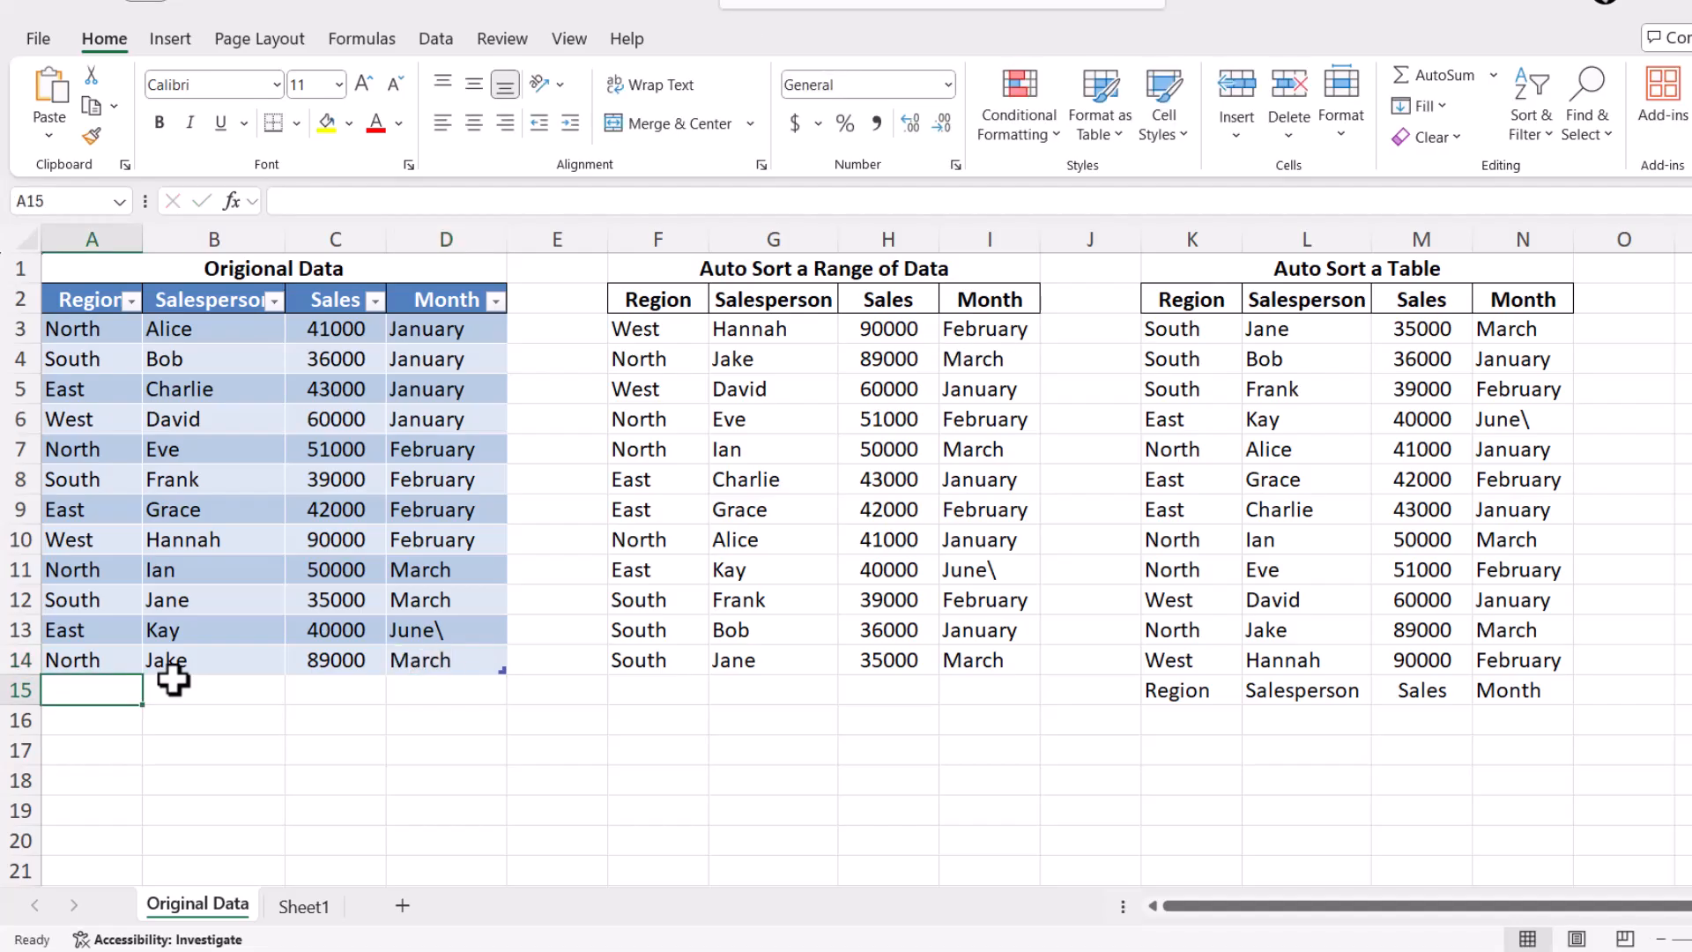